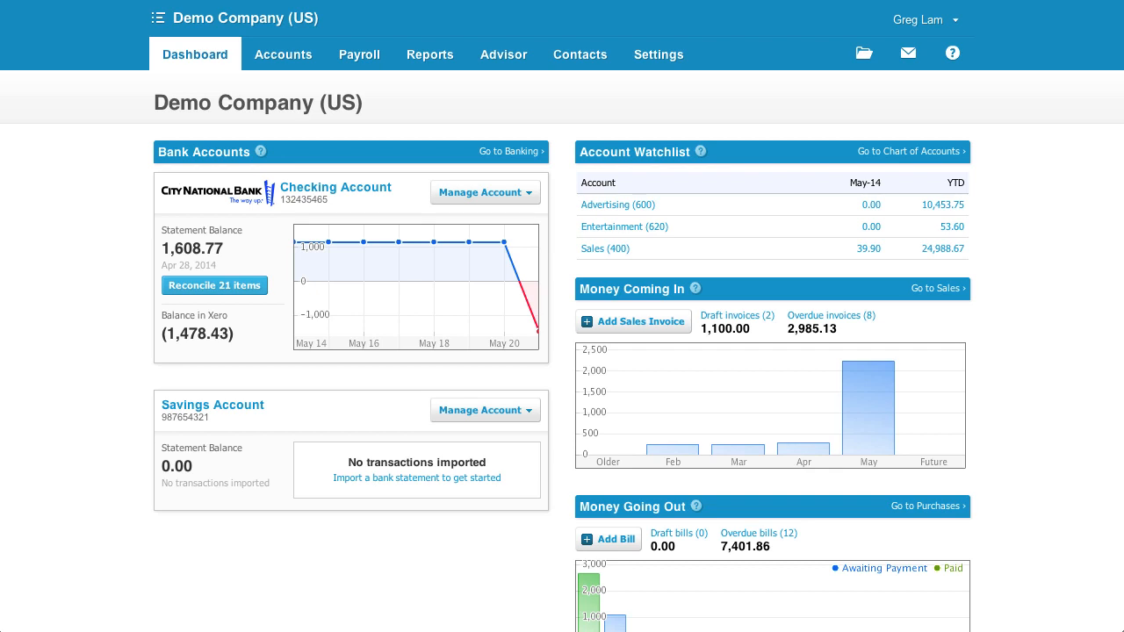
# - Go to the Sales overview from the Accounts menu
pyautogui.click(282, 53)
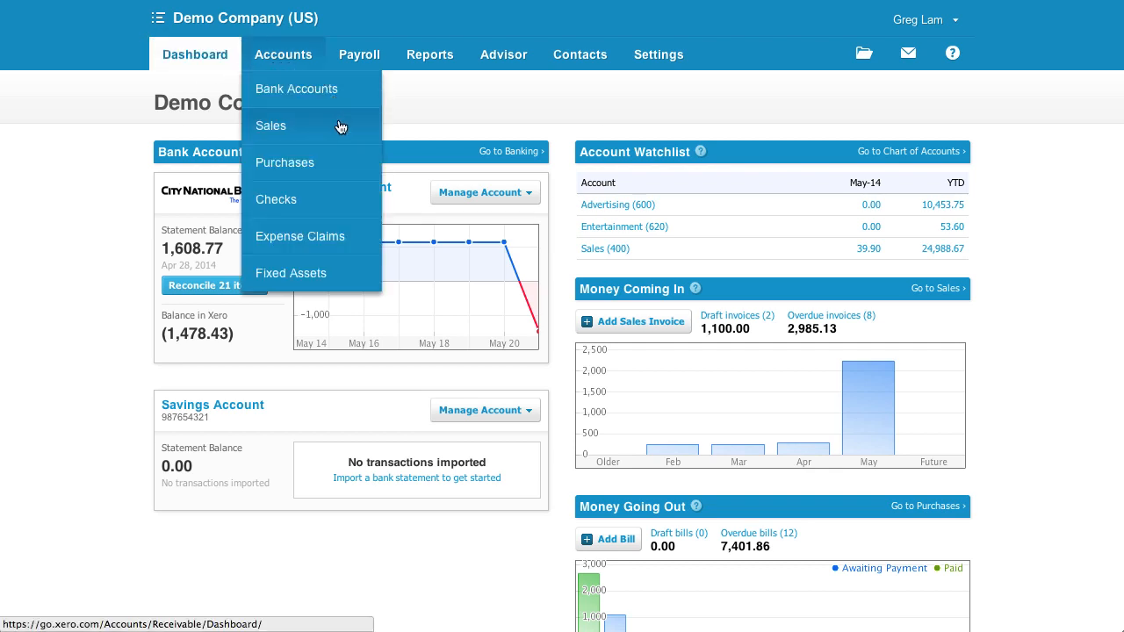
pyautogui.click(271, 126)
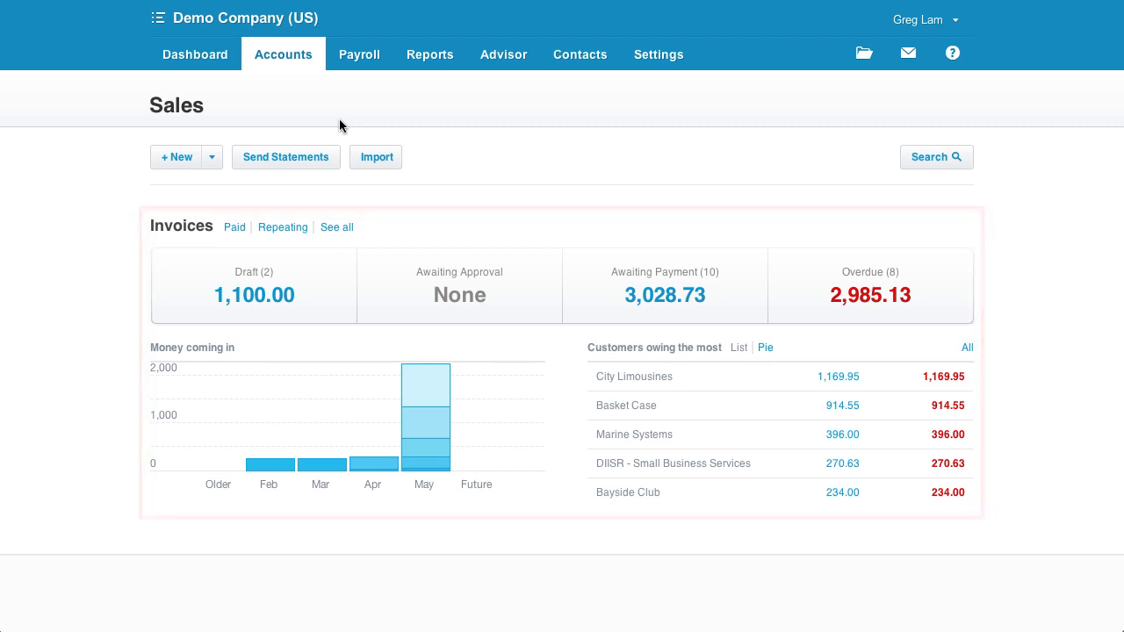
# - Show all 43 sales invoices and sort them by contact, then by invoice number
pyautogui.click(337, 227)
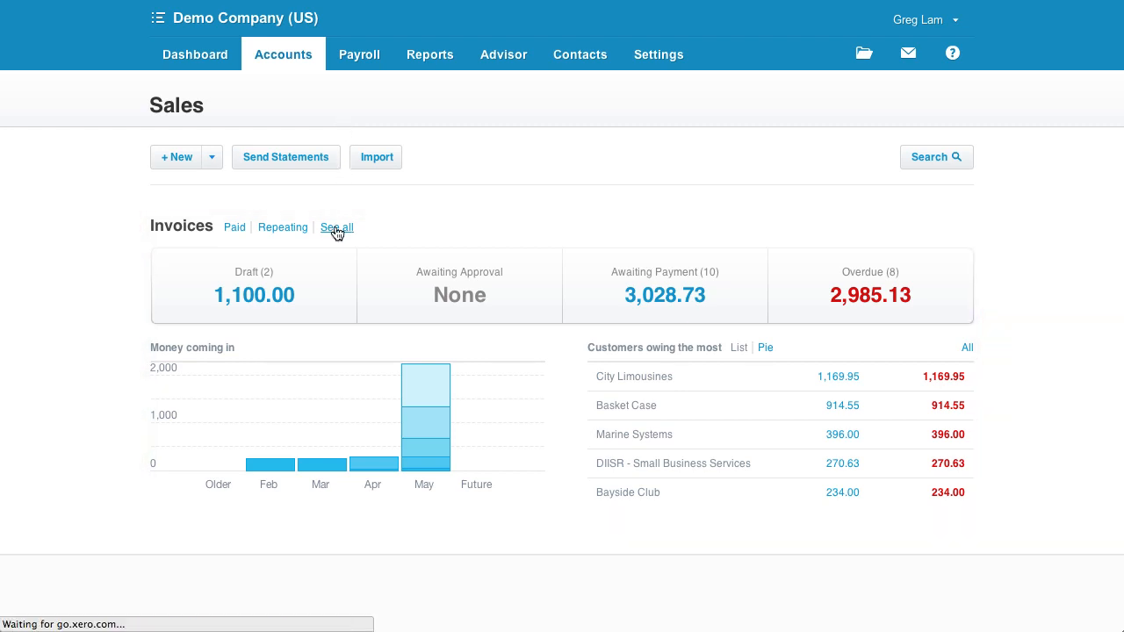
pyautogui.click(339, 227)
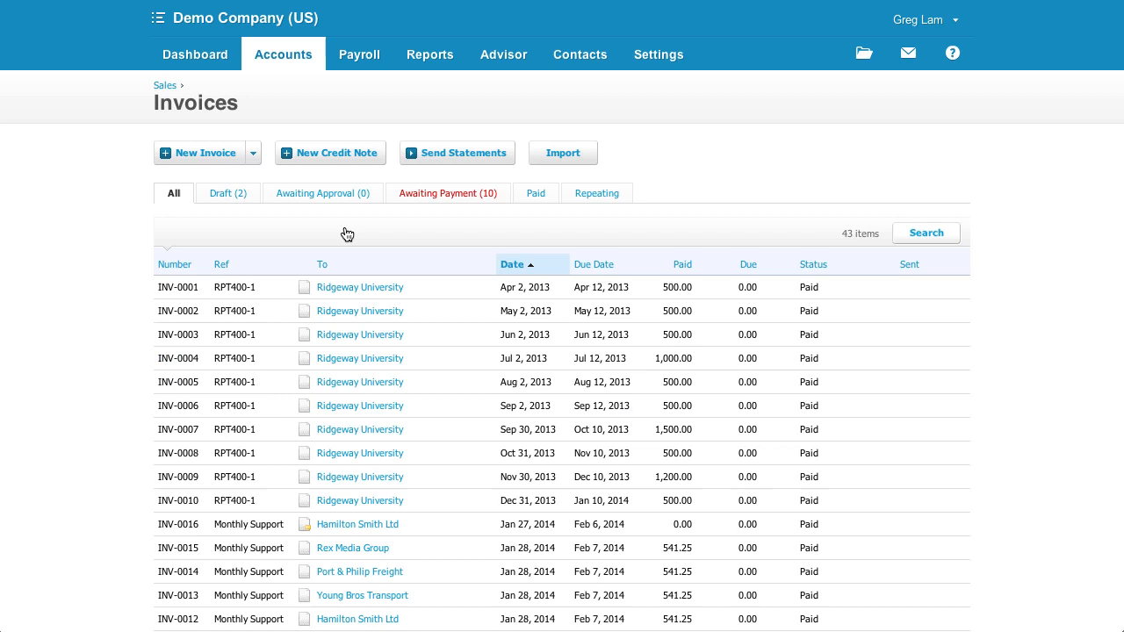
pyautogui.moveTo(325, 265)
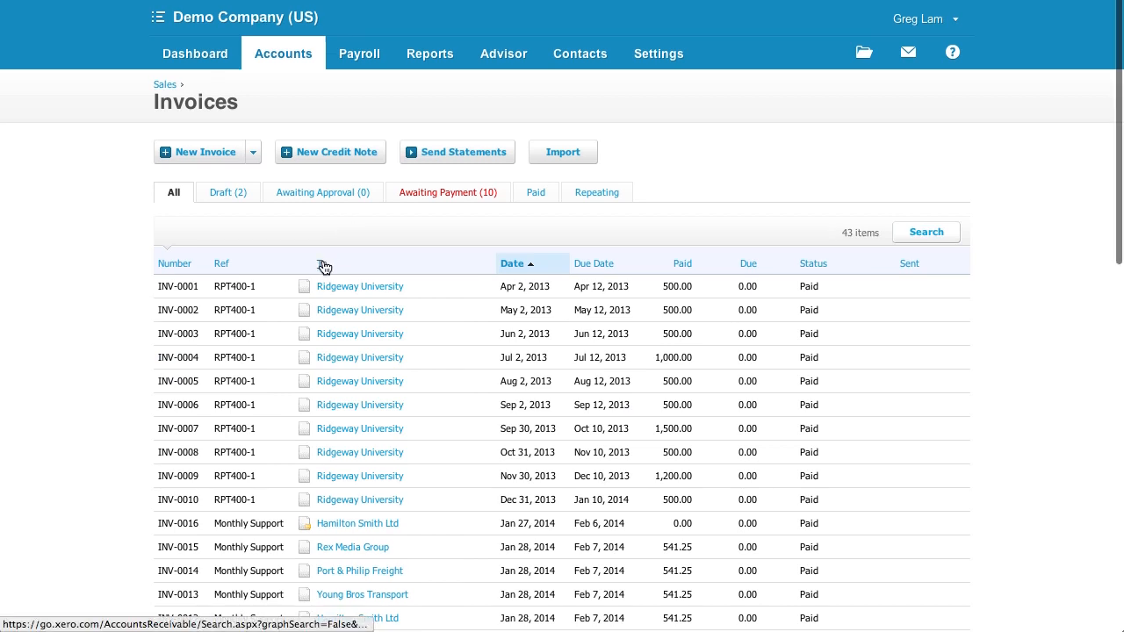
pyautogui.click(323, 264)
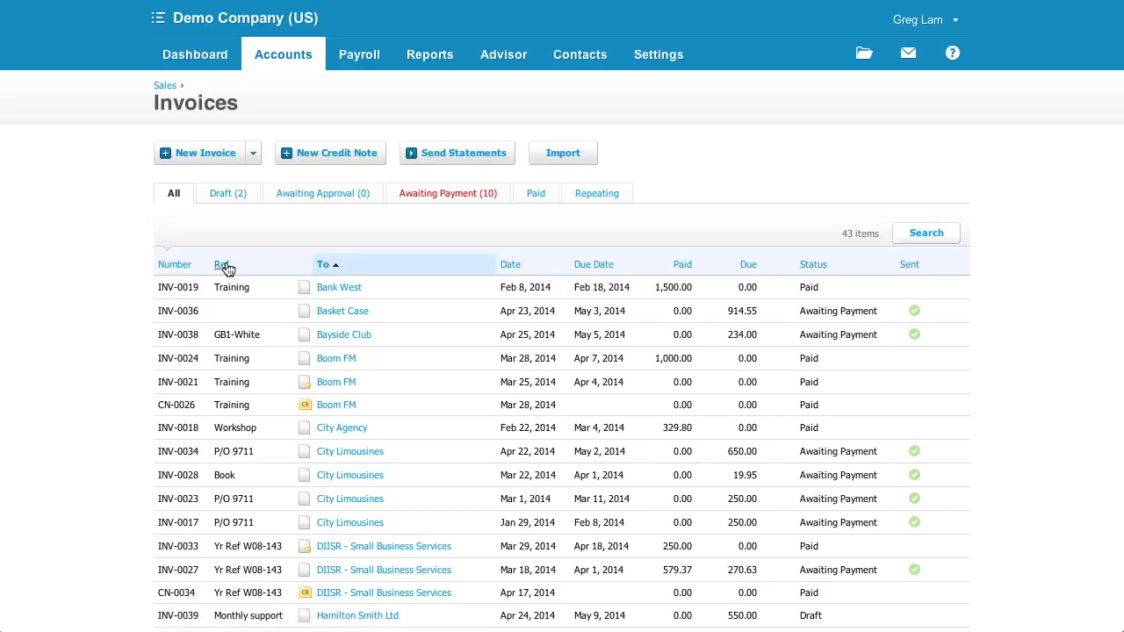
pyautogui.click(175, 265)
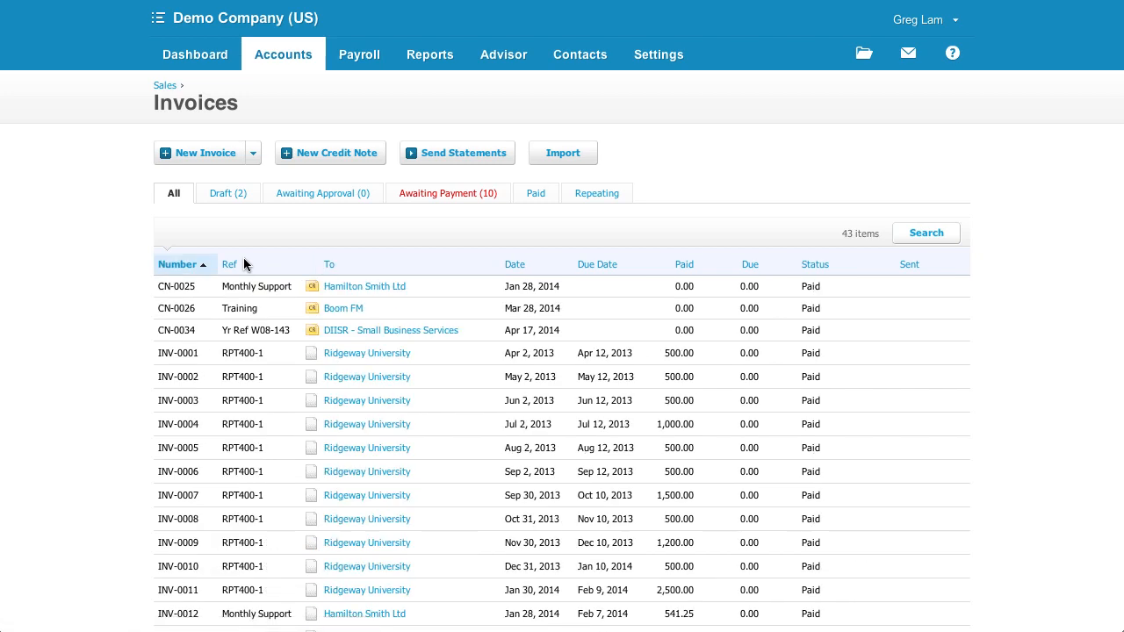
# - Scroll through the invoice list and bring up the invoice search options
pyautogui.scroll(-3)
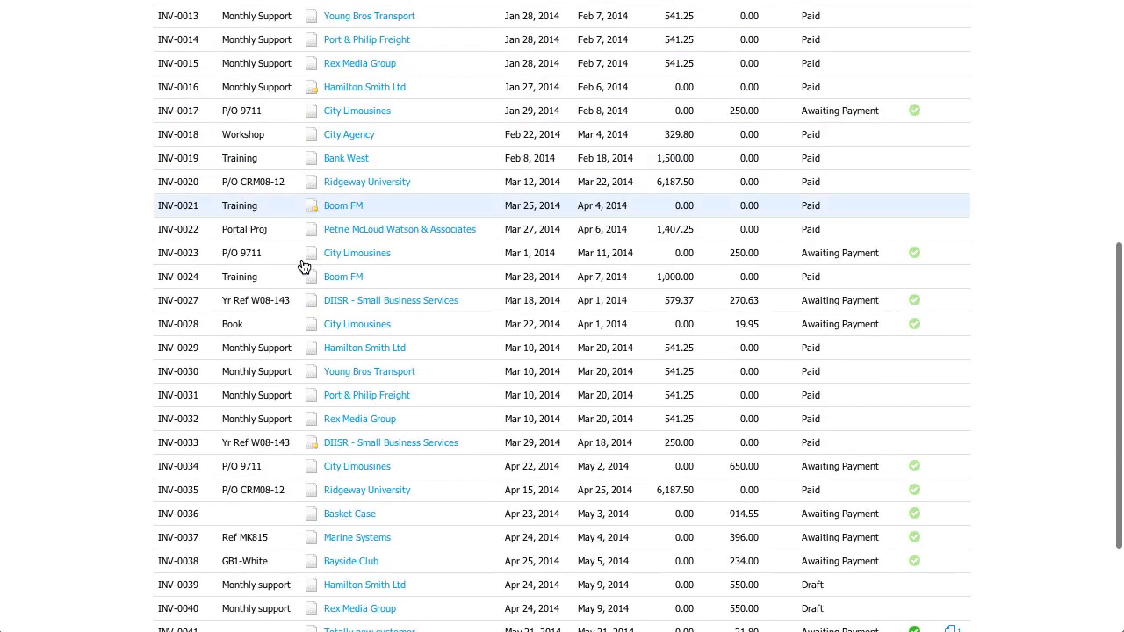
pyautogui.scroll(-3)
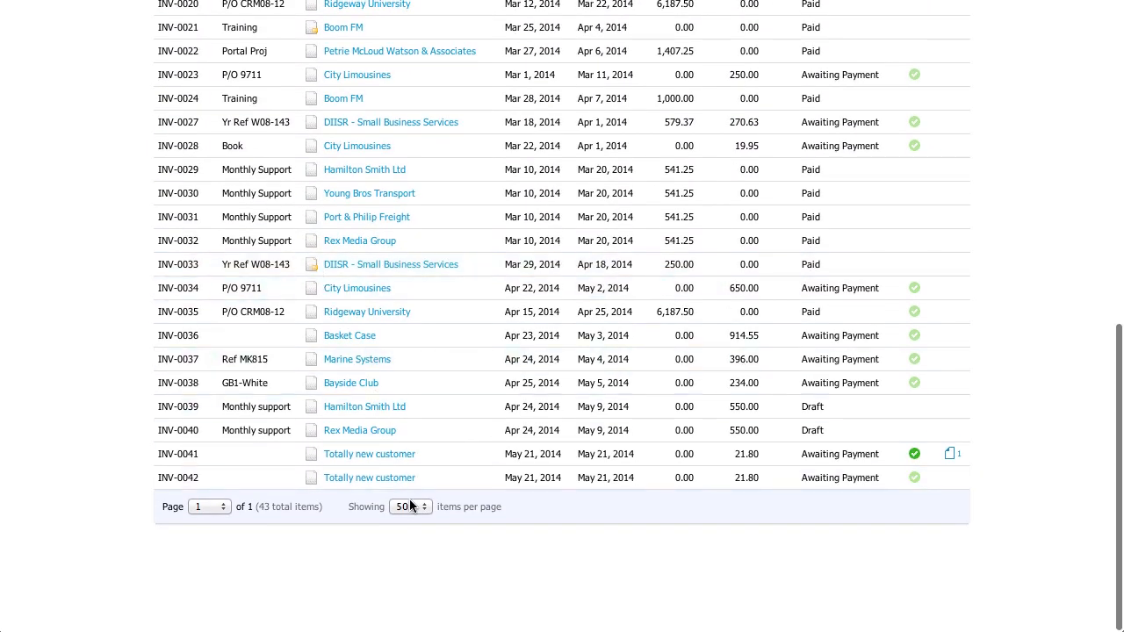
pyautogui.click(411, 507)
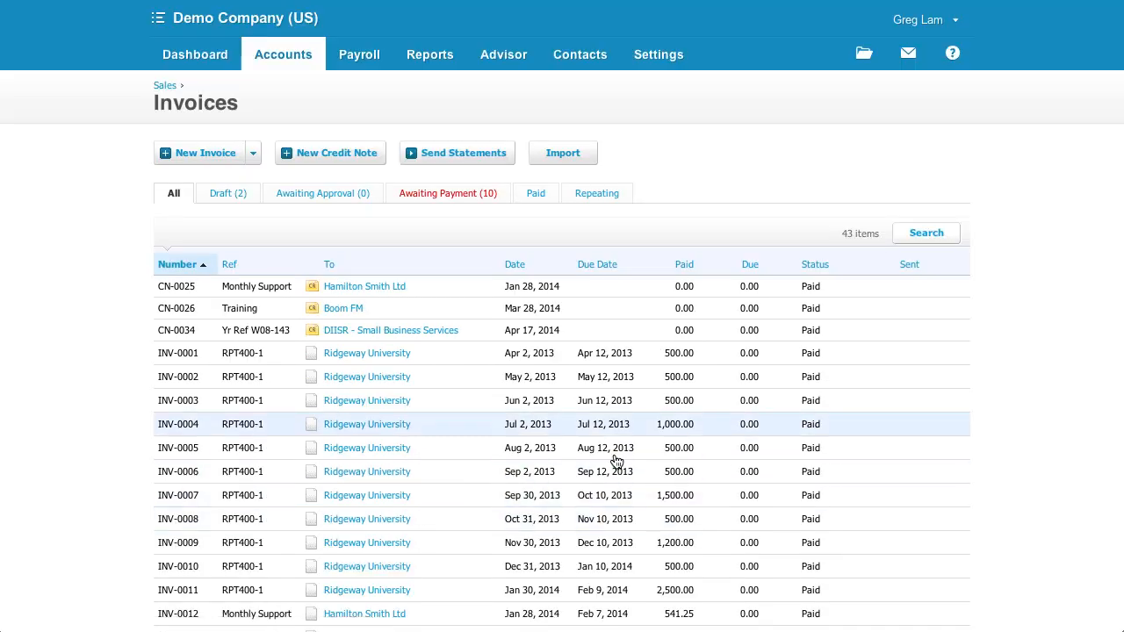
pyautogui.click(926, 233)
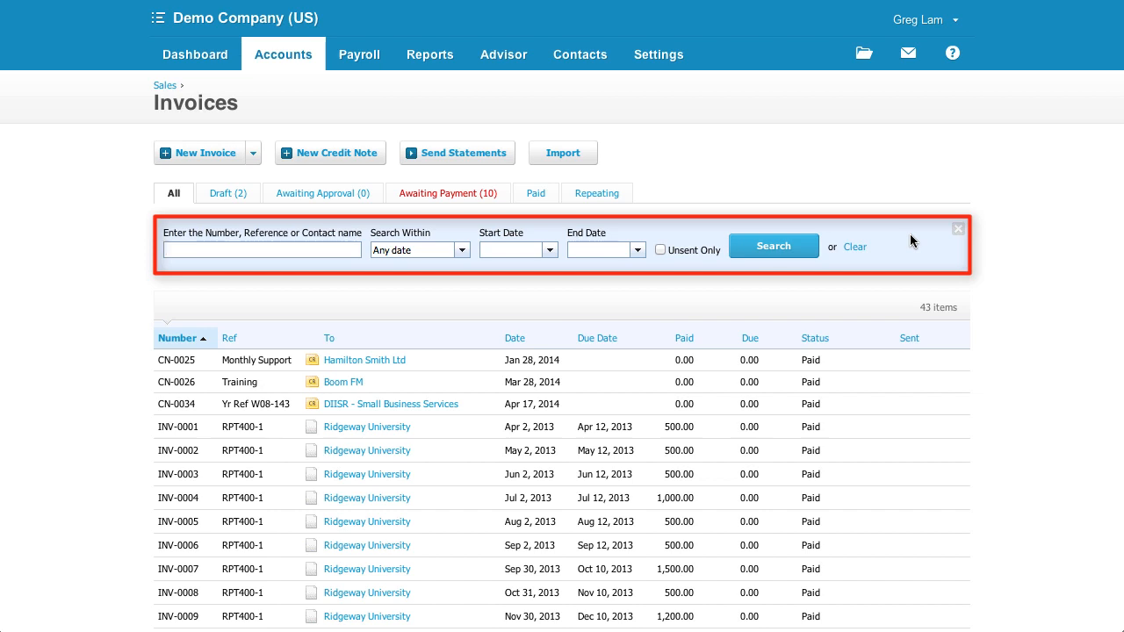
pyautogui.click(261, 250)
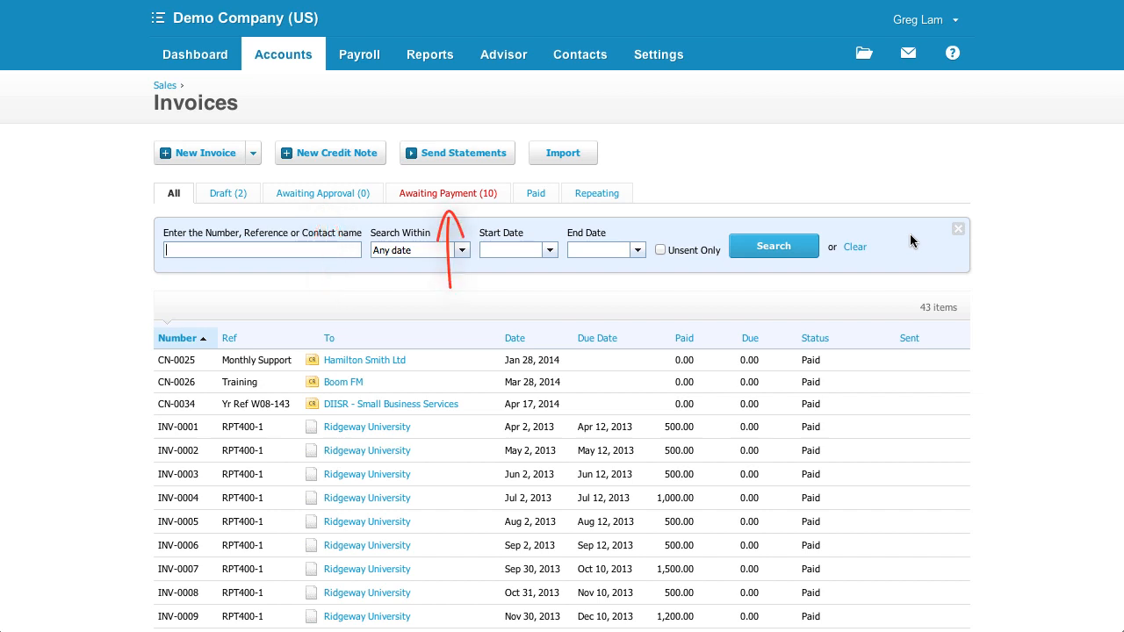
pyautogui.moveTo(328, 178)
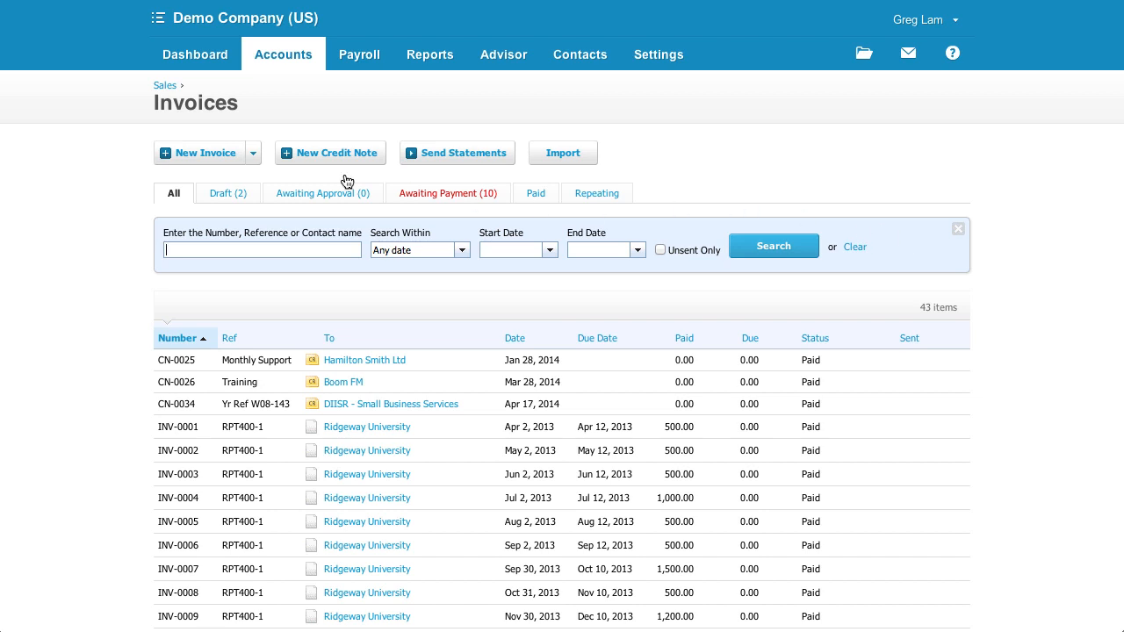
# - Start new invoice INV-0043 and begin entering 'A new customer' in the To field
pyautogui.click(199, 152)
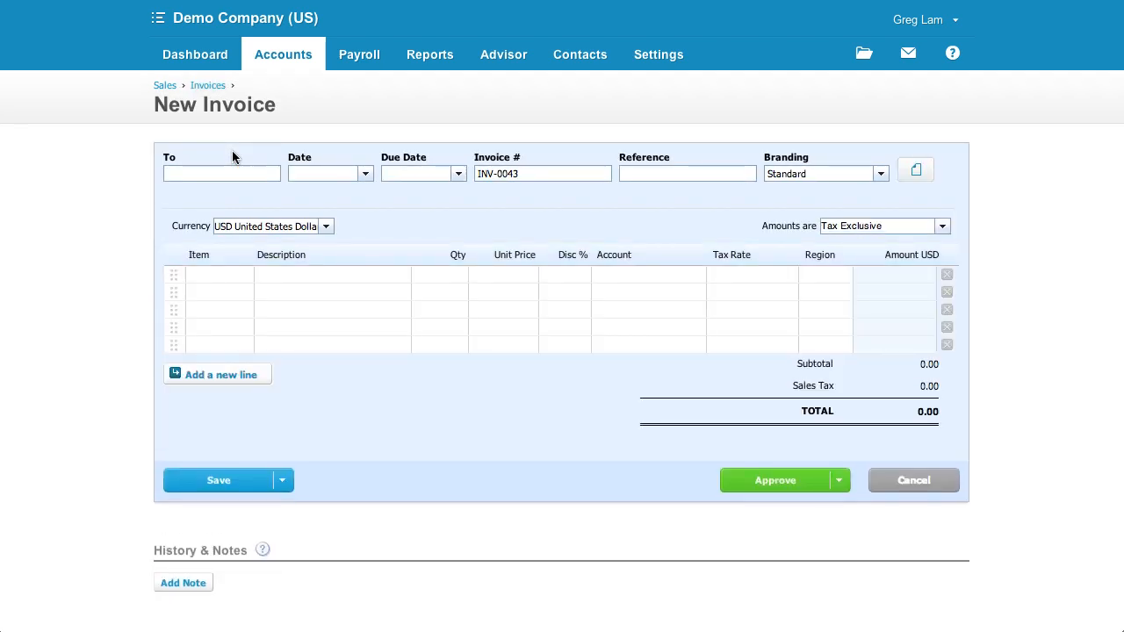
pyautogui.write('A new')
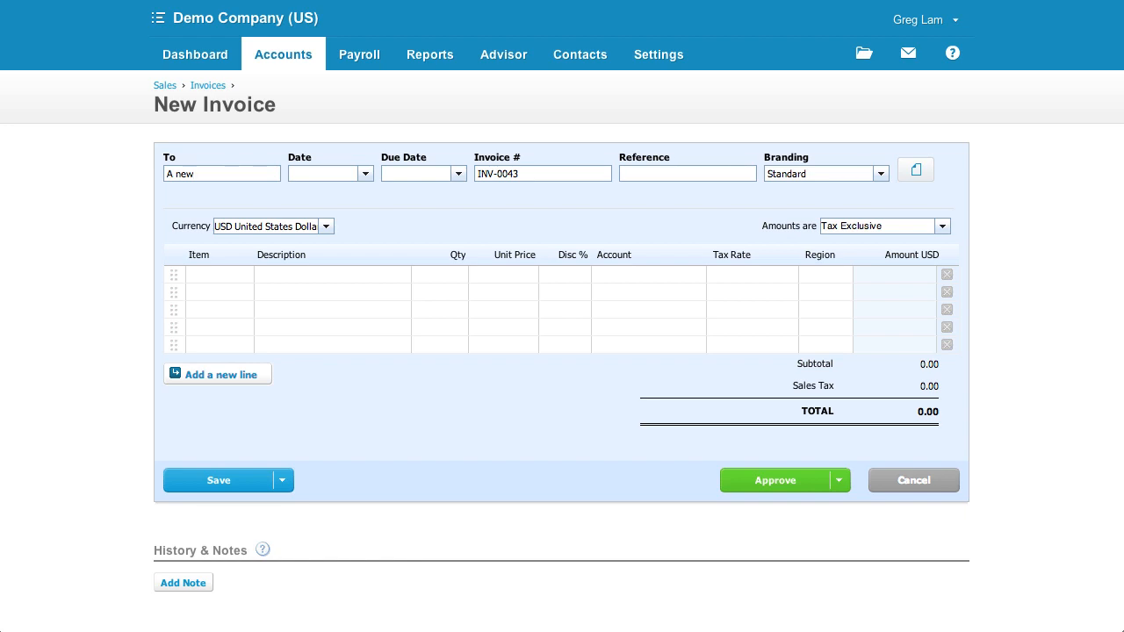
pyautogui.click(222, 173)
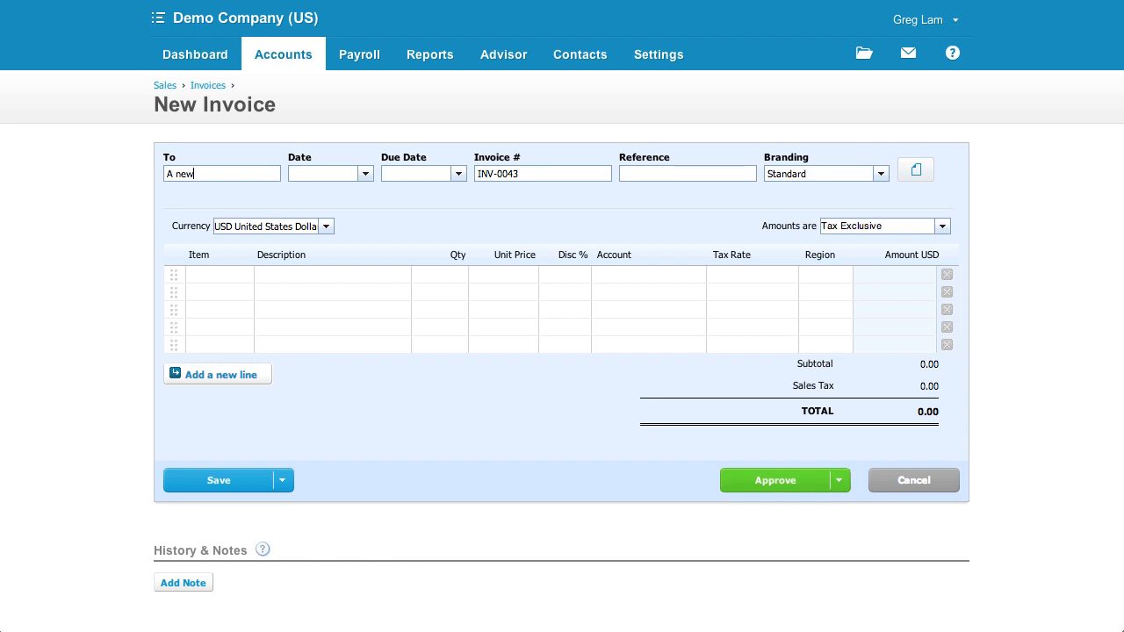
# - Peek at the inventory item list for the first line, then resume the customer name
pyautogui.click(217, 275)
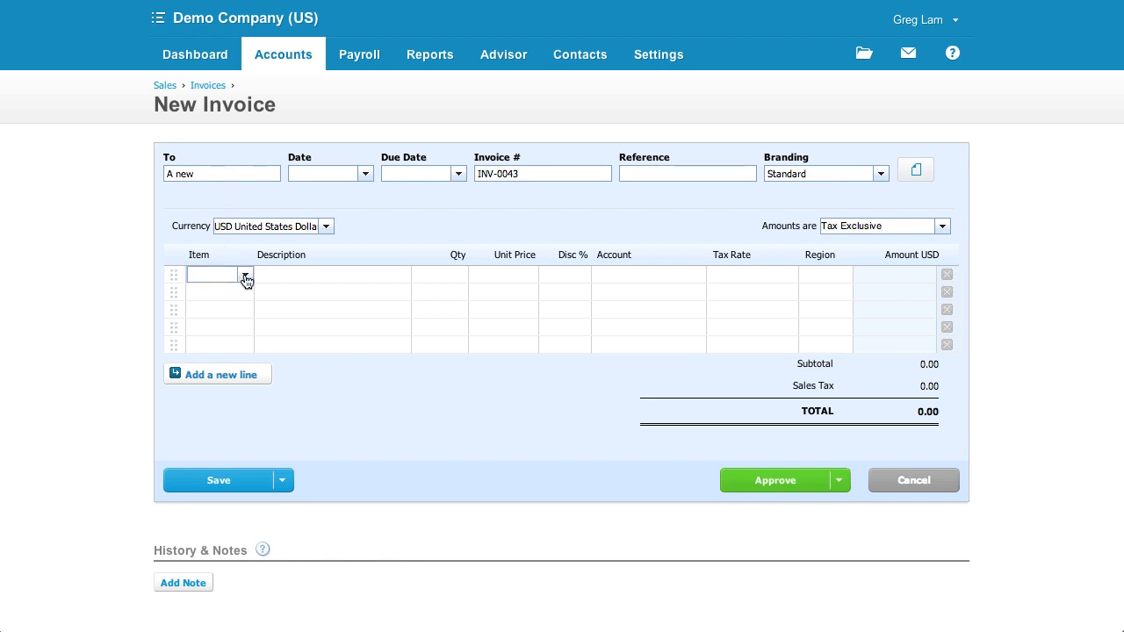
pyautogui.click(245, 274)
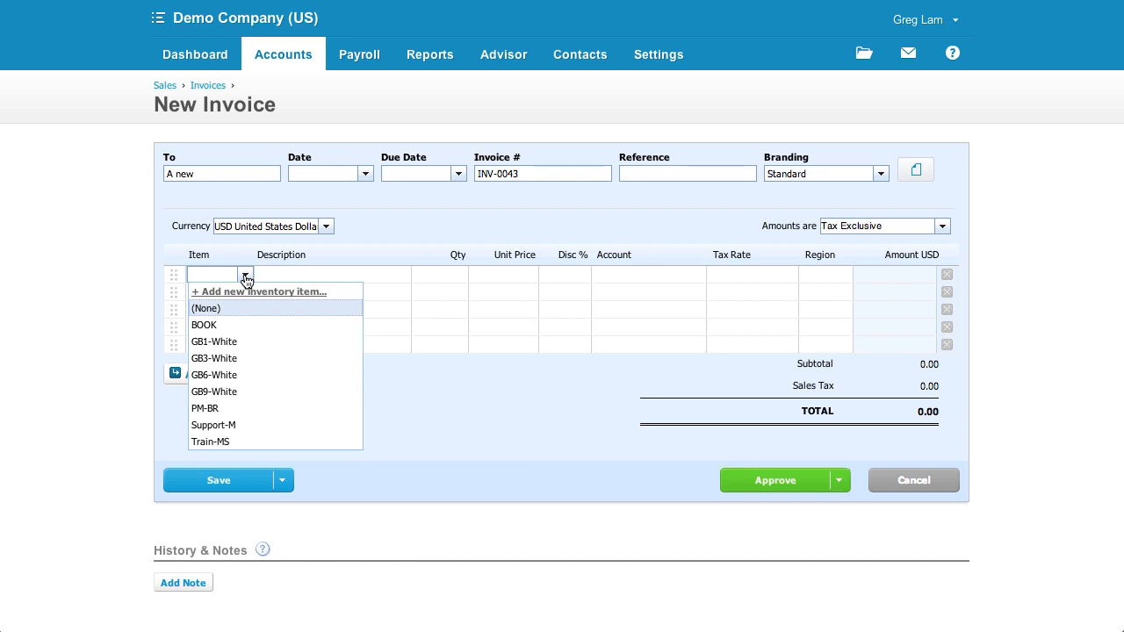
pyautogui.moveTo(244, 188)
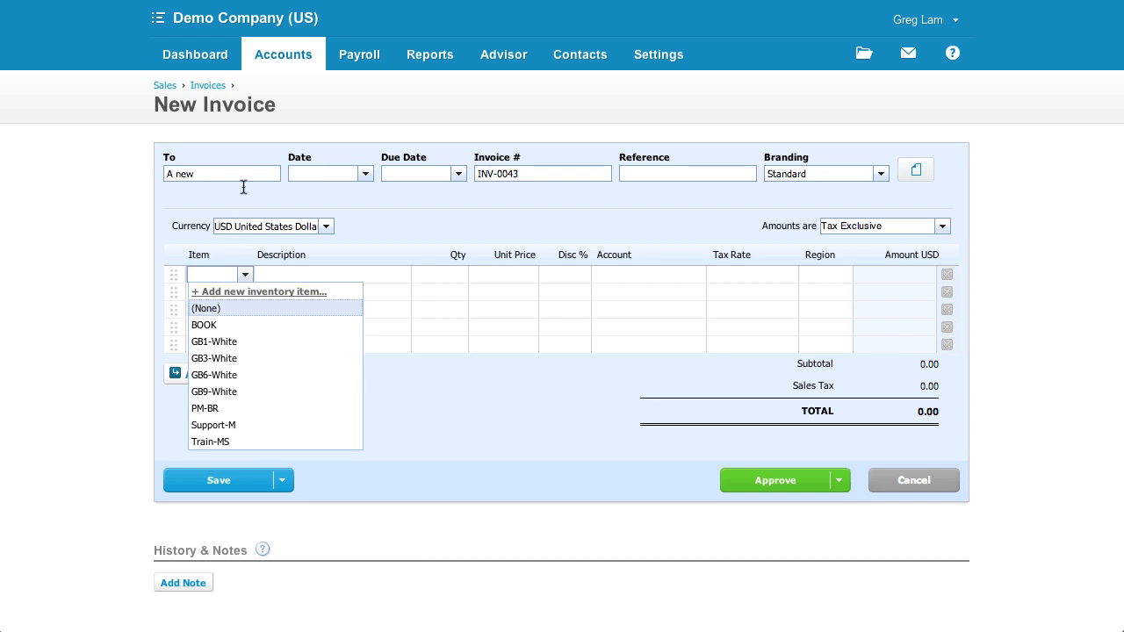
pyautogui.click(205, 308)
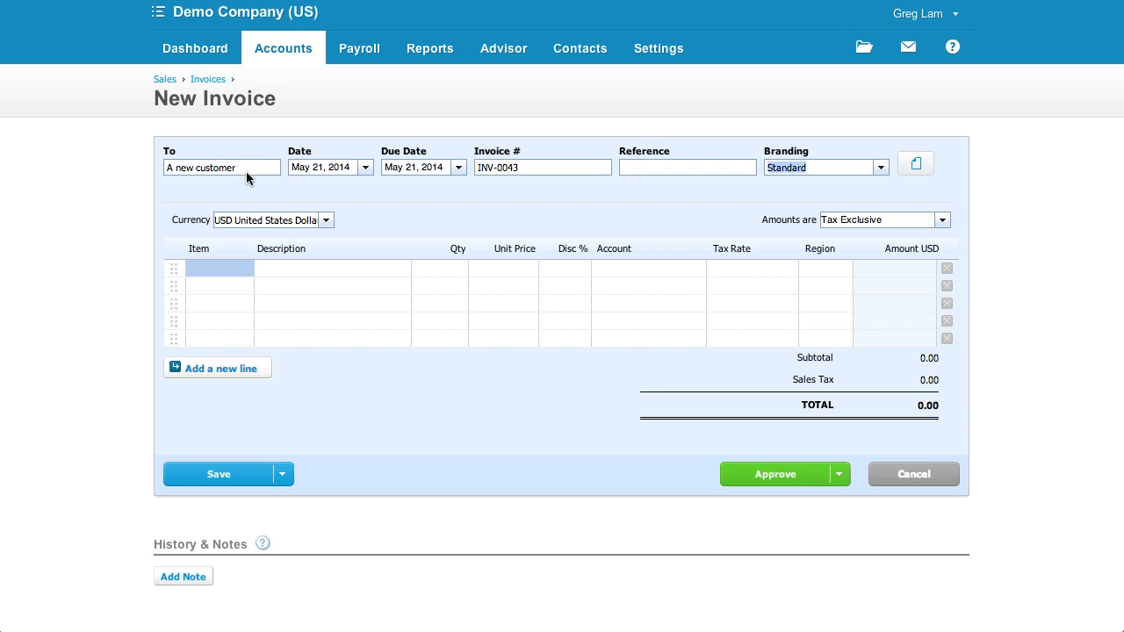
# - Review branding themes, keep Standard, and attach a file to invoice INV-0043
pyautogui.click(881, 167)
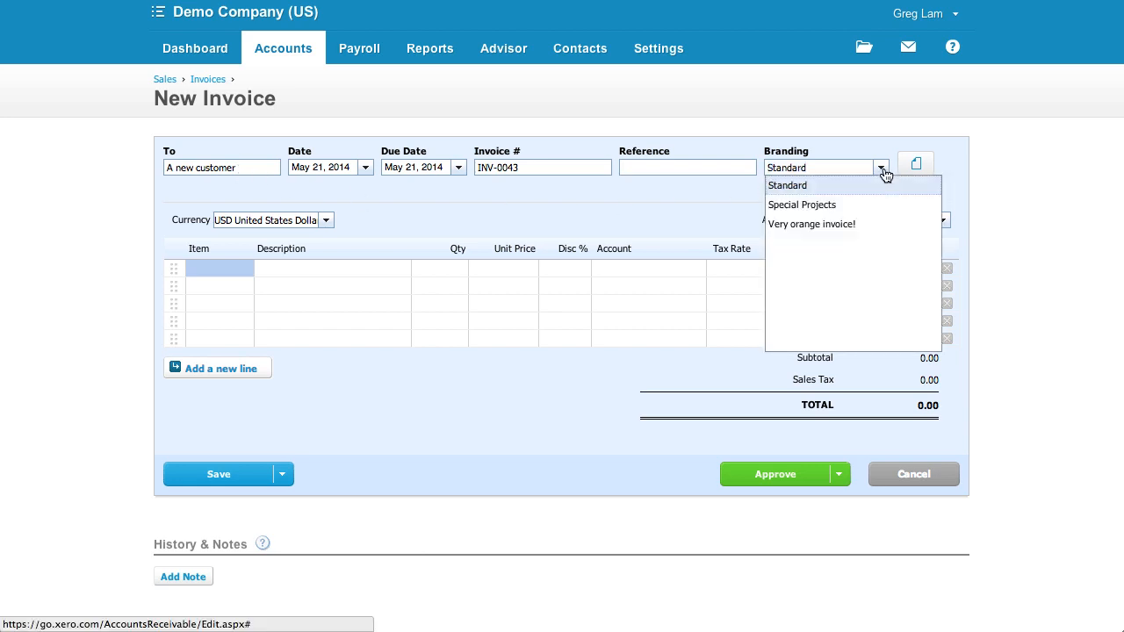
pyautogui.moveTo(886, 214)
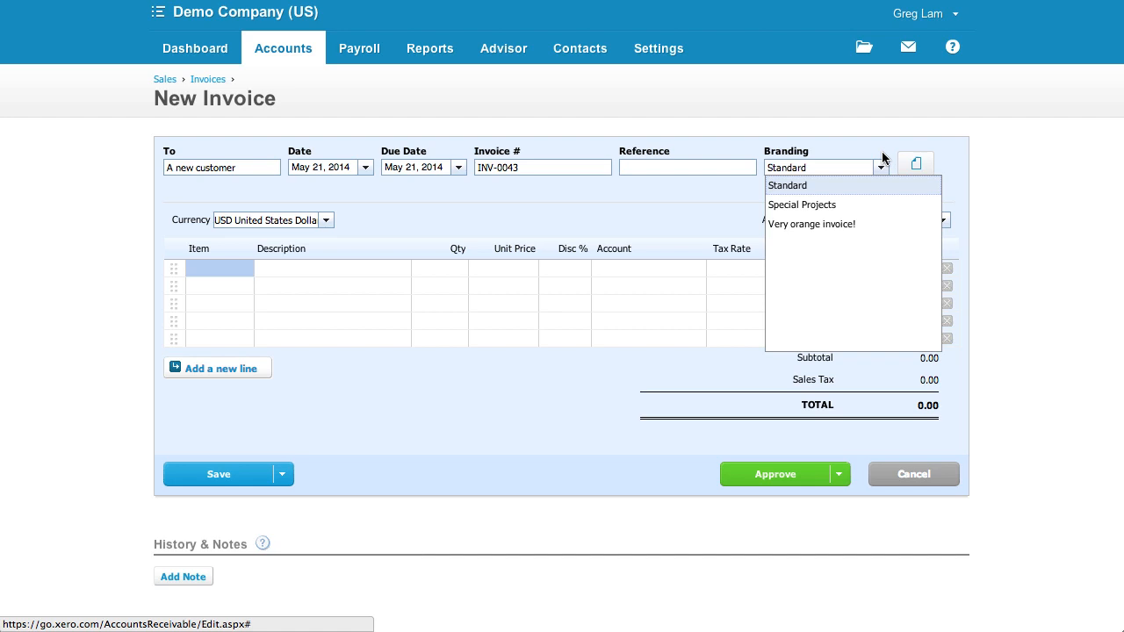
pyautogui.click(916, 164)
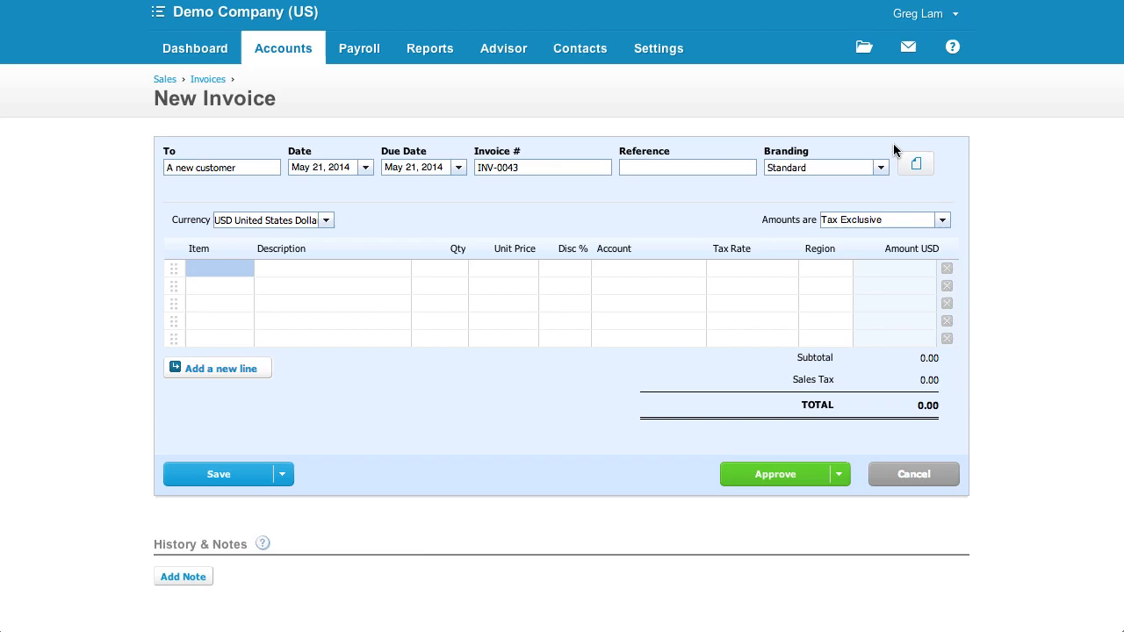
pyautogui.click(916, 163)
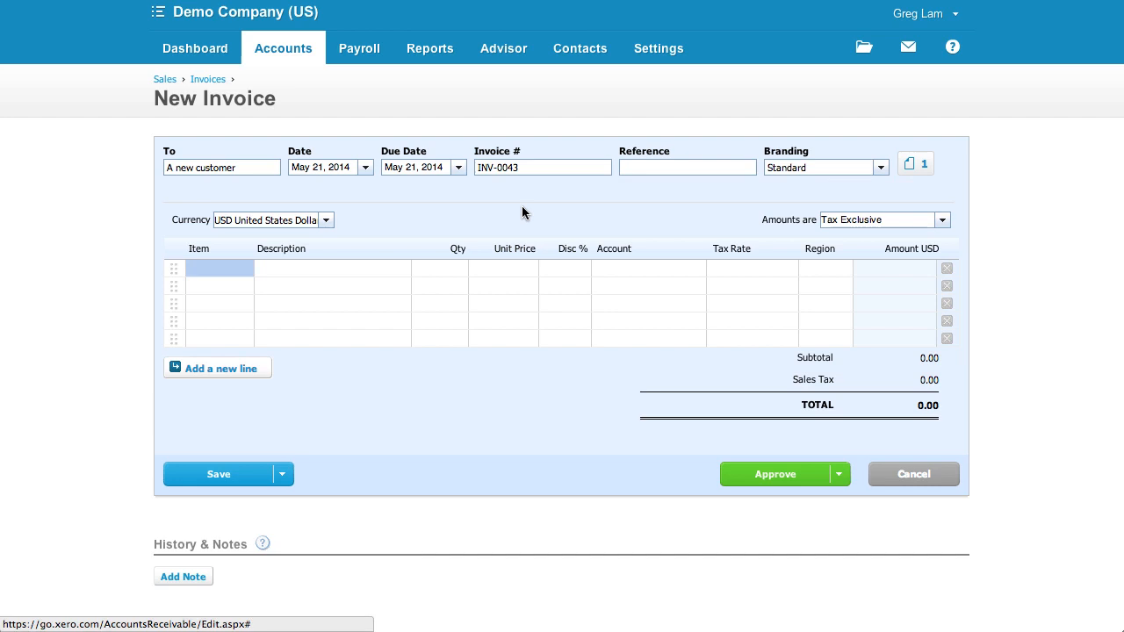
pyautogui.moveTo(323, 223)
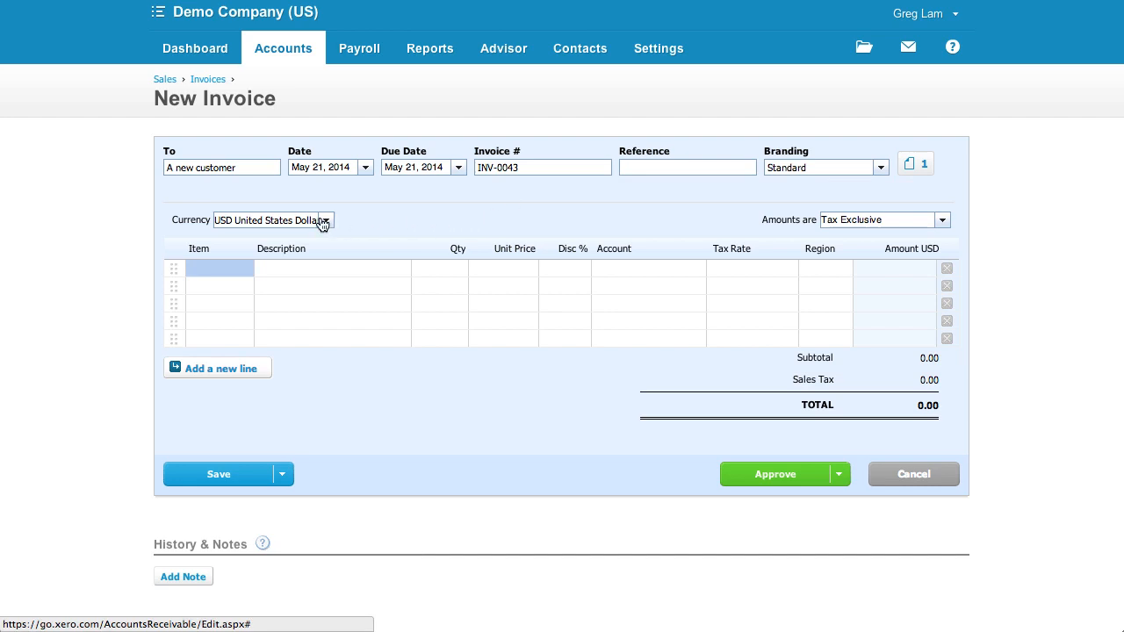
pyautogui.click(326, 220)
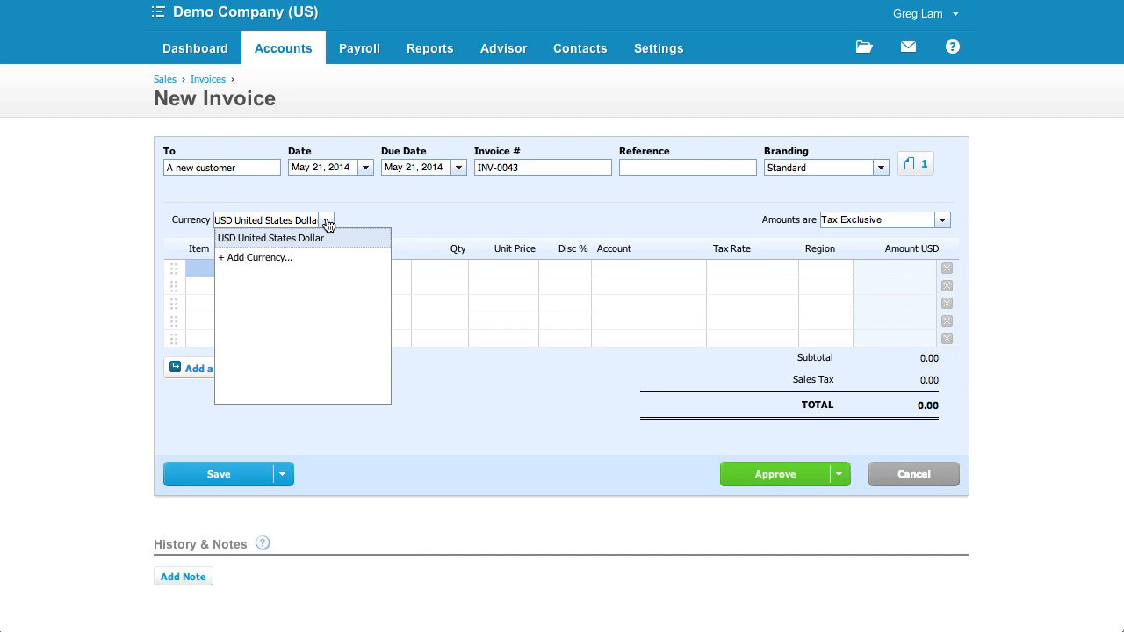
pyautogui.moveTo(482, 226)
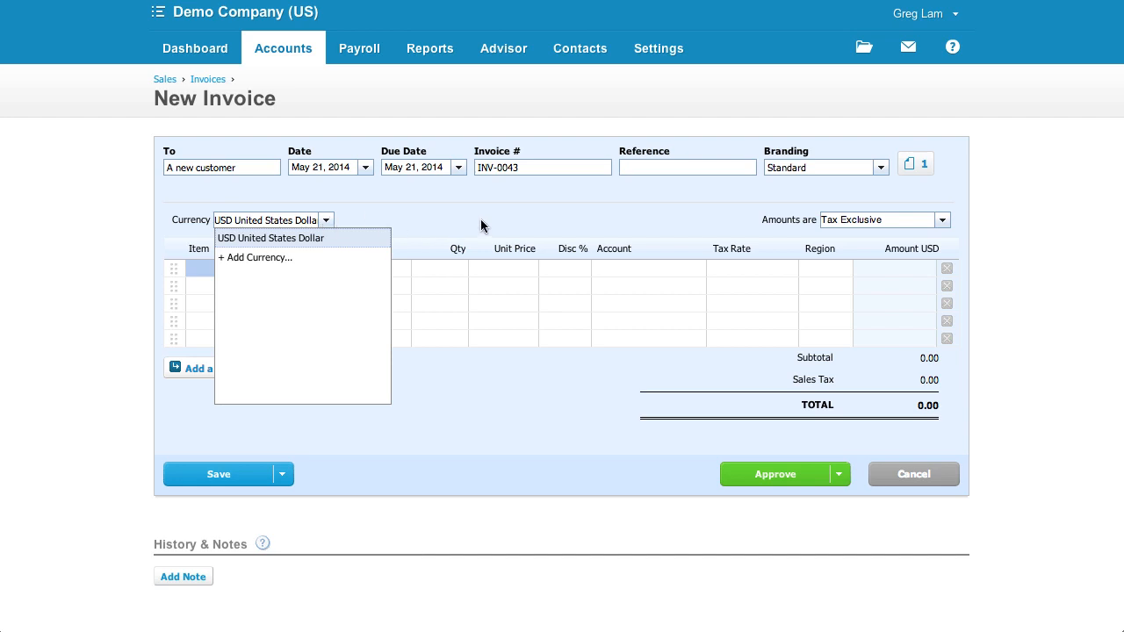
pyautogui.click(942, 219)
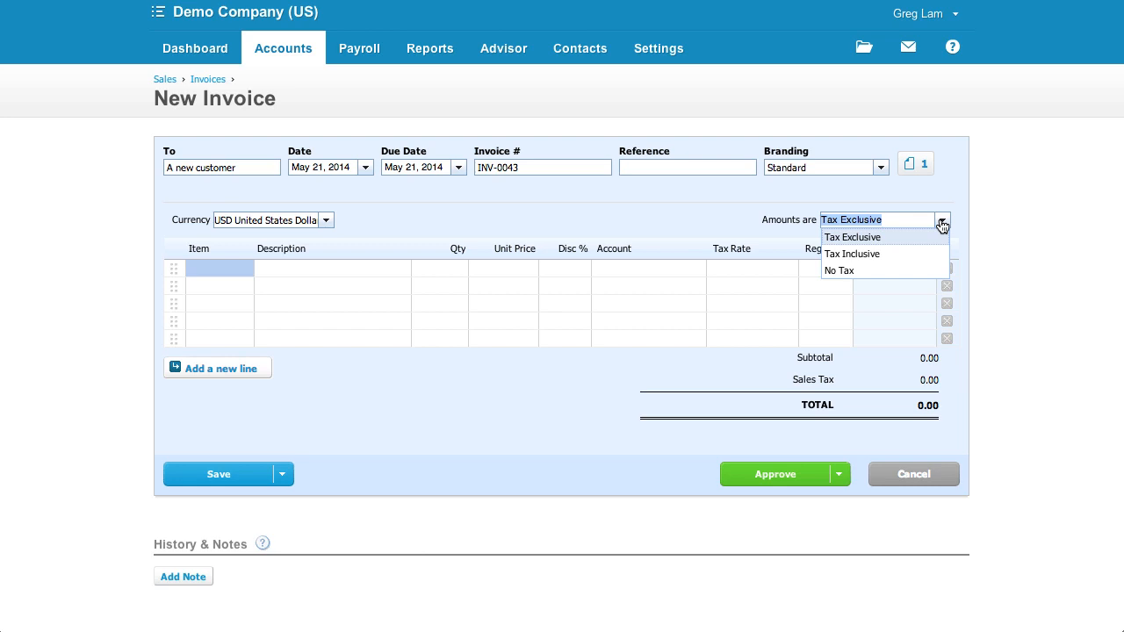
pyautogui.click(852, 237)
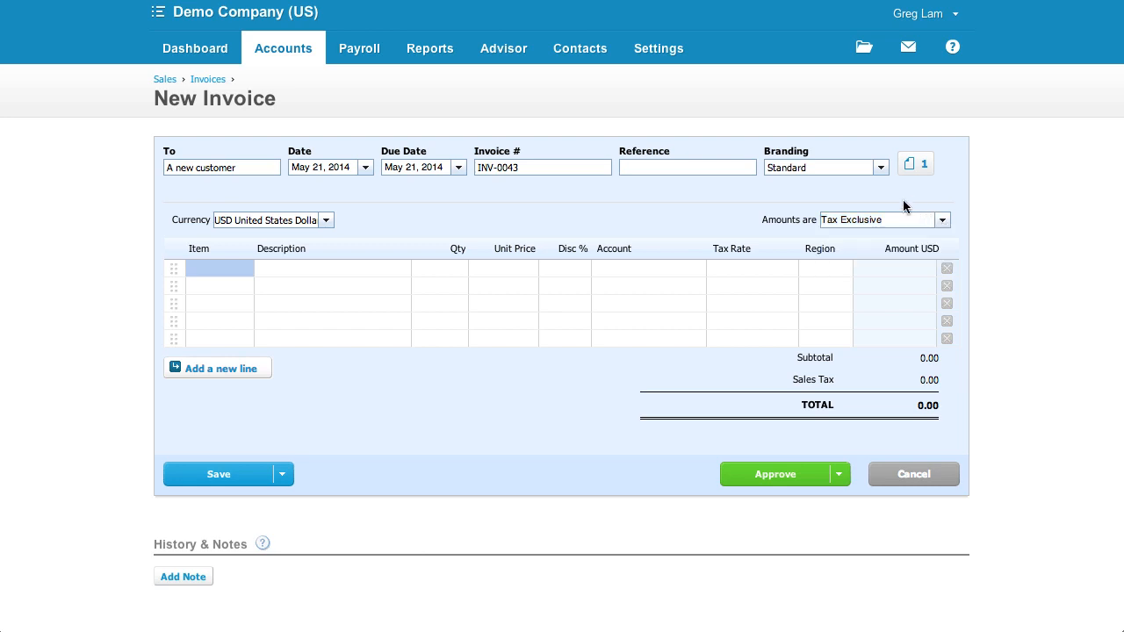
# - Add the BOOK line and a 20.00 'No item needed' line, leaving Region blank, total 43.65
pyautogui.click(215, 268)
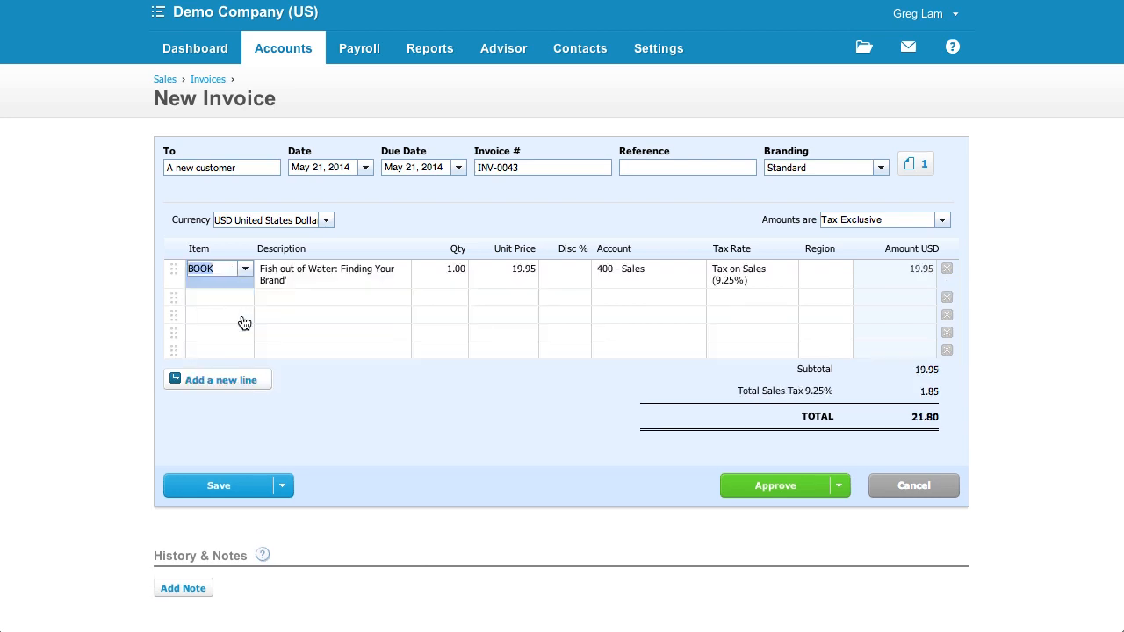
pyautogui.moveTo(239, 306)
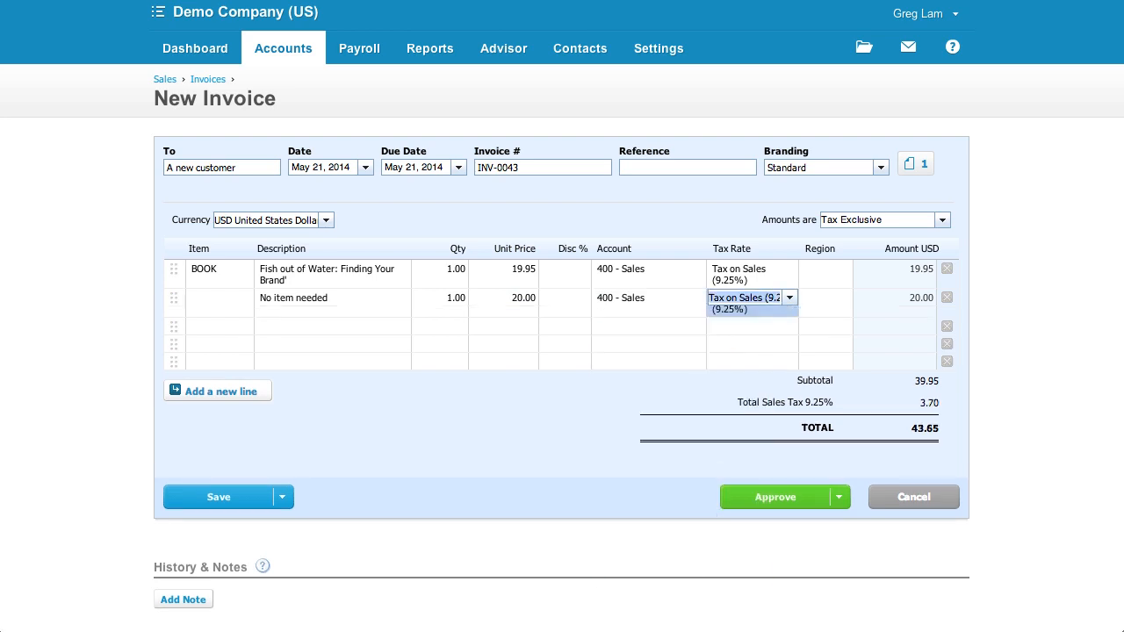
pyautogui.moveTo(828, 310)
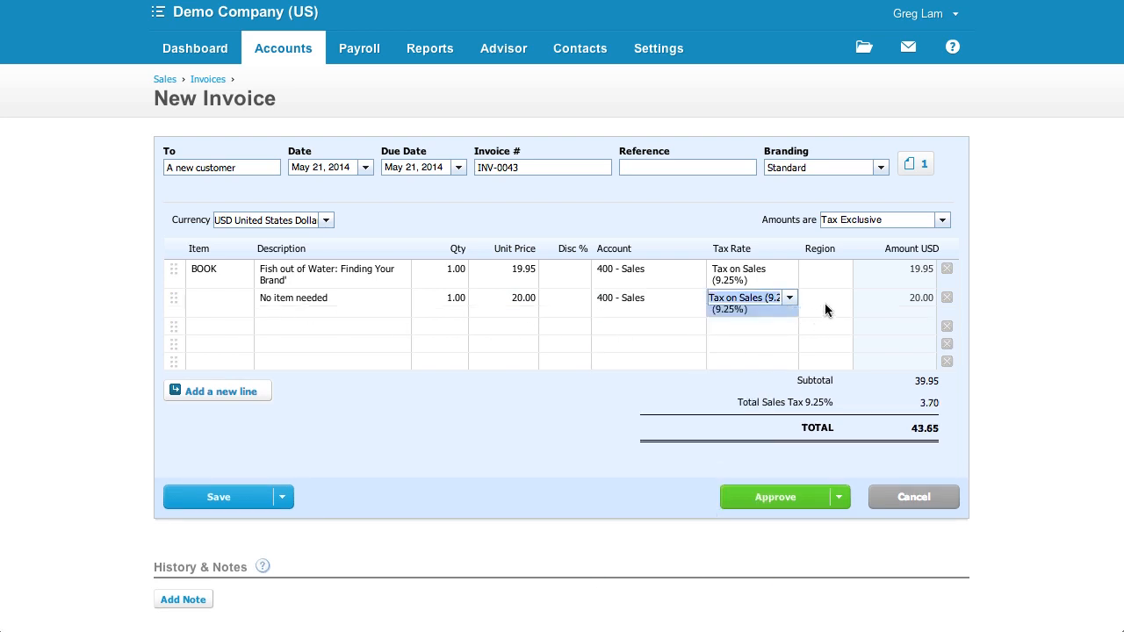
pyautogui.click(847, 297)
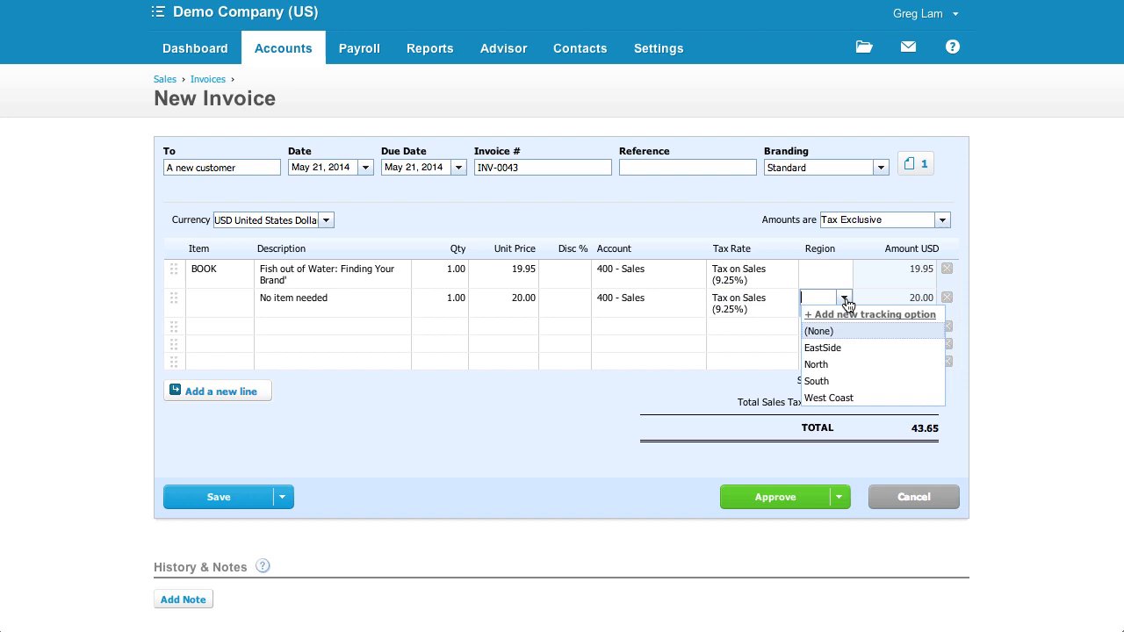
pyautogui.moveTo(864, 389)
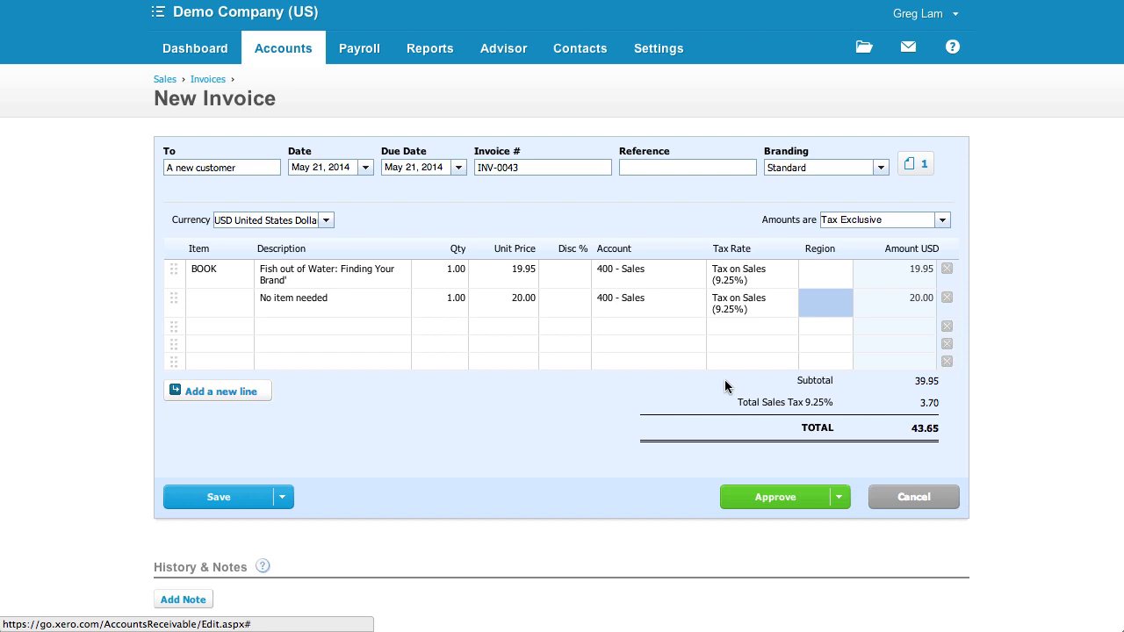
pyautogui.moveTo(711, 382)
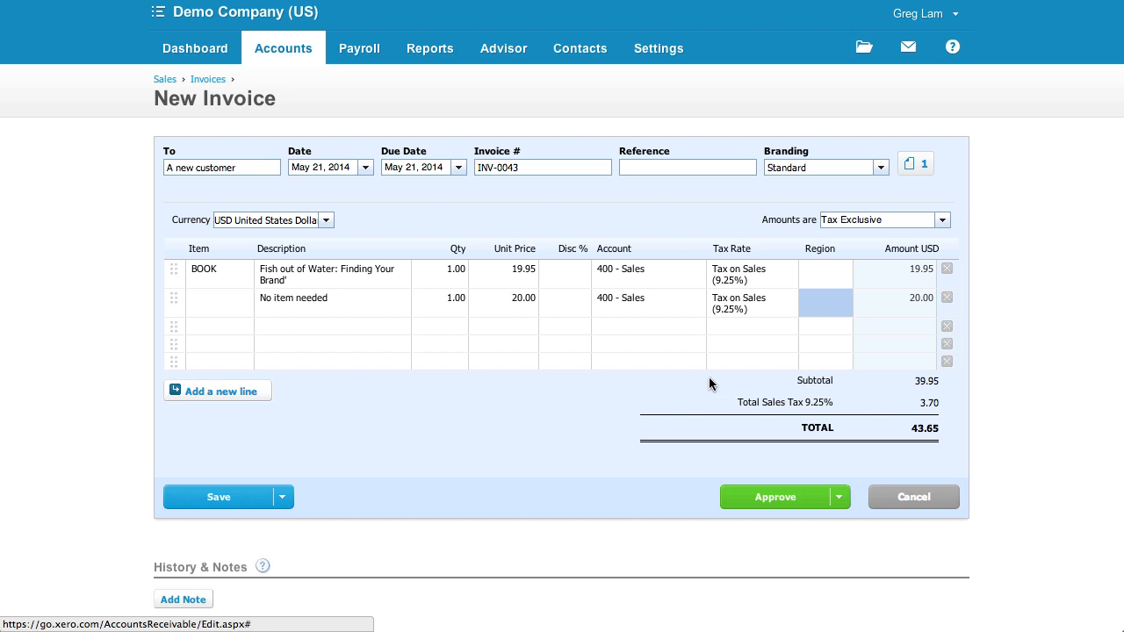
pyautogui.click(281, 497)
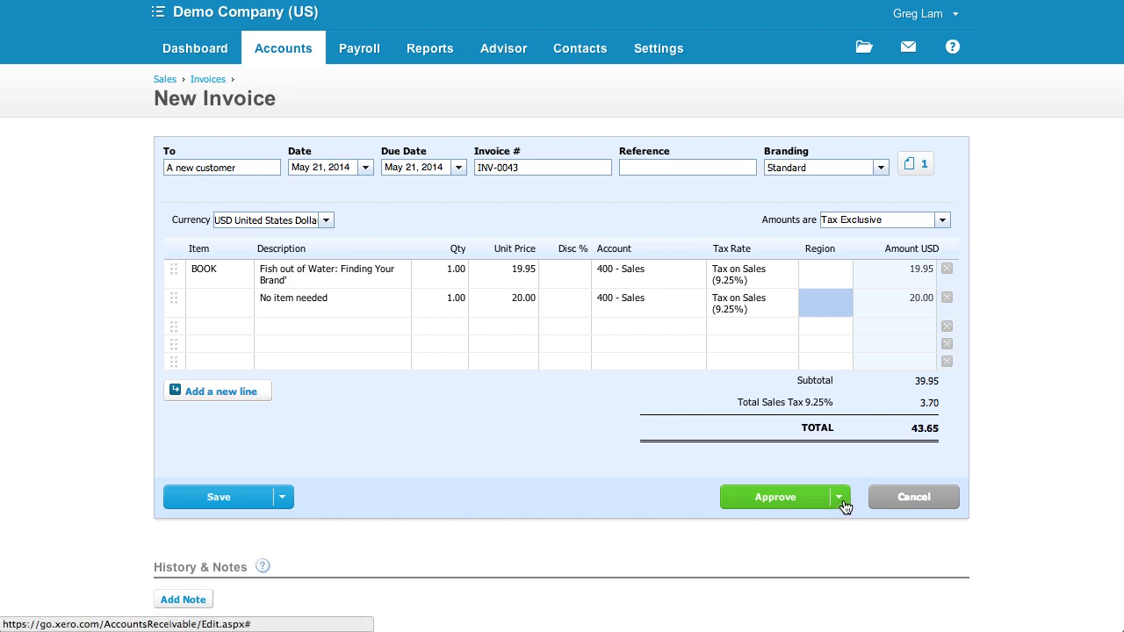
# - Approve invoice INV-0043 so it awaits payment of 43.65
pyautogui.click(840, 497)
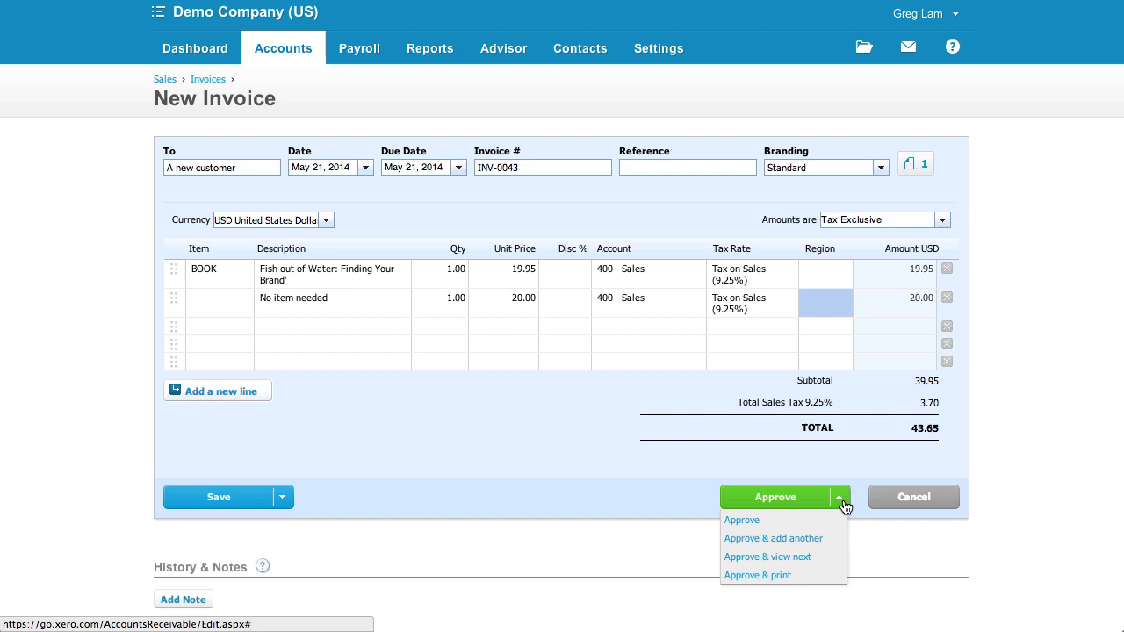
pyautogui.click(743, 520)
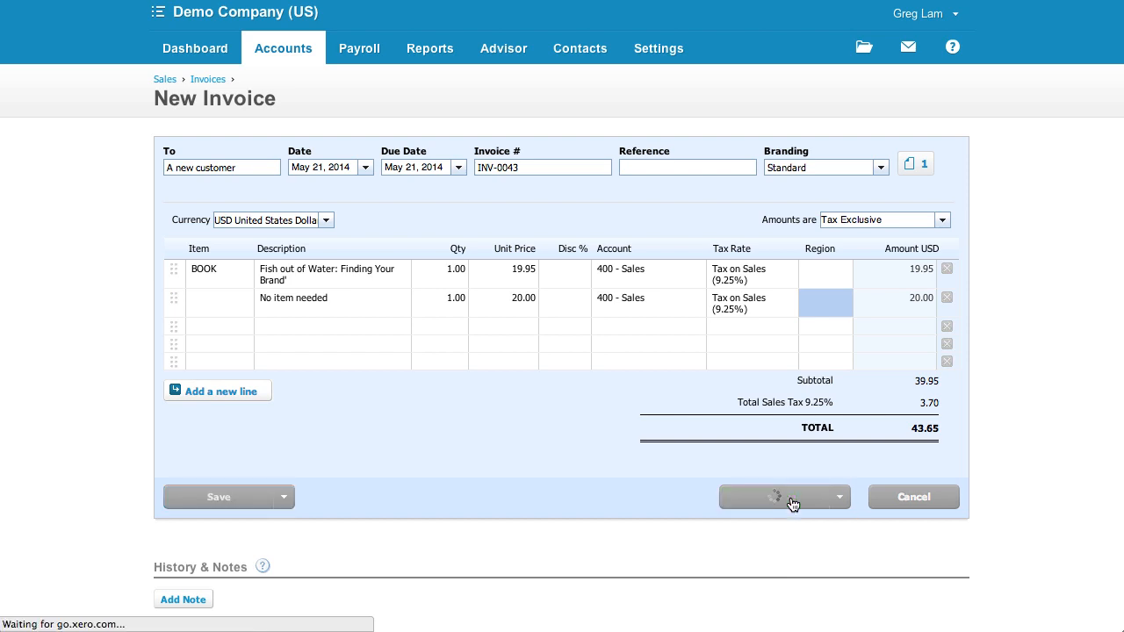
pyautogui.click(773, 496)
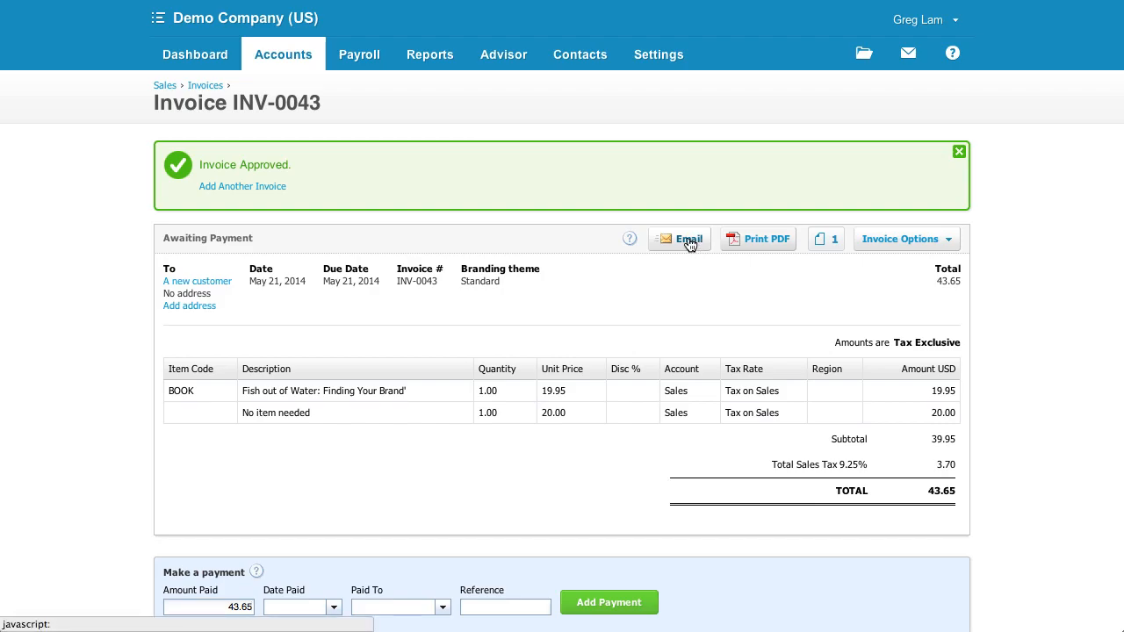
pyautogui.click(680, 238)
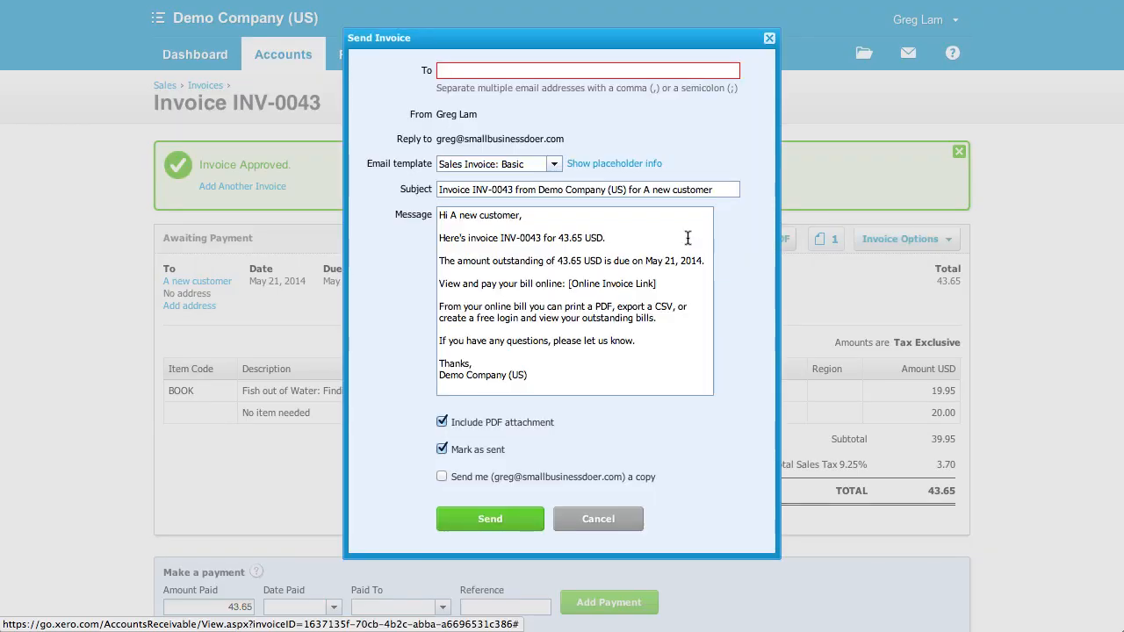
pyautogui.moveTo(581, 76)
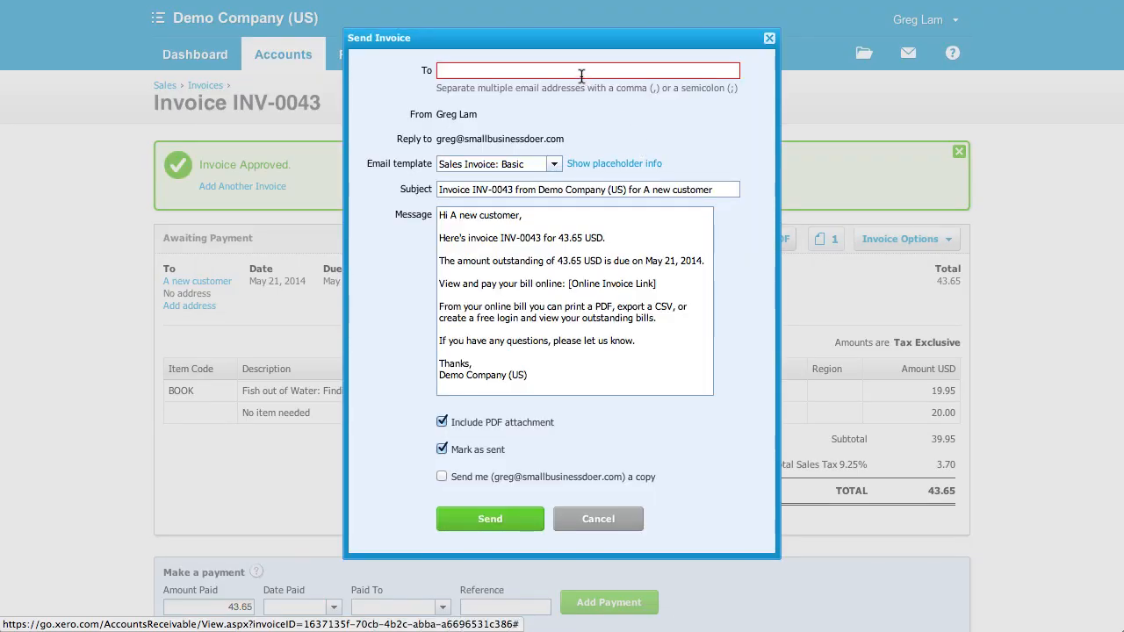
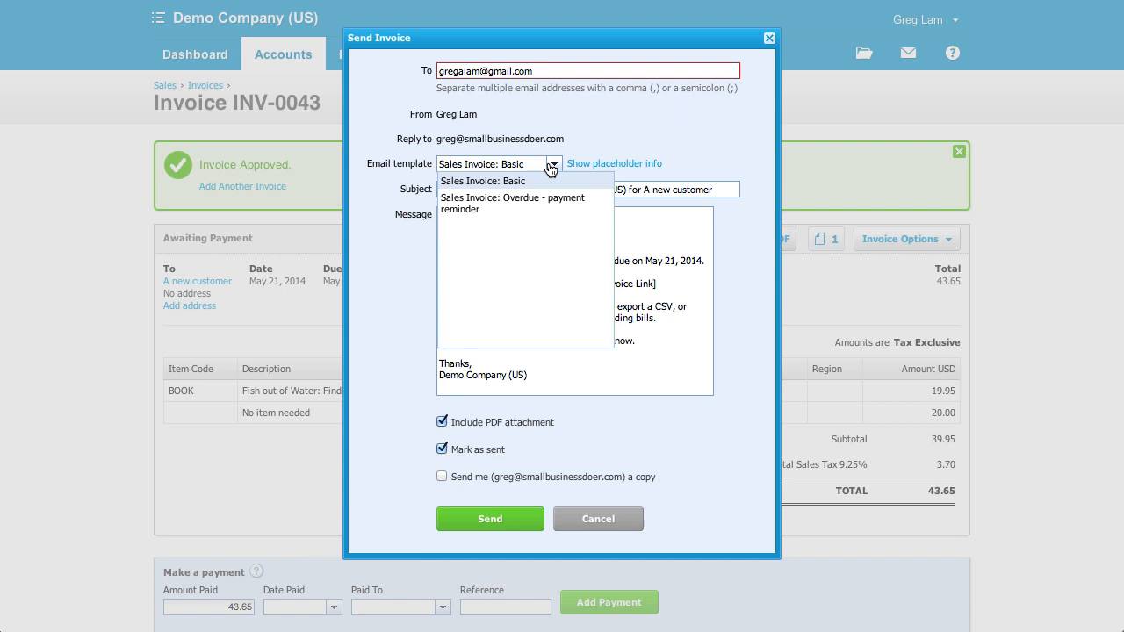
pyautogui.moveTo(589, 144)
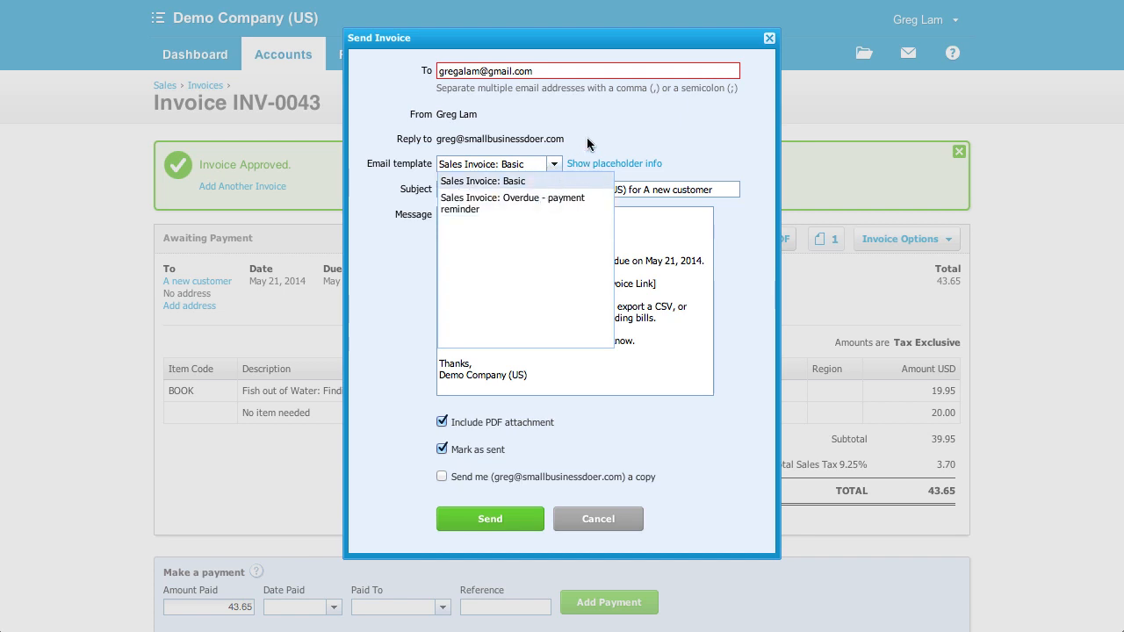
pyautogui.click(498, 181)
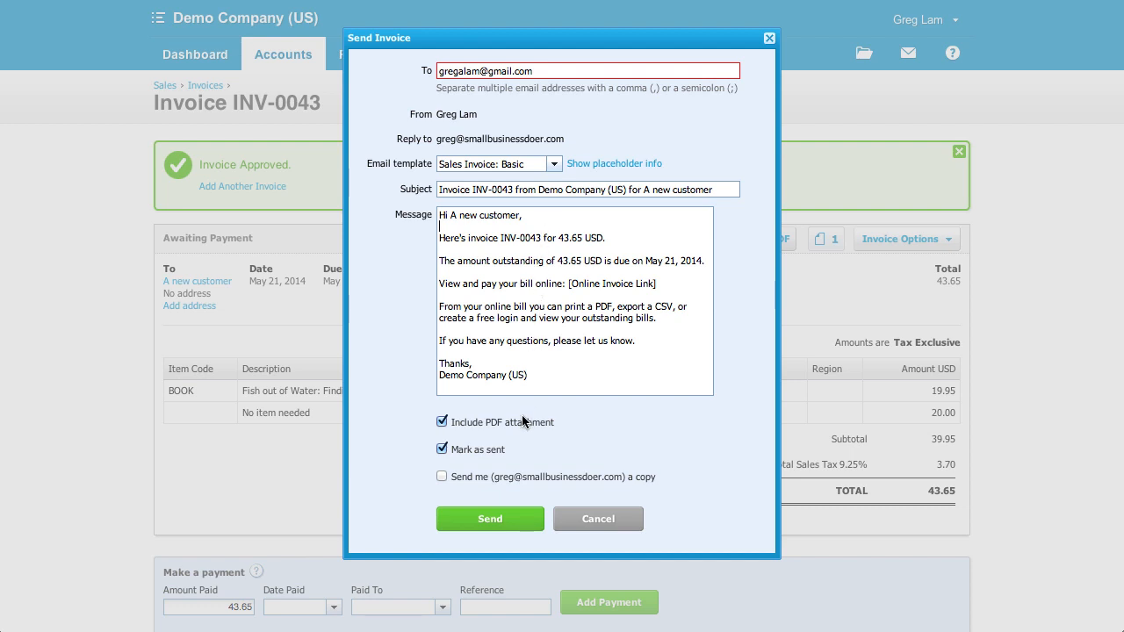
pyautogui.moveTo(492, 455)
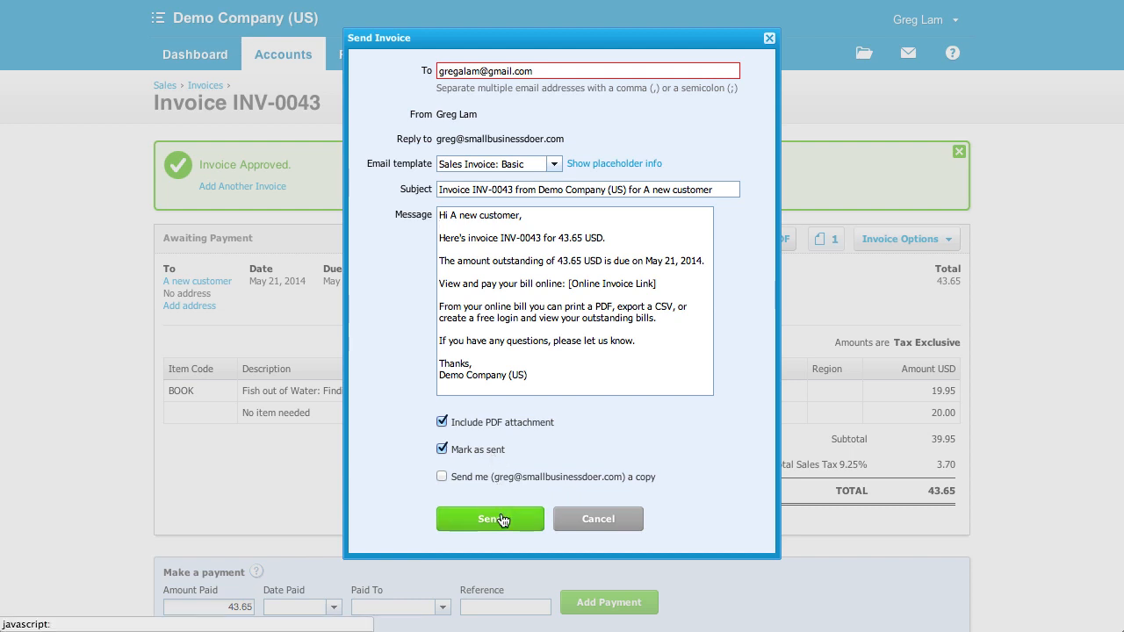
pyautogui.click(489, 519)
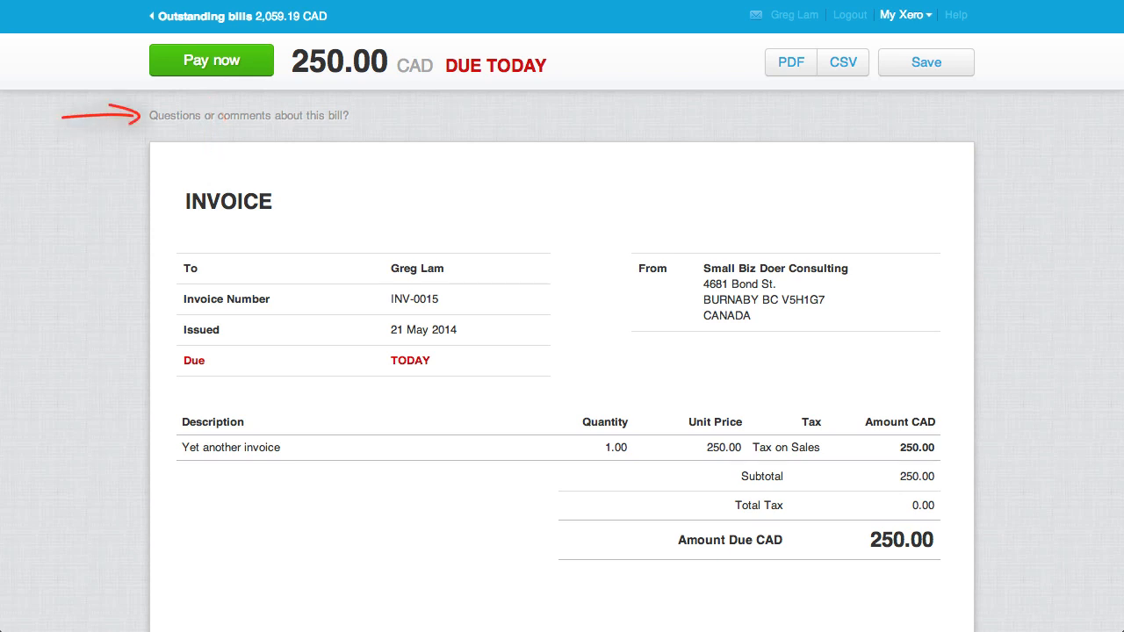
# - Send the customer comment saying payment will be 'late, real late' on bill INV-0015
pyautogui.click(248, 115)
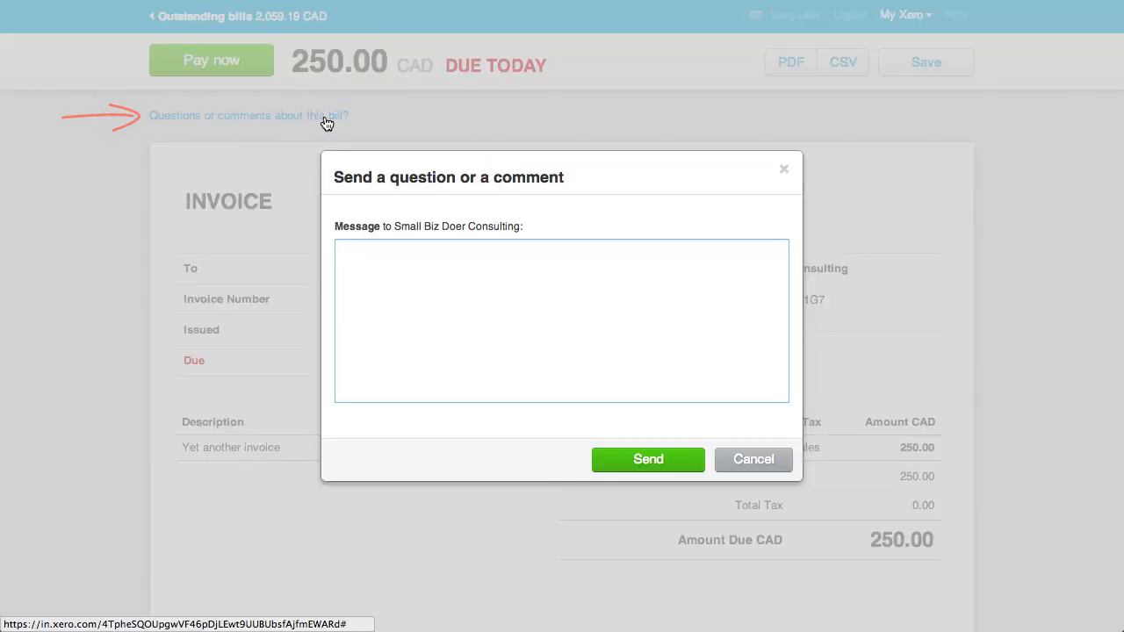
pyautogui.write("Hi, I know you already gave the good that you've invoiced me and it has a due date, but I'm")
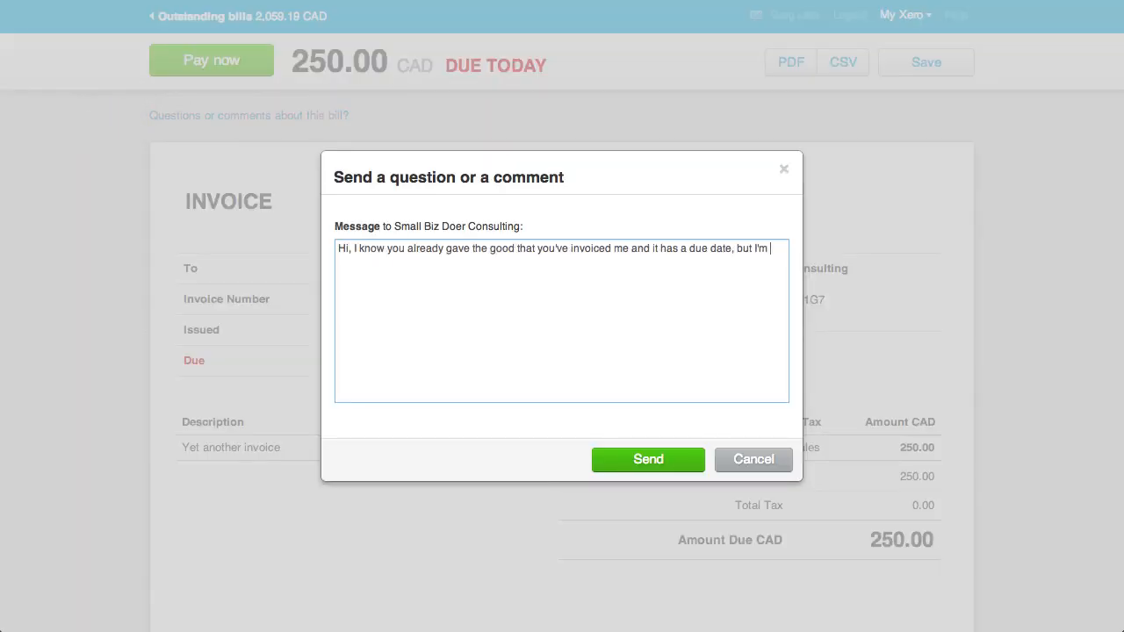
pyautogui.write("gonna pay you late, real late, okay! And I also don't like grammar.")
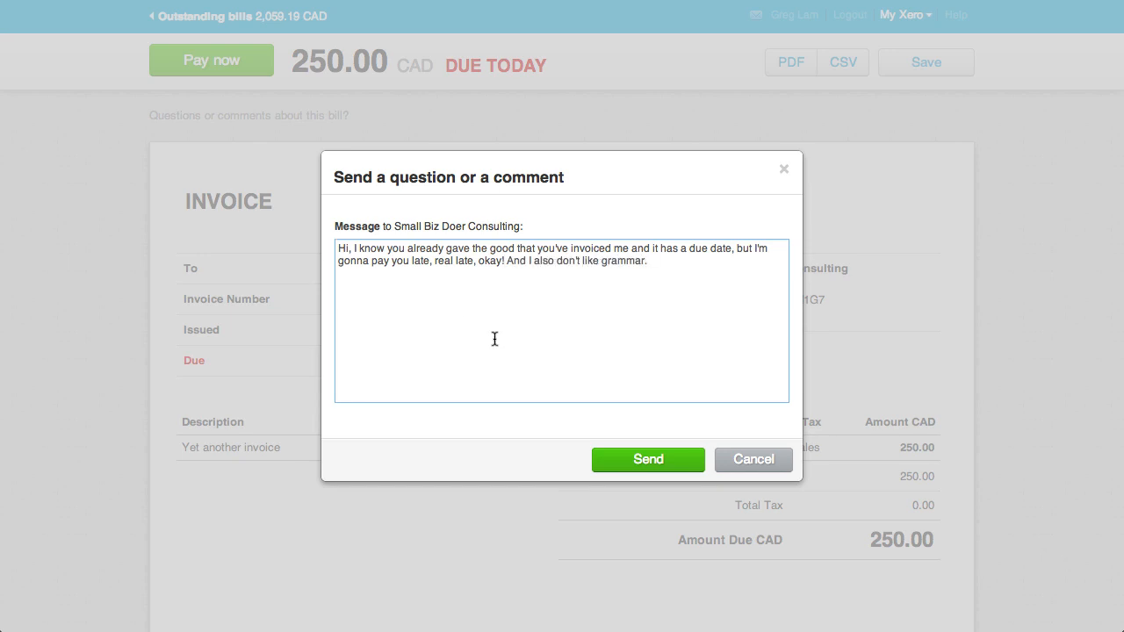
pyautogui.click(648, 461)
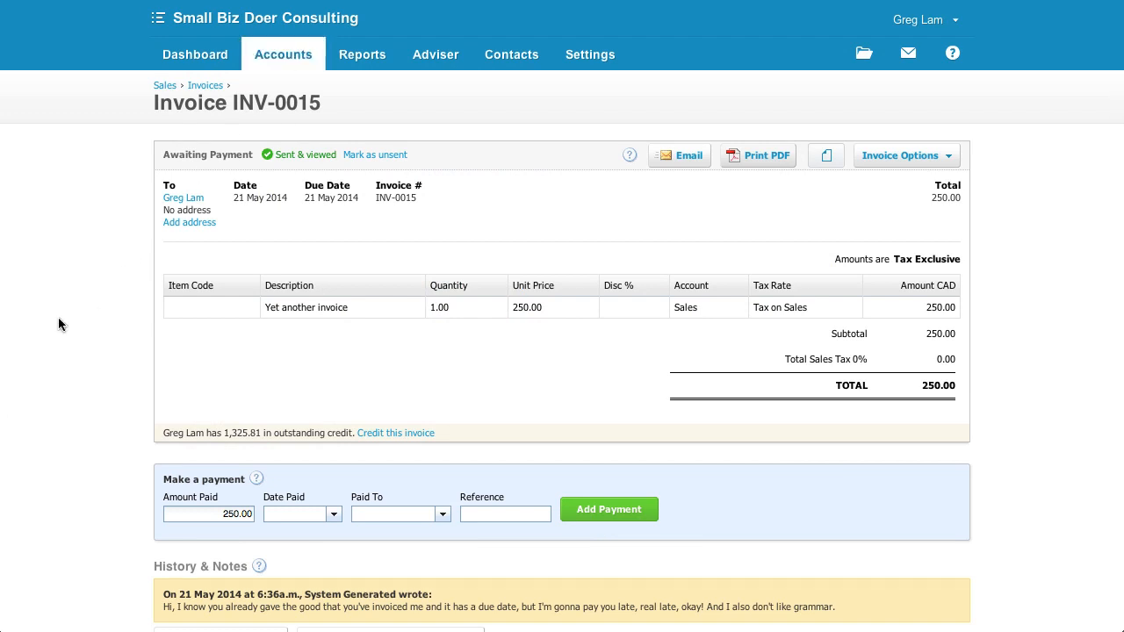
pyautogui.scroll(-3)
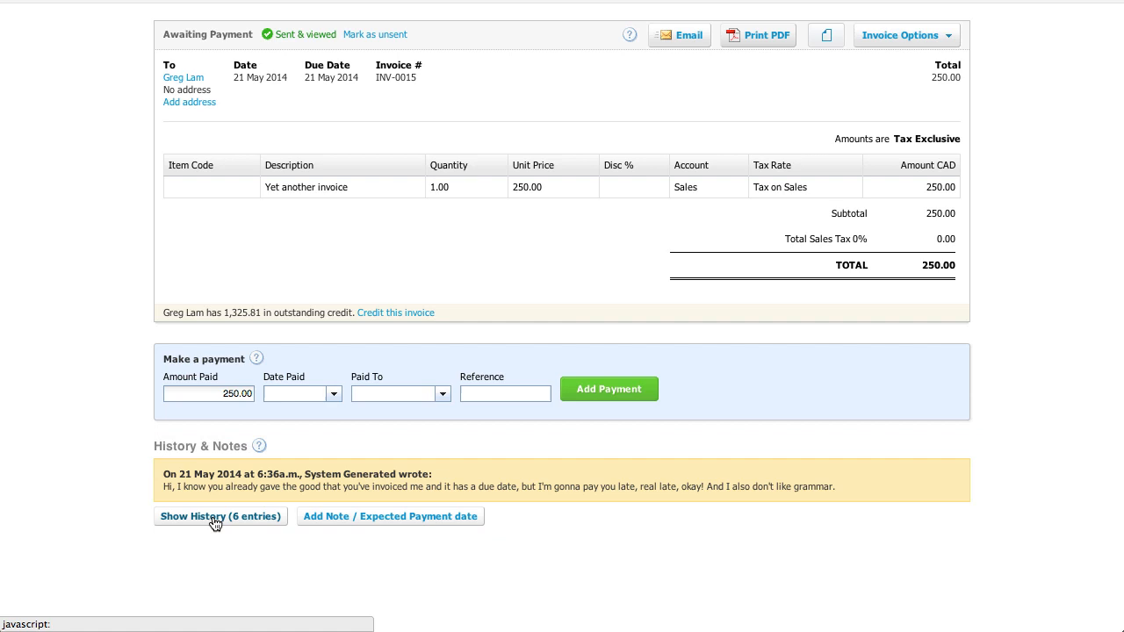
pyautogui.click(220, 517)
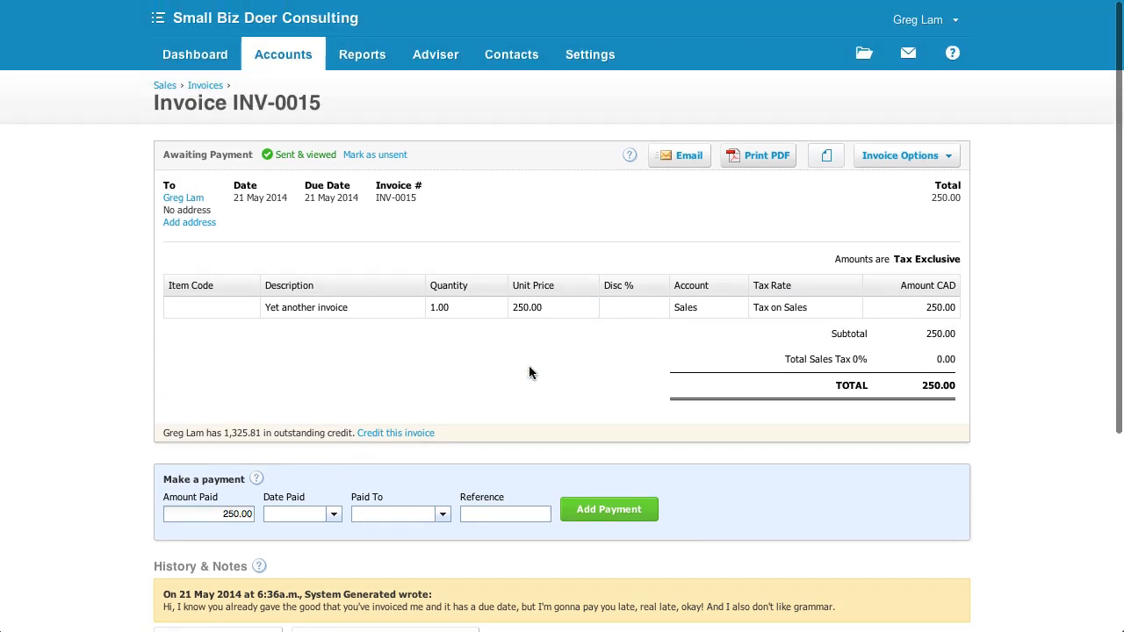
pyautogui.moveTo(908, 54)
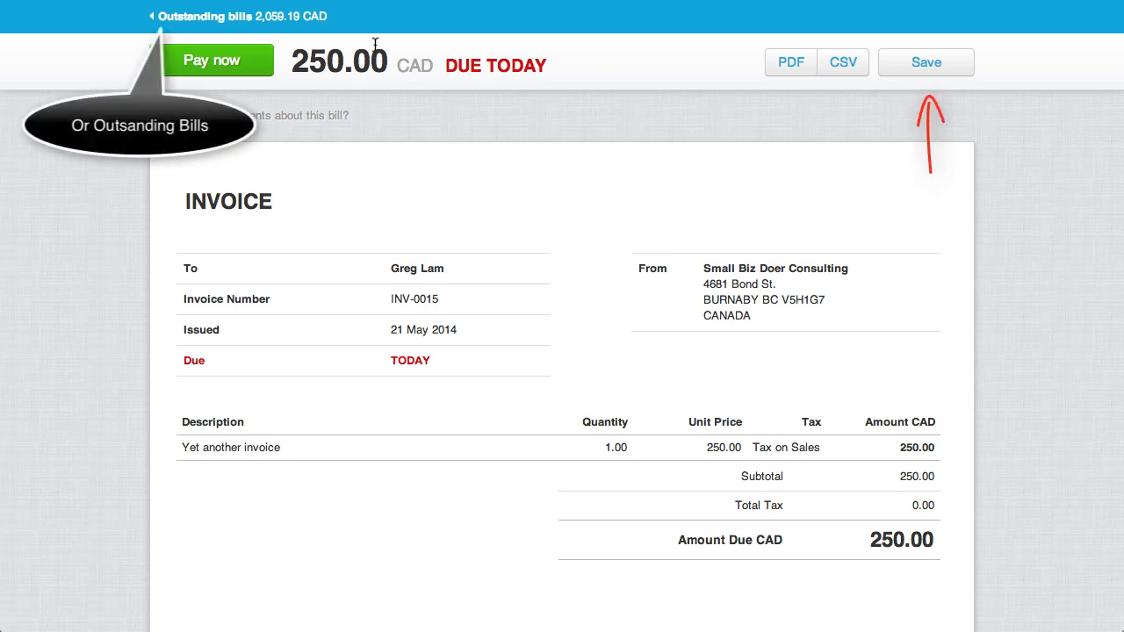
# - View the customer's outstanding bills statement totalling 2,059.19 CAD
pyautogui.click(233, 18)
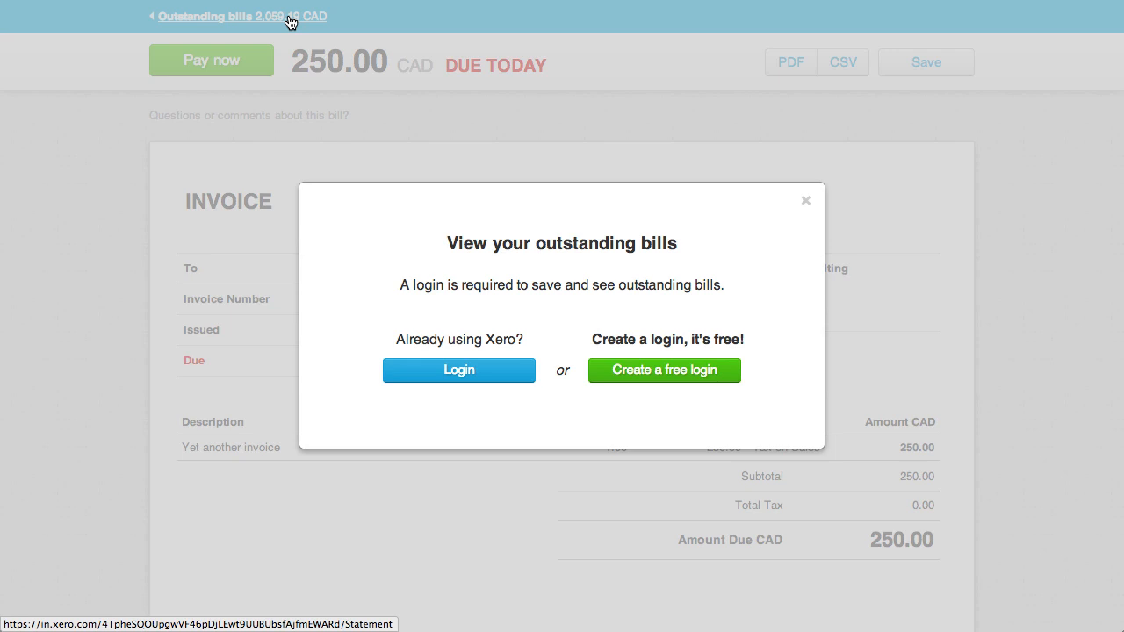
pyautogui.click(219, 18)
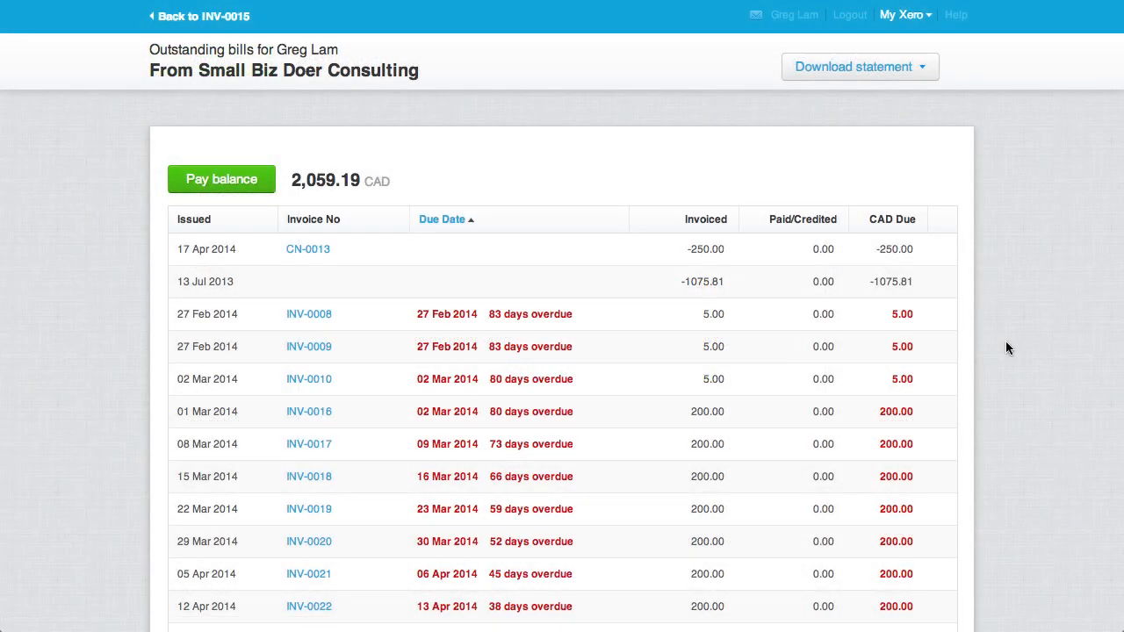
pyautogui.scroll(-3)
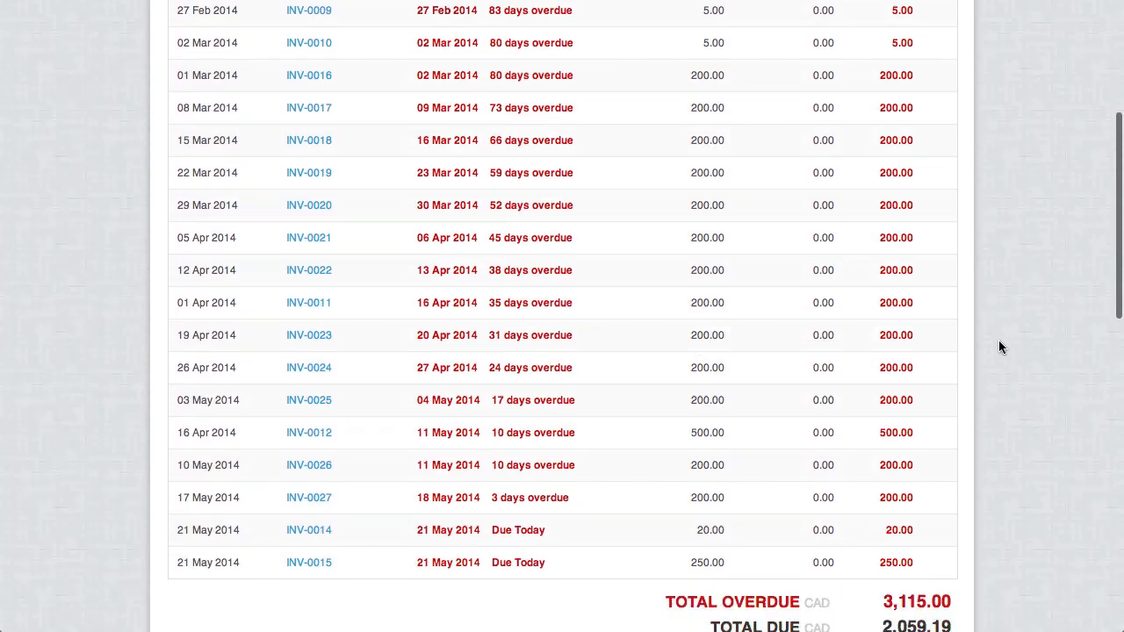
pyautogui.scroll(-3)
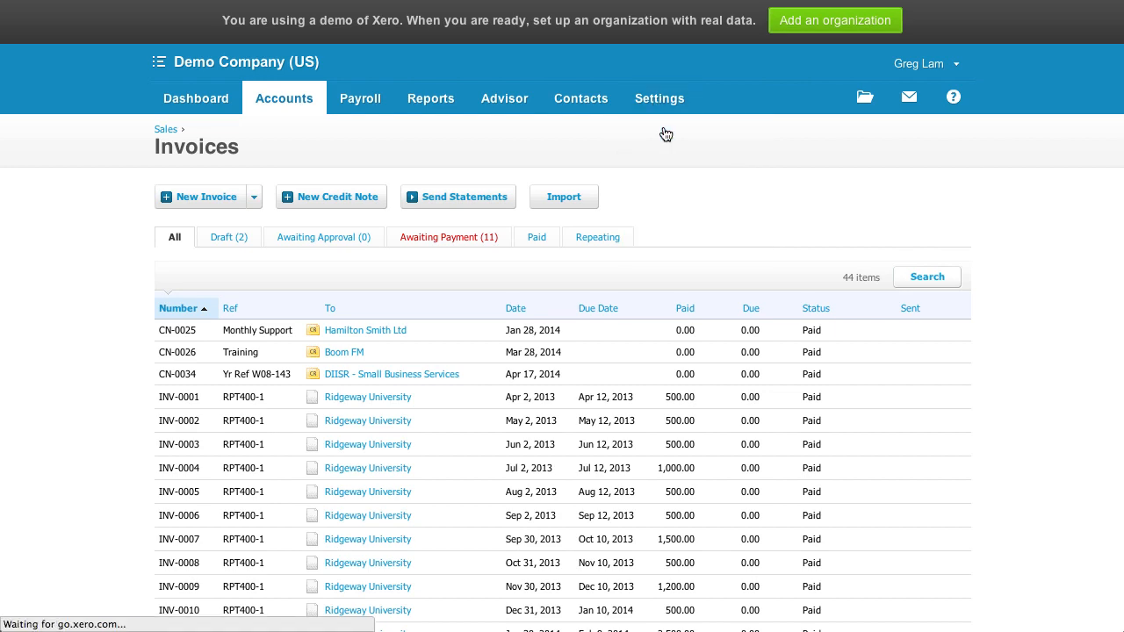
# - Reach Invoice Settings > Payment Services and start adding another payment service alongside PayPal
pyautogui.click(658, 98)
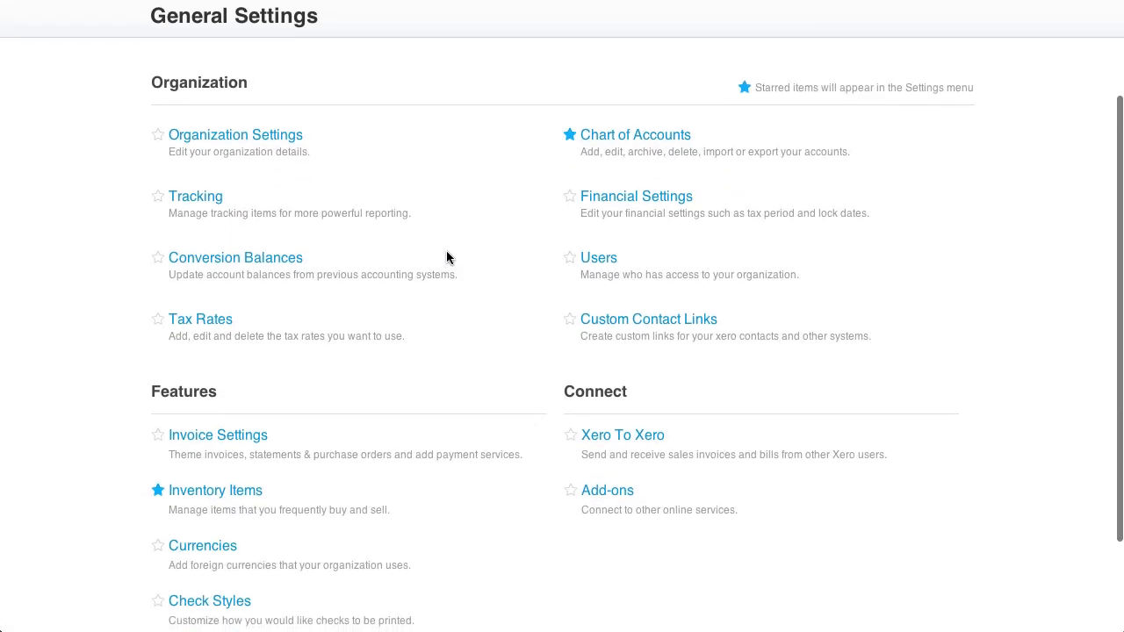
pyautogui.click(217, 435)
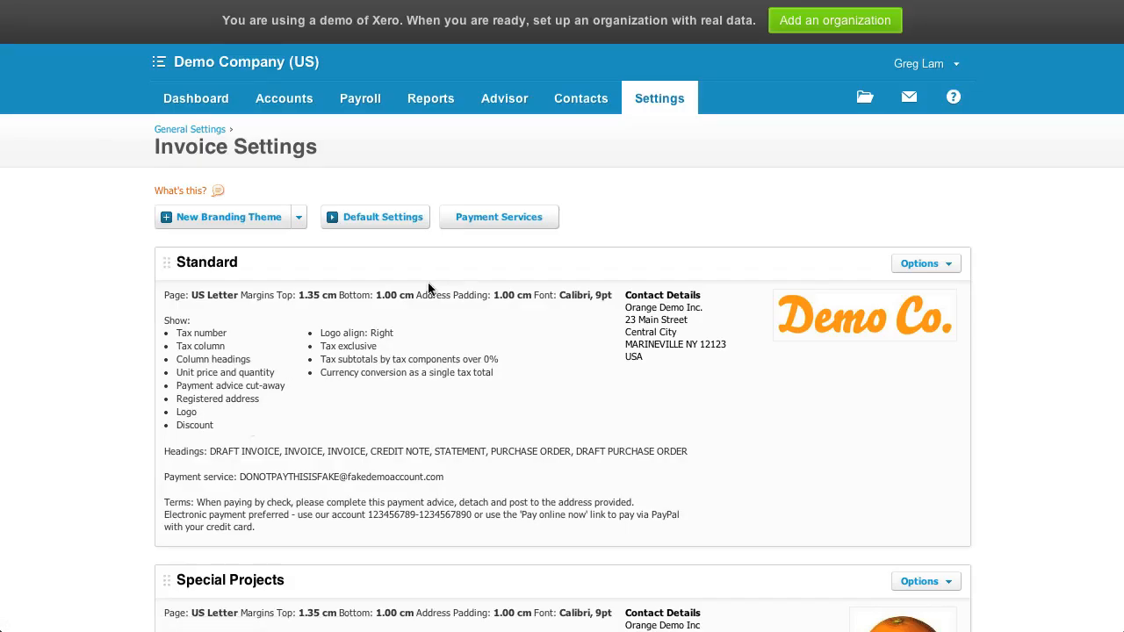
pyautogui.click(498, 217)
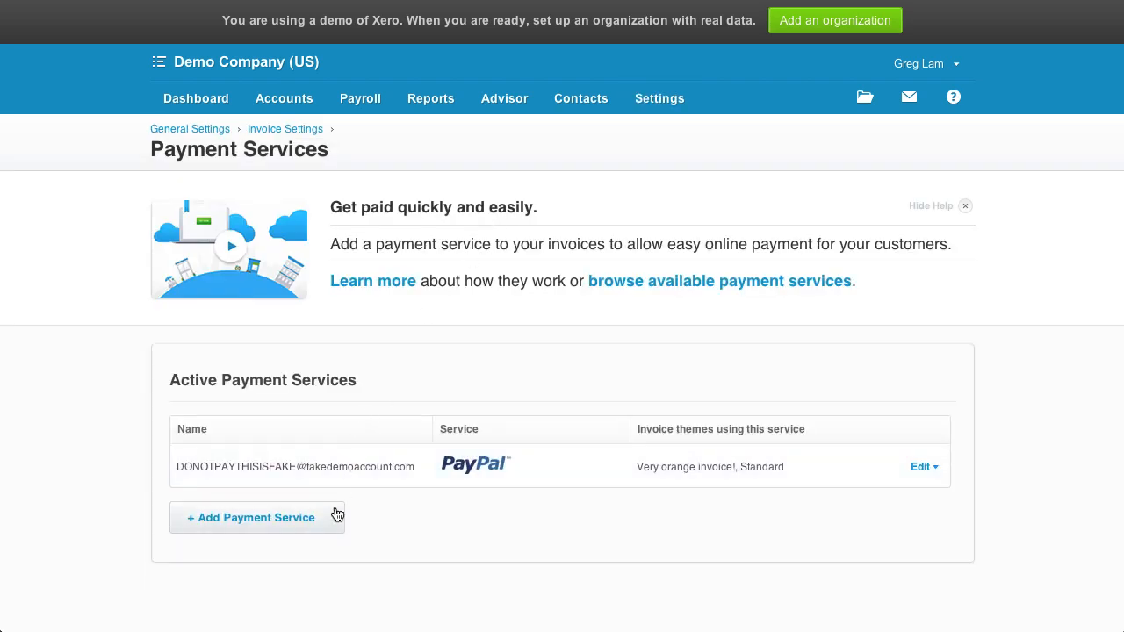
pyautogui.click(249, 517)
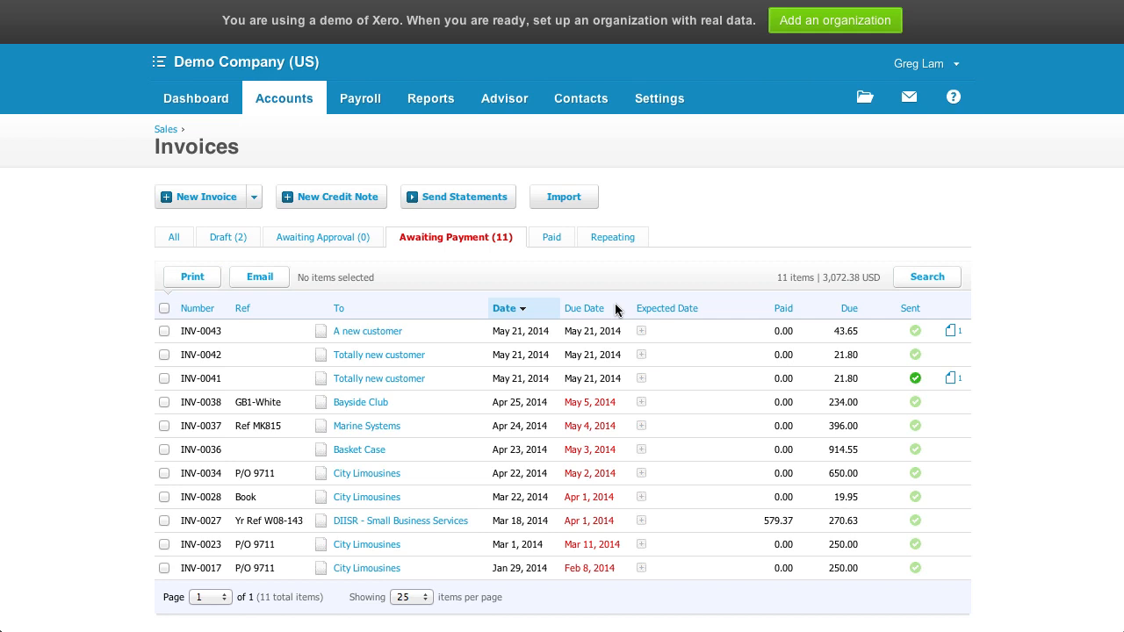
pyautogui.moveTo(162, 373)
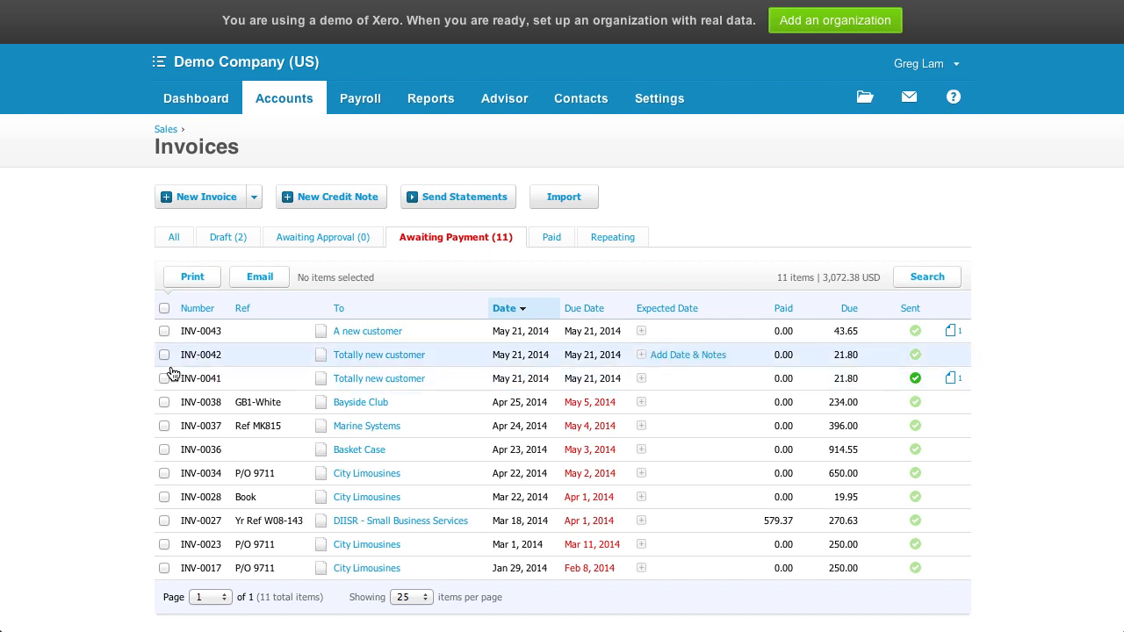
# - Select awaiting-payment invoices, view INV-0042, then return to the Sales overview's New document choices
pyautogui.click(164, 378)
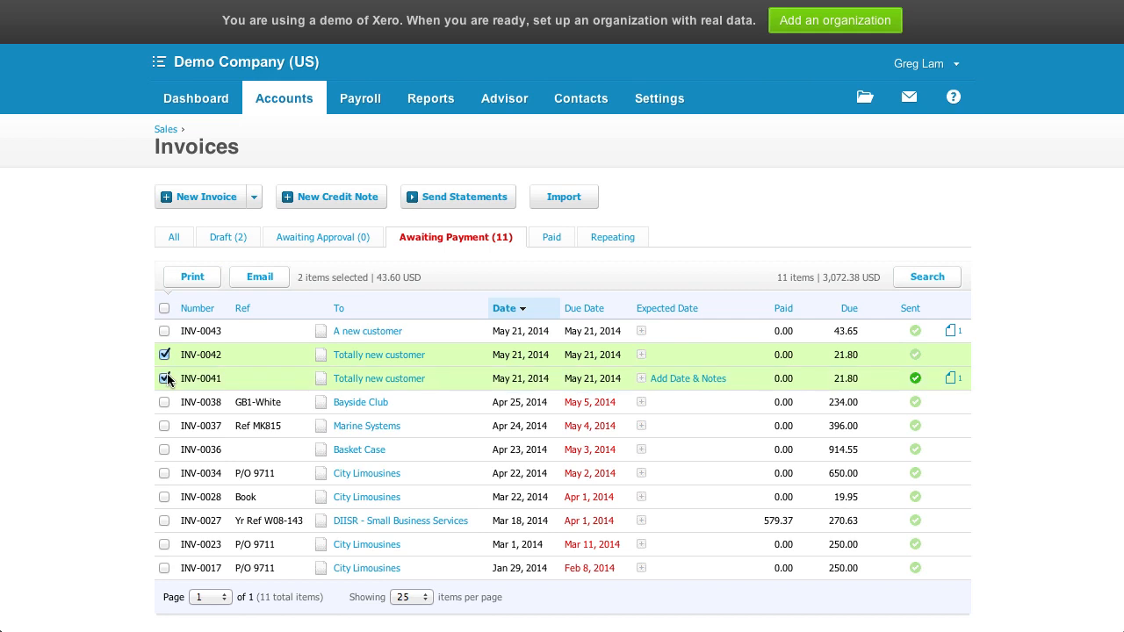
pyautogui.click(378, 355)
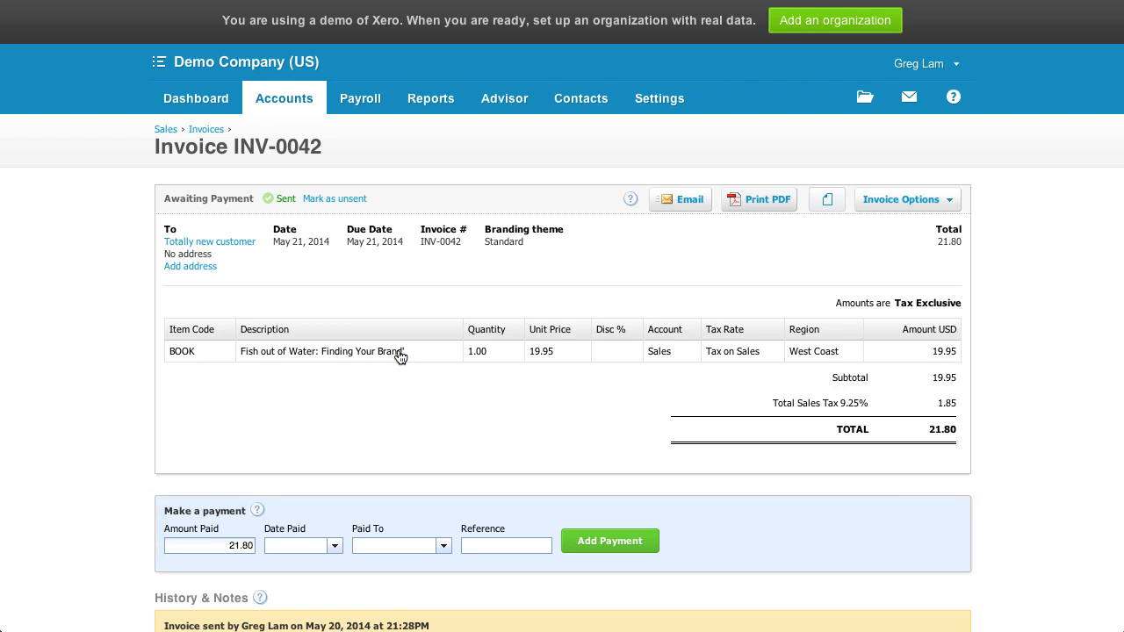
pyautogui.click(165, 129)
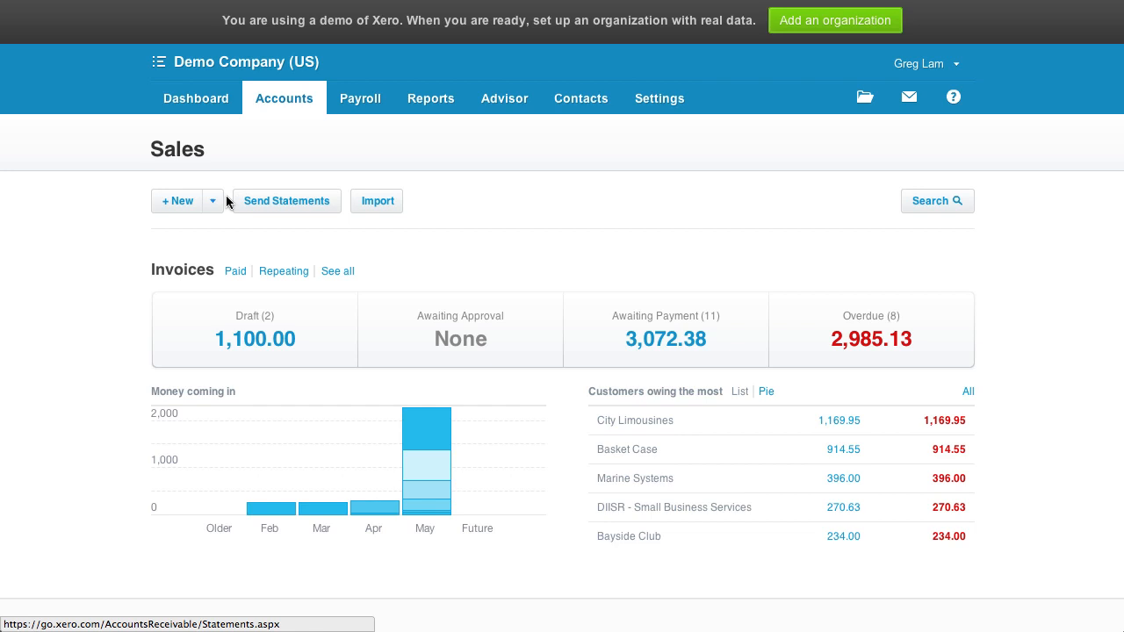
pyautogui.click(211, 200)
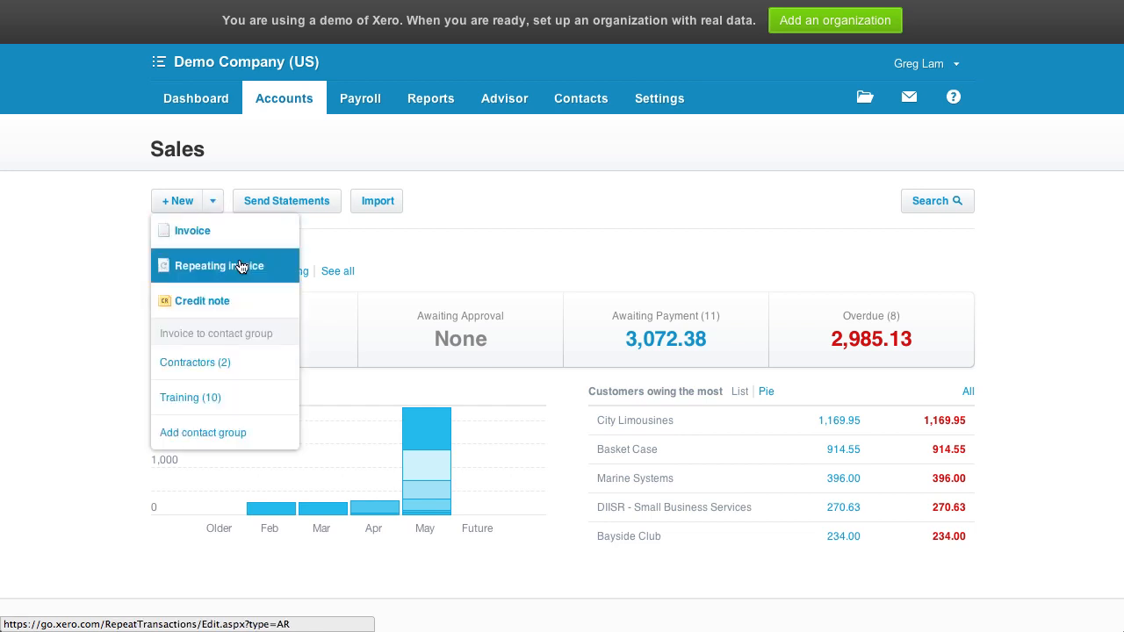
pyautogui.click(224, 265)
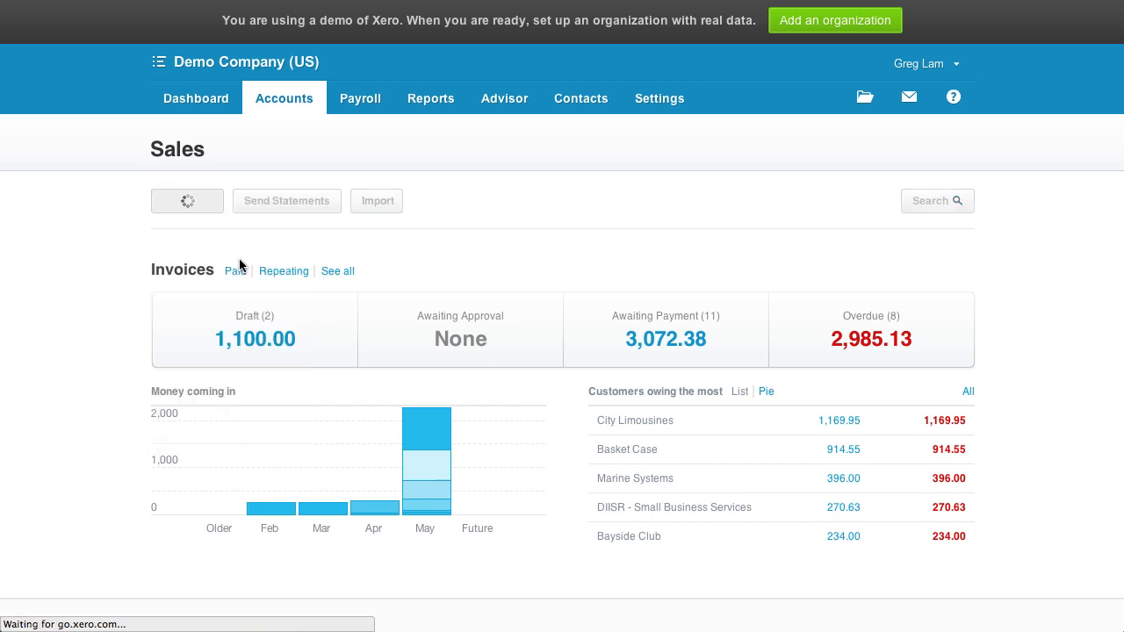
pyautogui.click(284, 271)
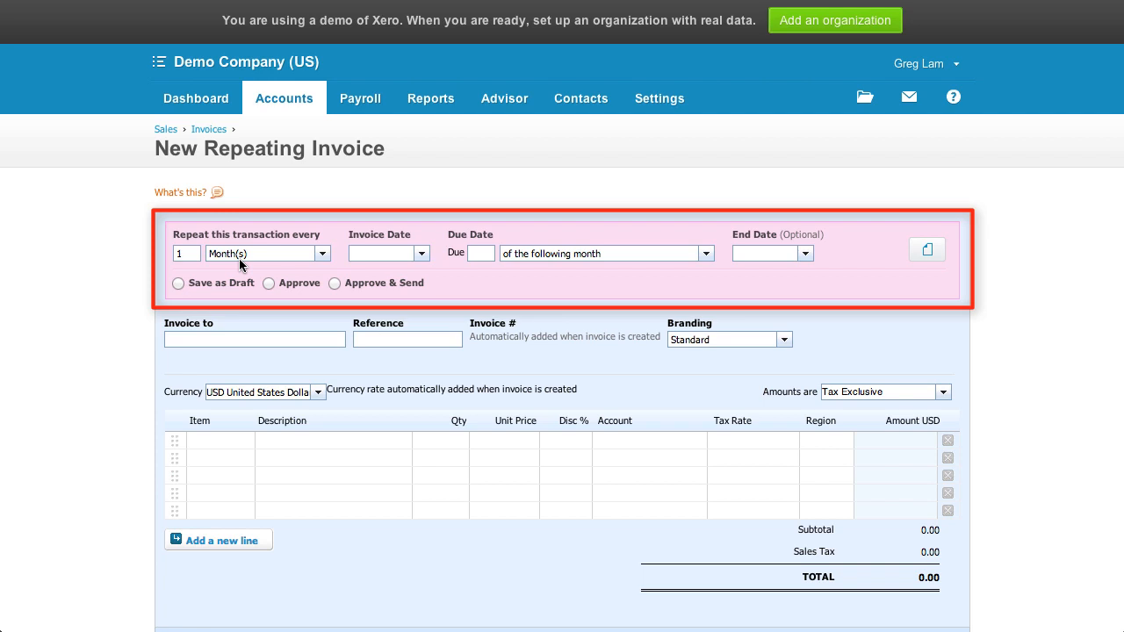
pyautogui.click(254, 340)
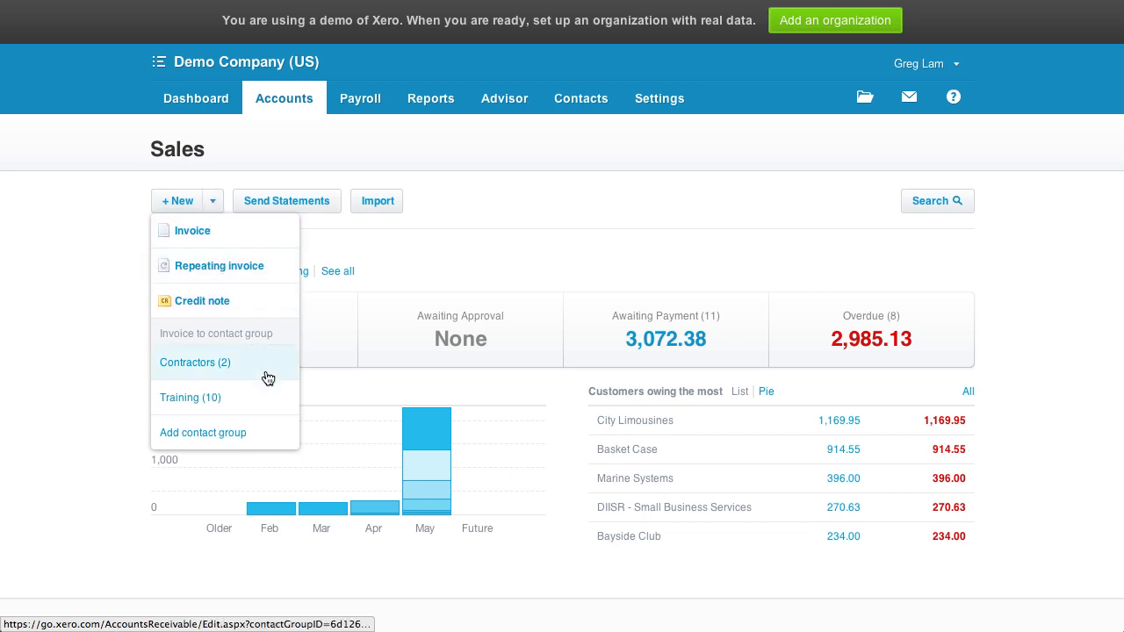
# - Create an invoice for the Training (10) contact group from the New dropdown
pyautogui.click(195, 362)
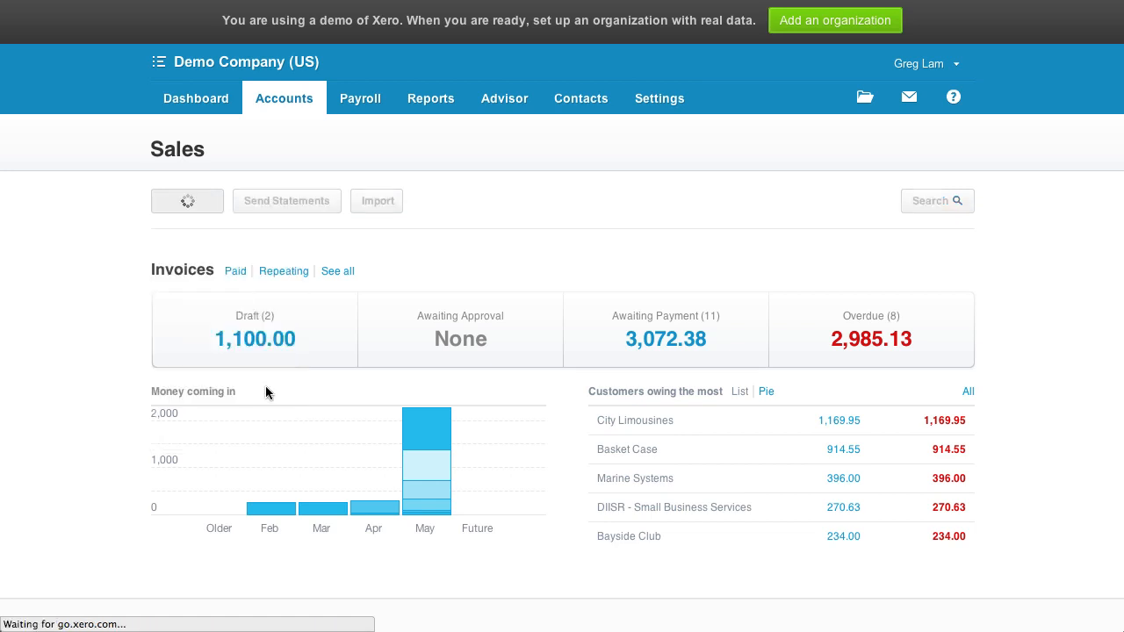
pyautogui.click(188, 200)
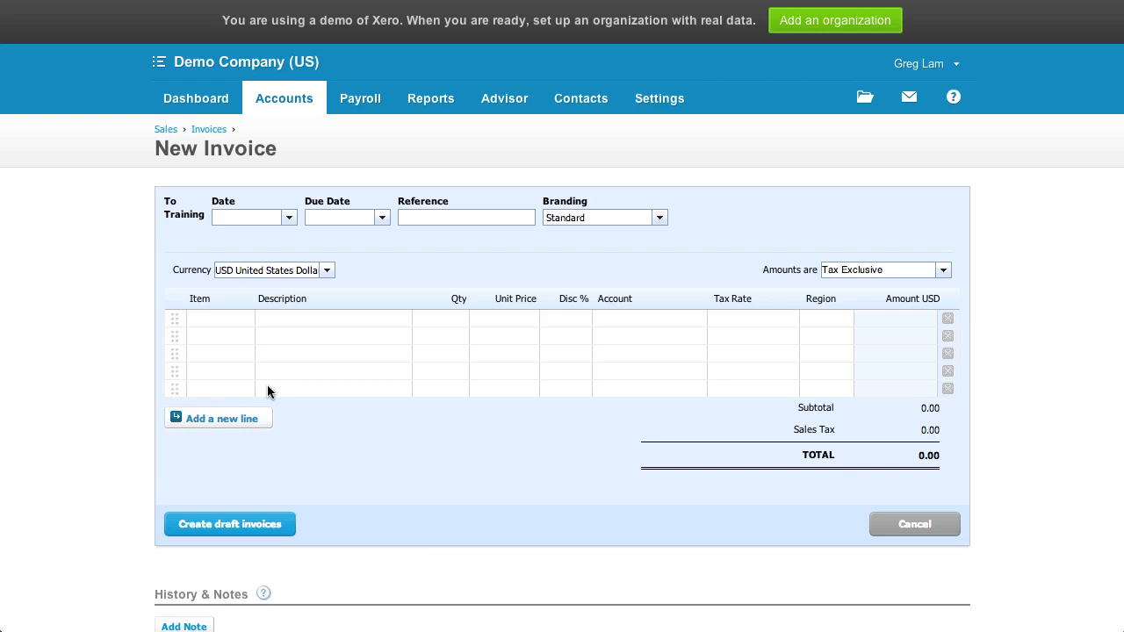
# - From Bank Accounts, choose Receive Money under the Checking Account's Manage Account options
pyautogui.click(283, 99)
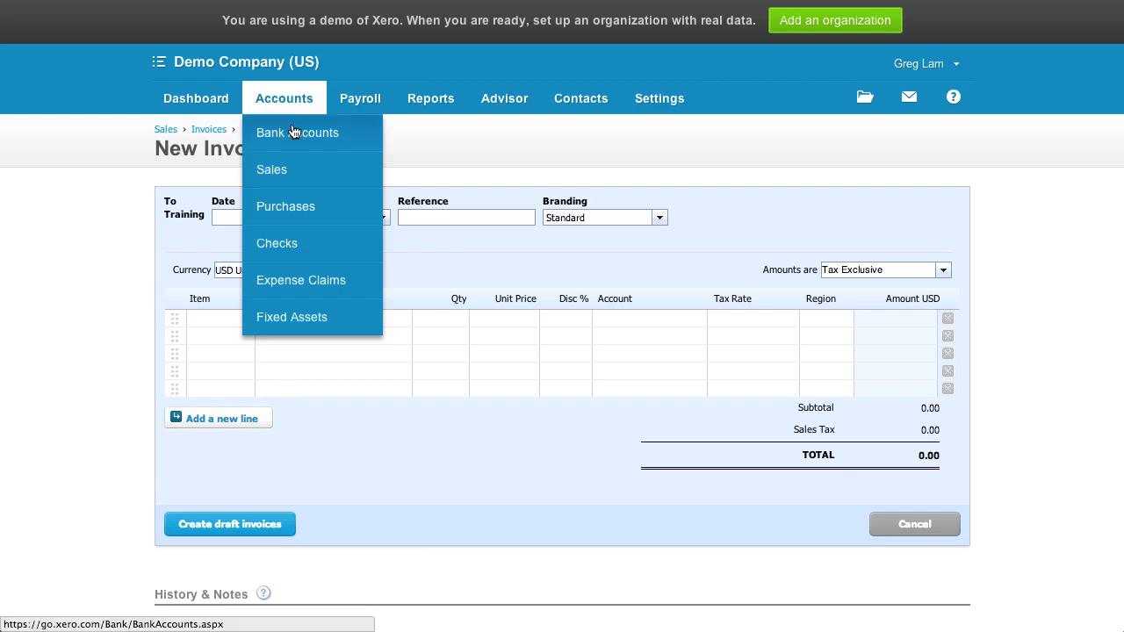
pyautogui.click(296, 132)
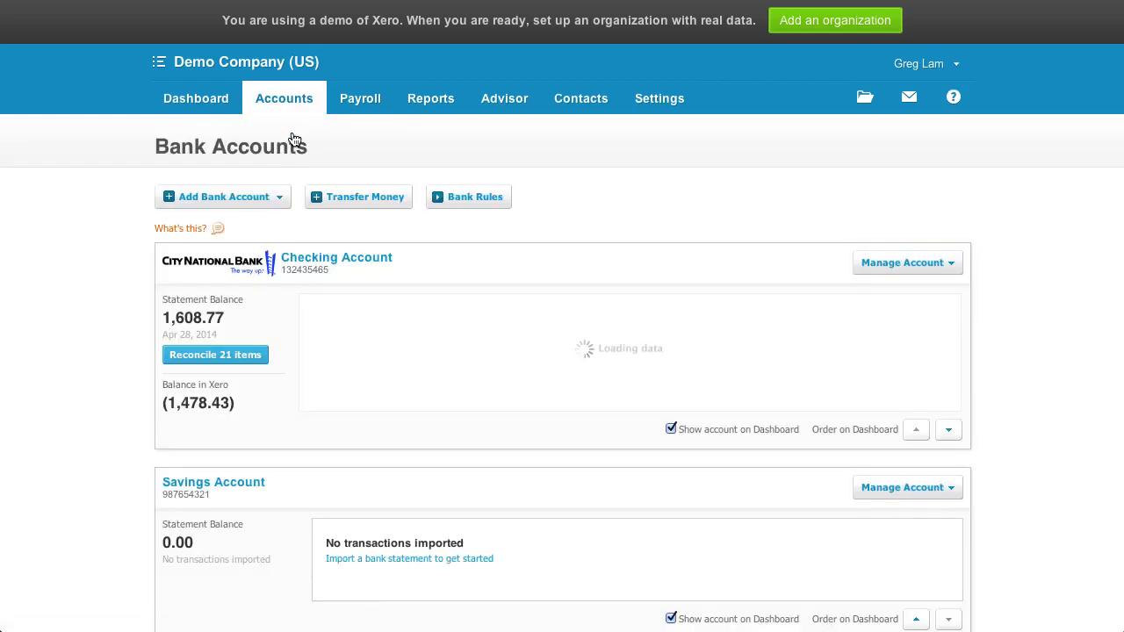
pyautogui.click(908, 263)
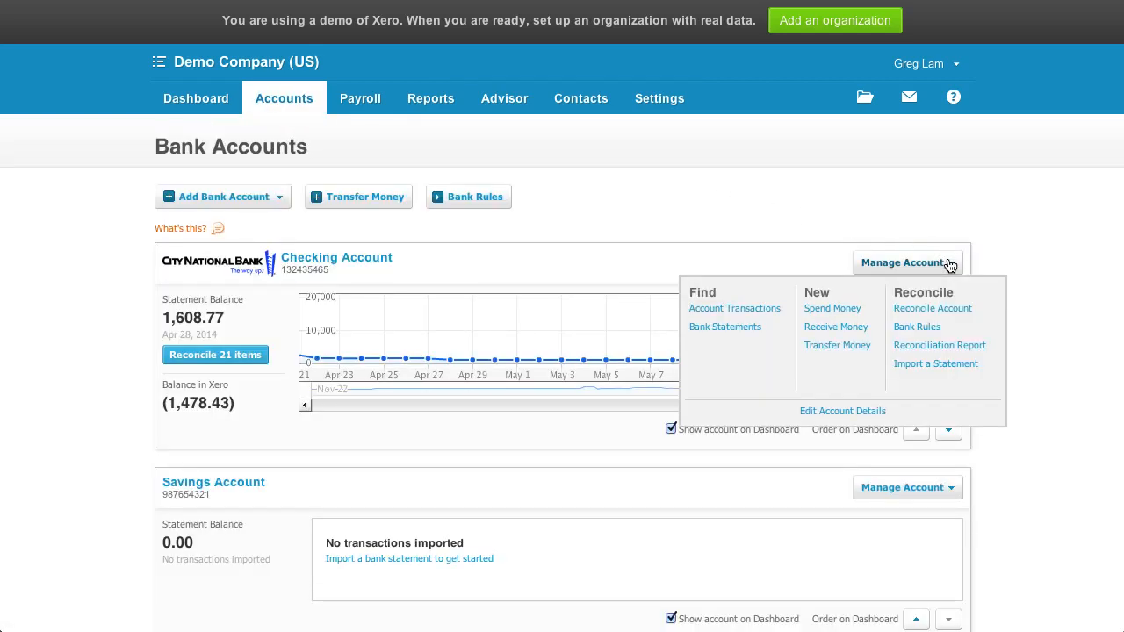
pyautogui.moveTo(836, 332)
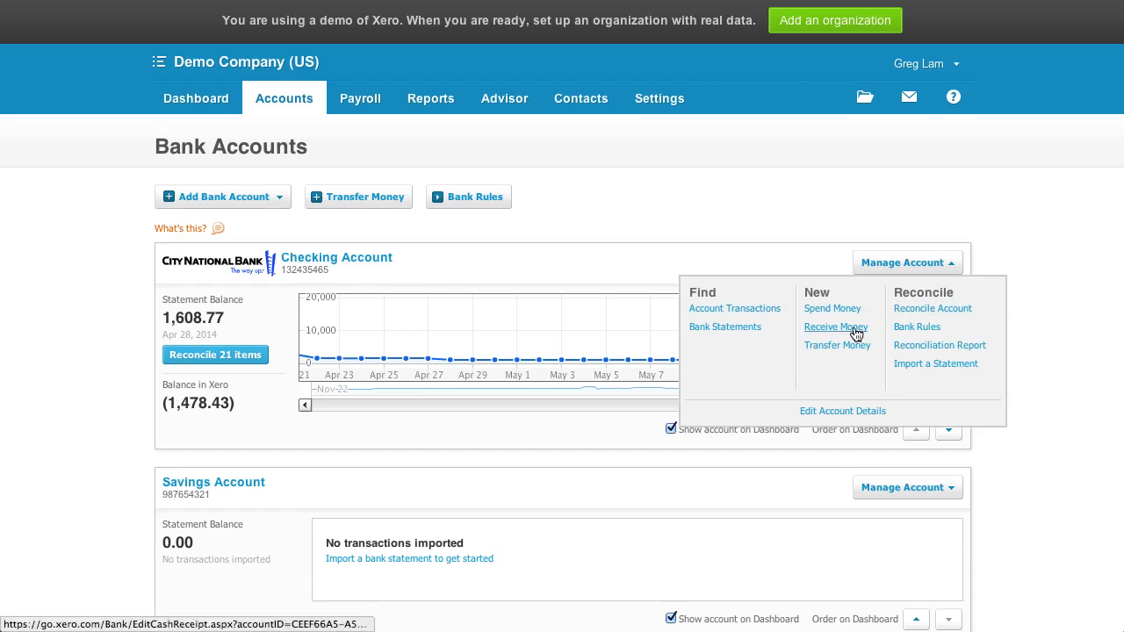
pyautogui.click(835, 327)
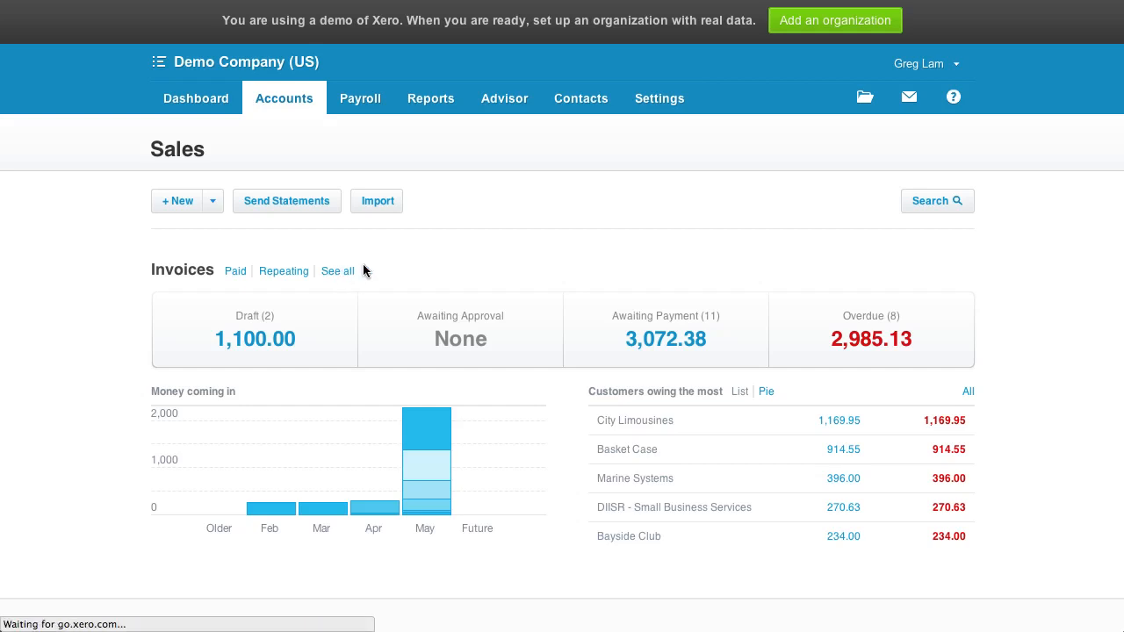
# - Show the full list of all 44 sales invoices via 'See all'
pyautogui.click(337, 270)
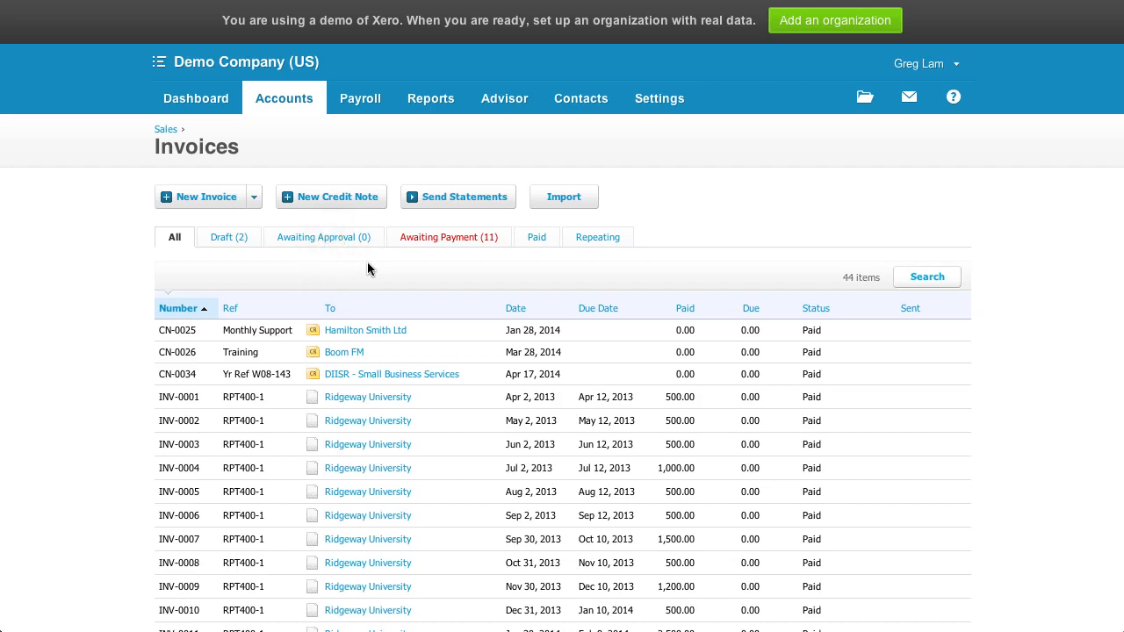
# - Go to the Purchases overview and start a new purchase order from the New dropdown
pyautogui.click(284, 97)
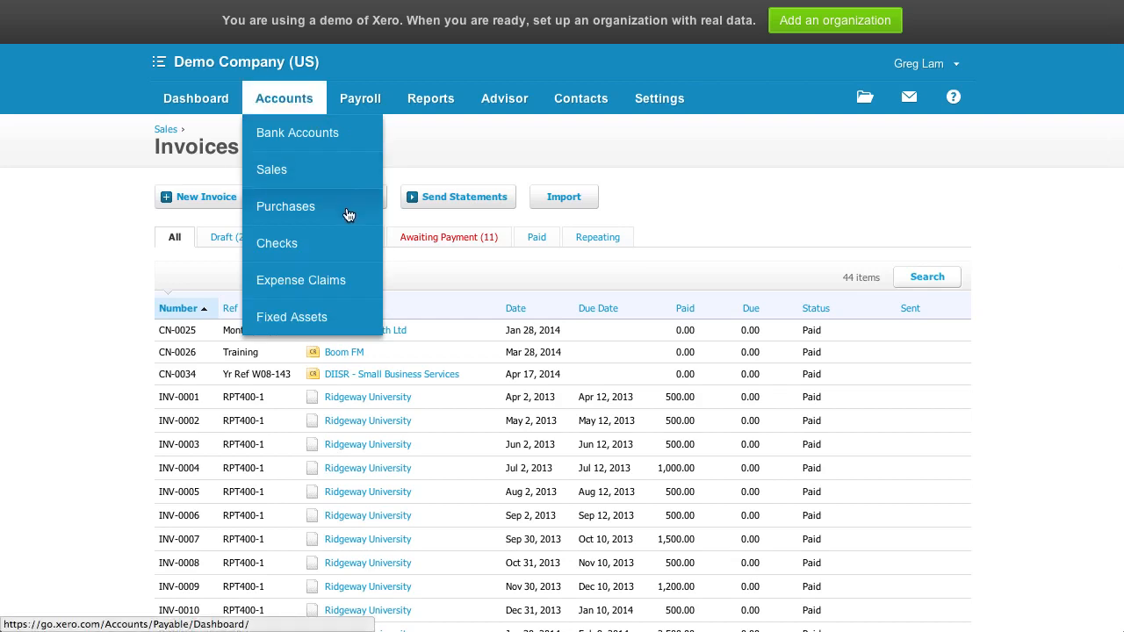
pyautogui.click(286, 206)
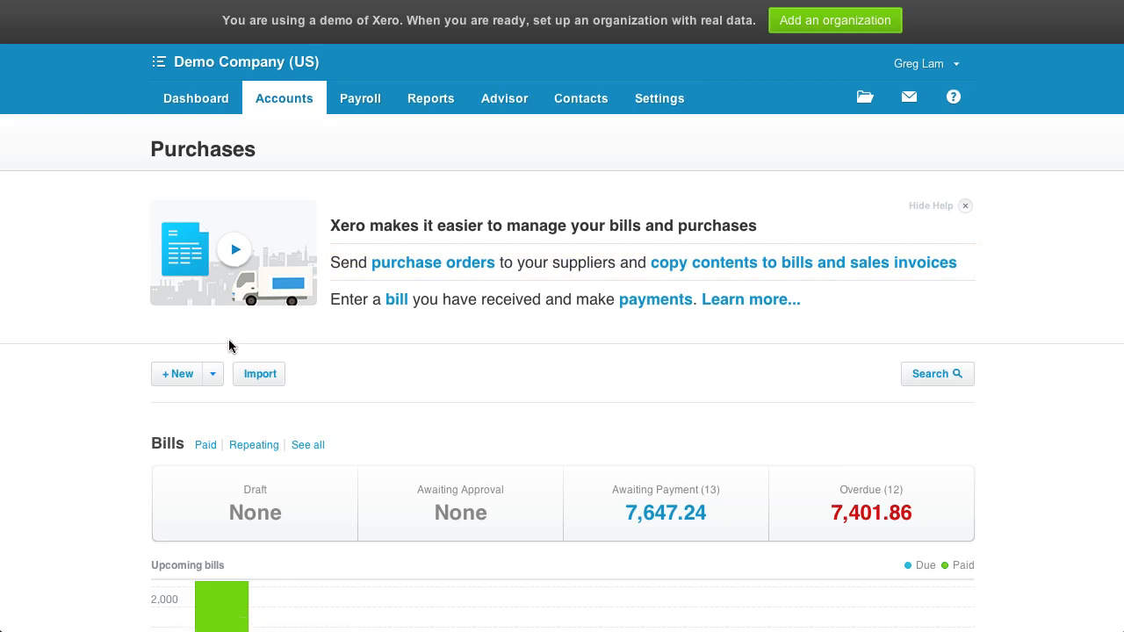
pyautogui.click(178, 375)
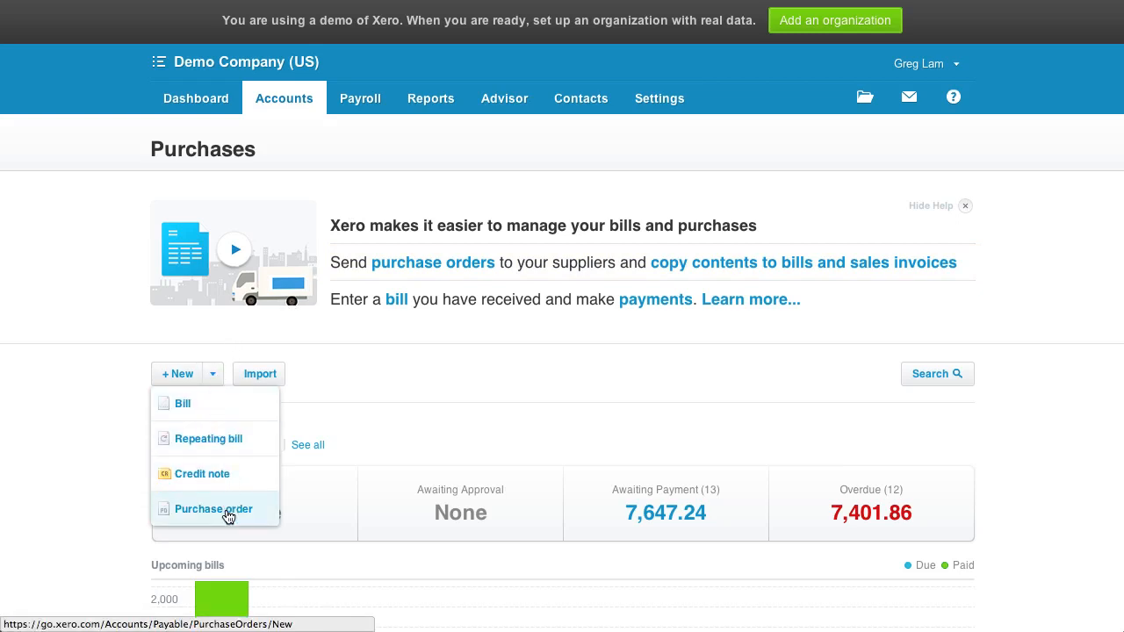
pyautogui.click(213, 508)
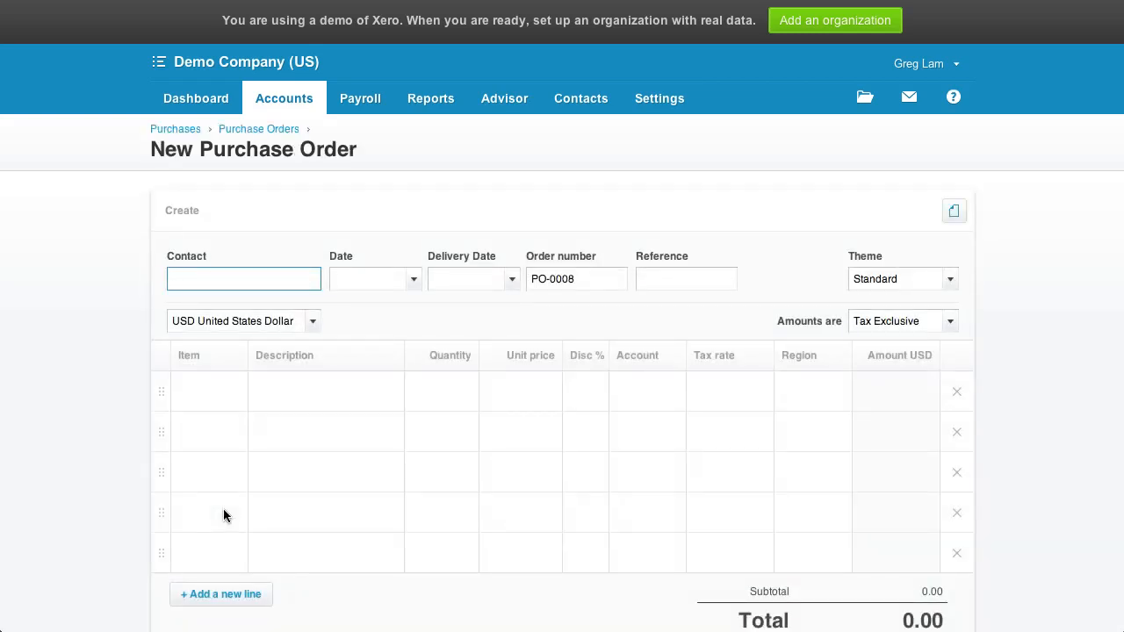
# - Look through the blank purchase order form, then return to the Purchases overview
pyautogui.scroll(-3)
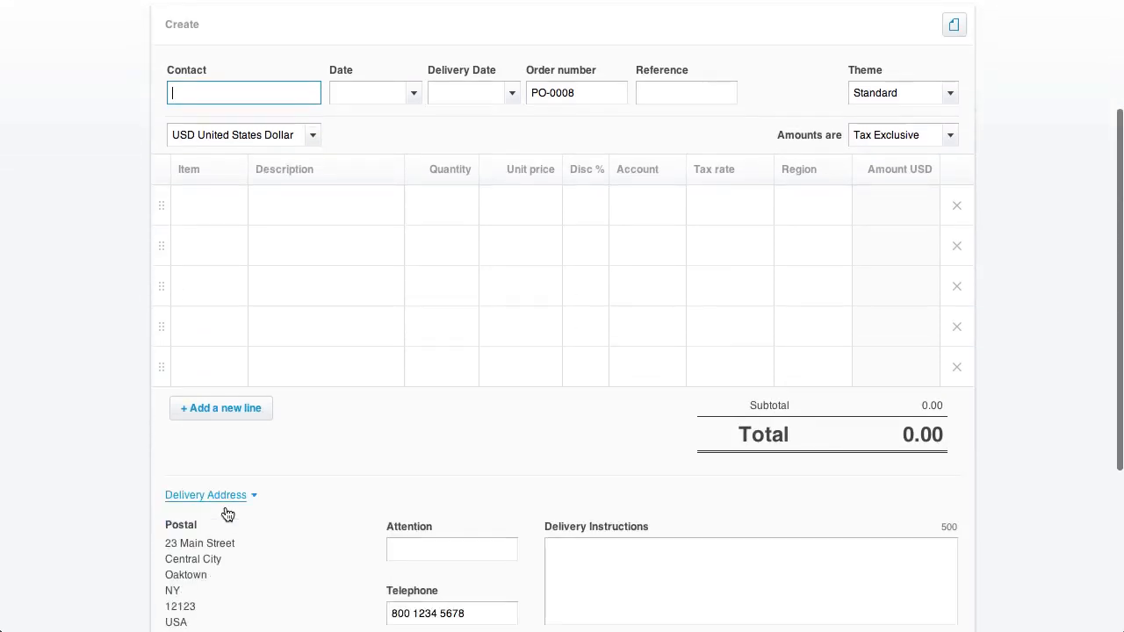
pyautogui.scroll(-3)
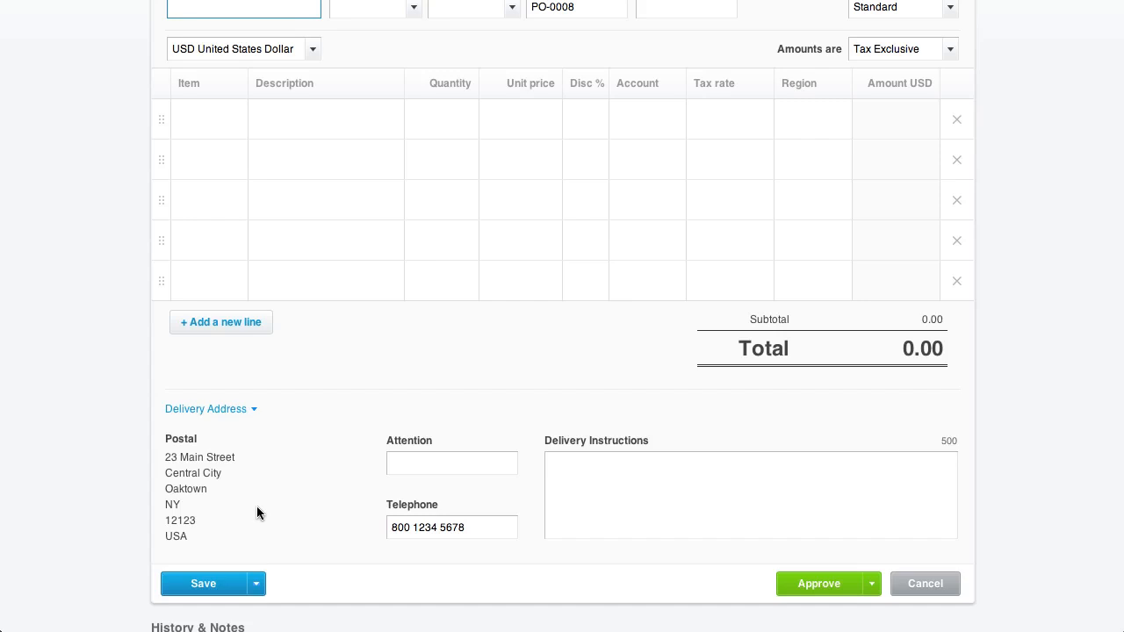
pyautogui.scroll(3)
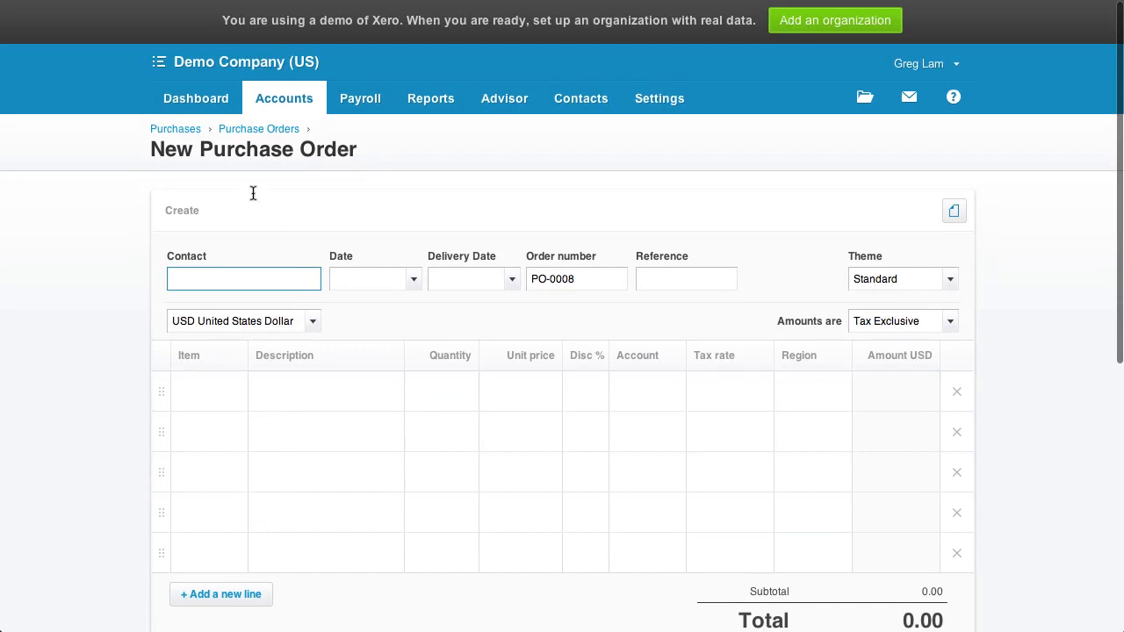
pyautogui.click(175, 129)
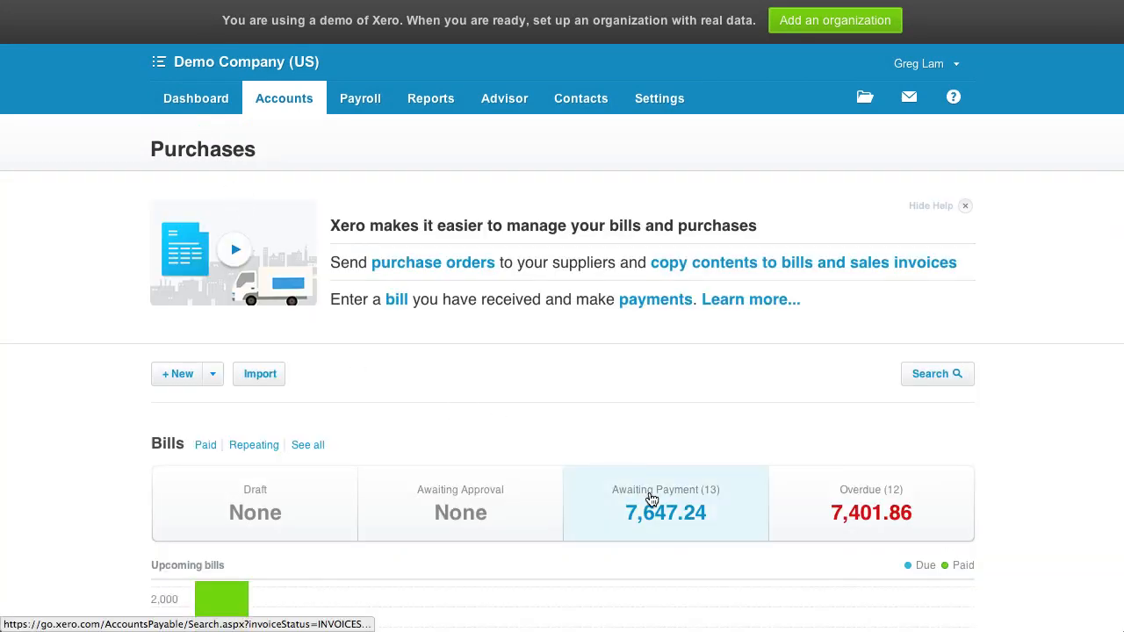
# - List bills awaiting payment sorted by supplier and tick SMART Agency bills SM0210 and SM0195
pyautogui.click(665, 502)
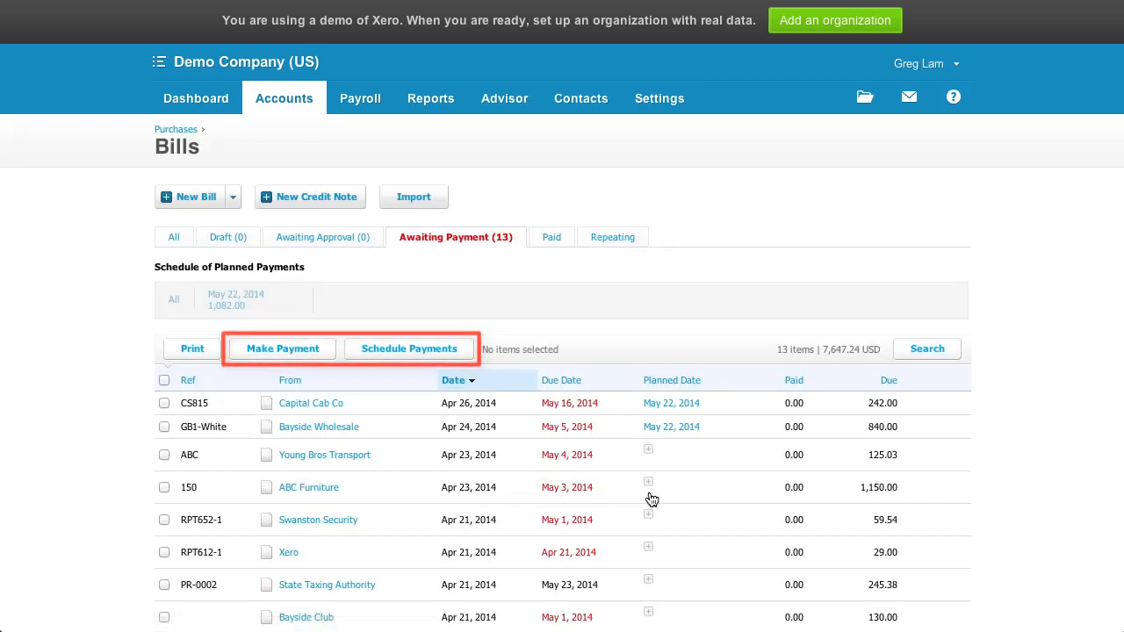
pyautogui.click(290, 380)
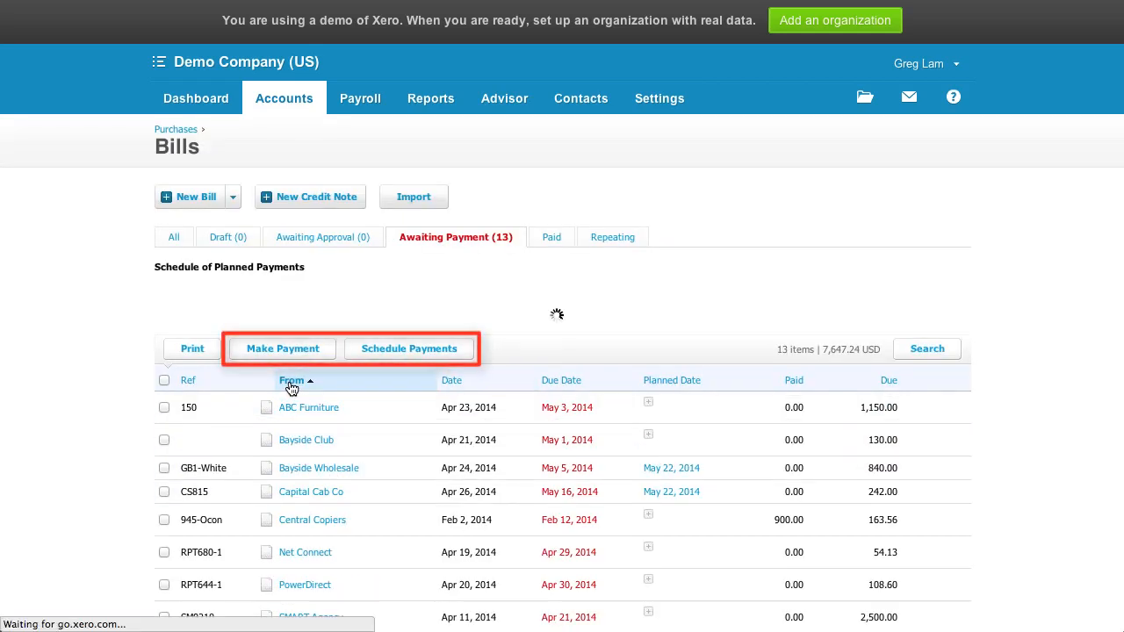
pyautogui.scroll(-3)
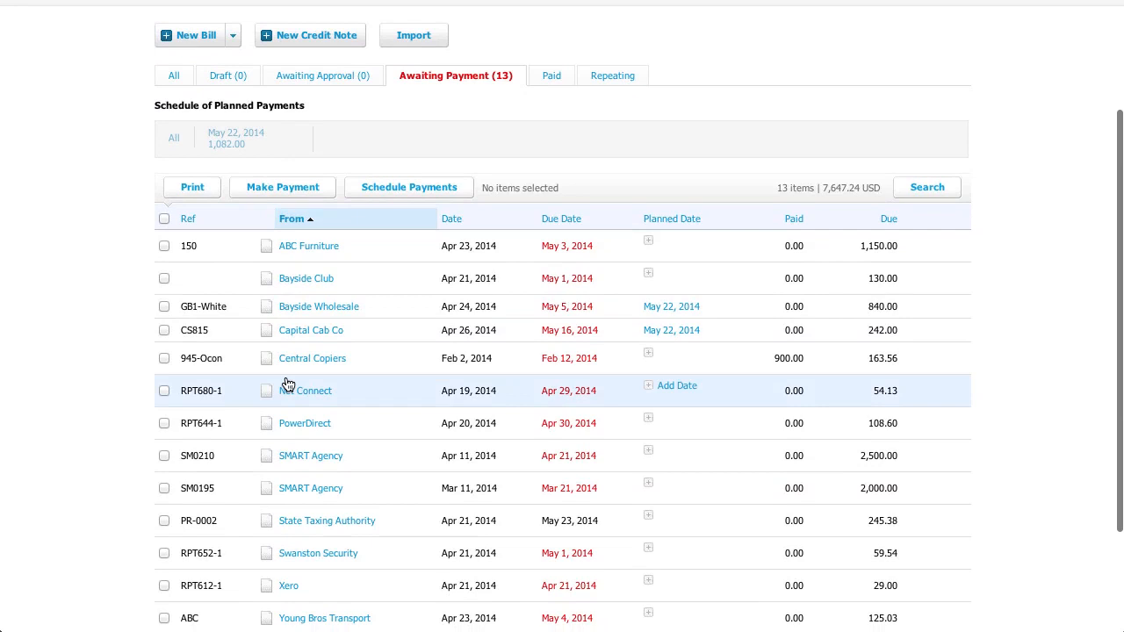
pyautogui.click(164, 488)
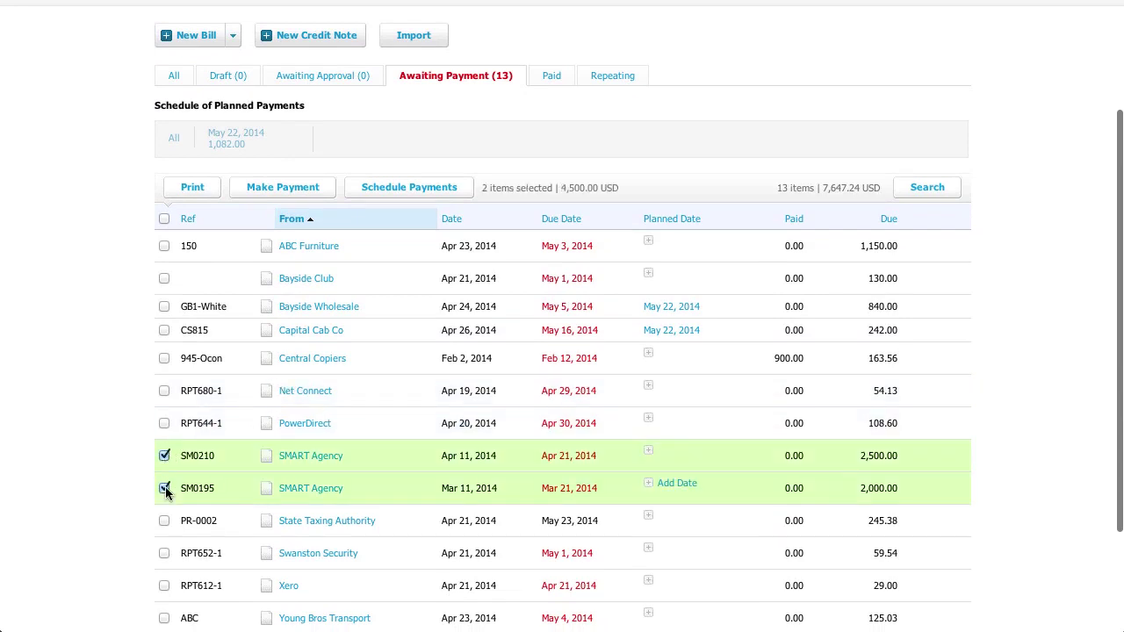
pyautogui.click(282, 187)
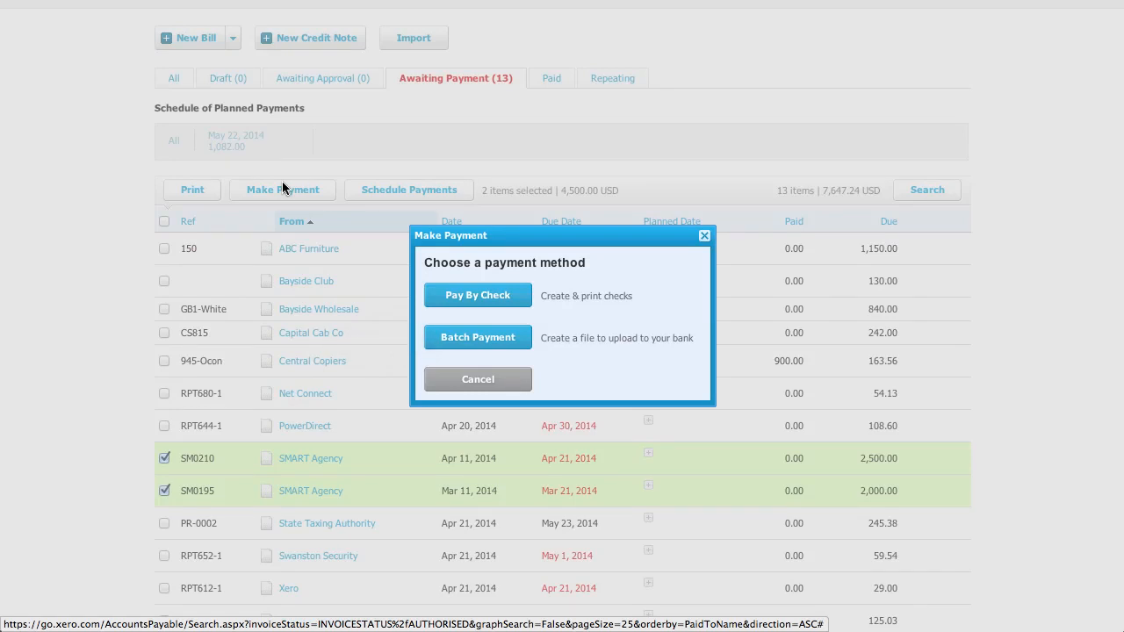
# - Cancel Make Payment and schedule the 4,500.00 selected bills for payment instead
pyautogui.click(477, 379)
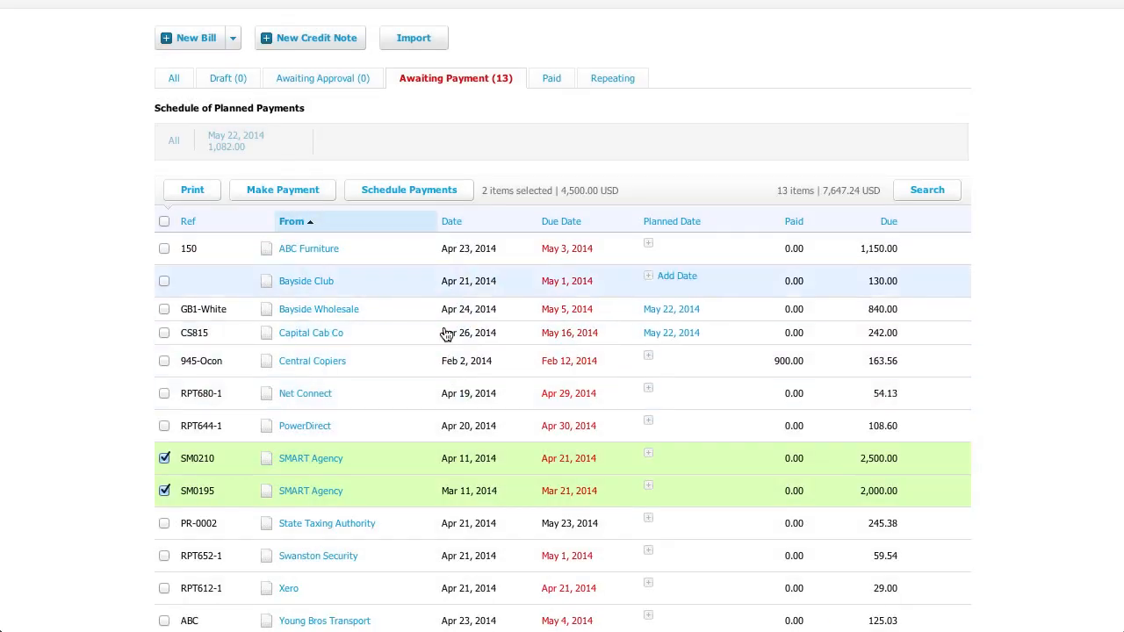
pyautogui.click(678, 276)
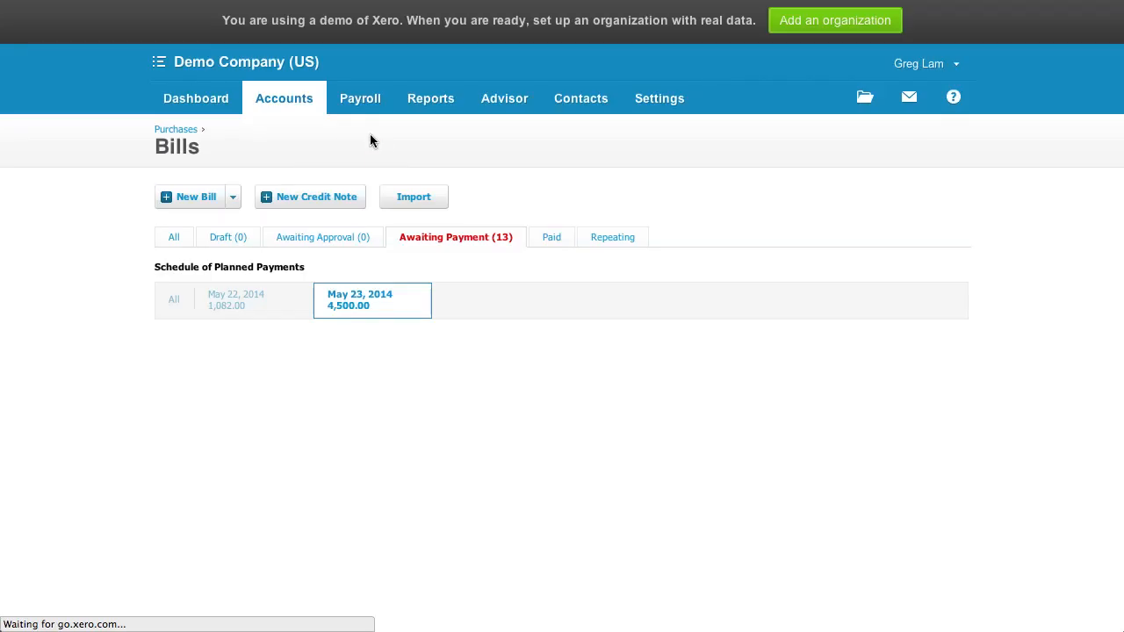
# - Filter to bills planned for May 23, 2014, then go to the Bank Accounts overview
pyautogui.click(372, 299)
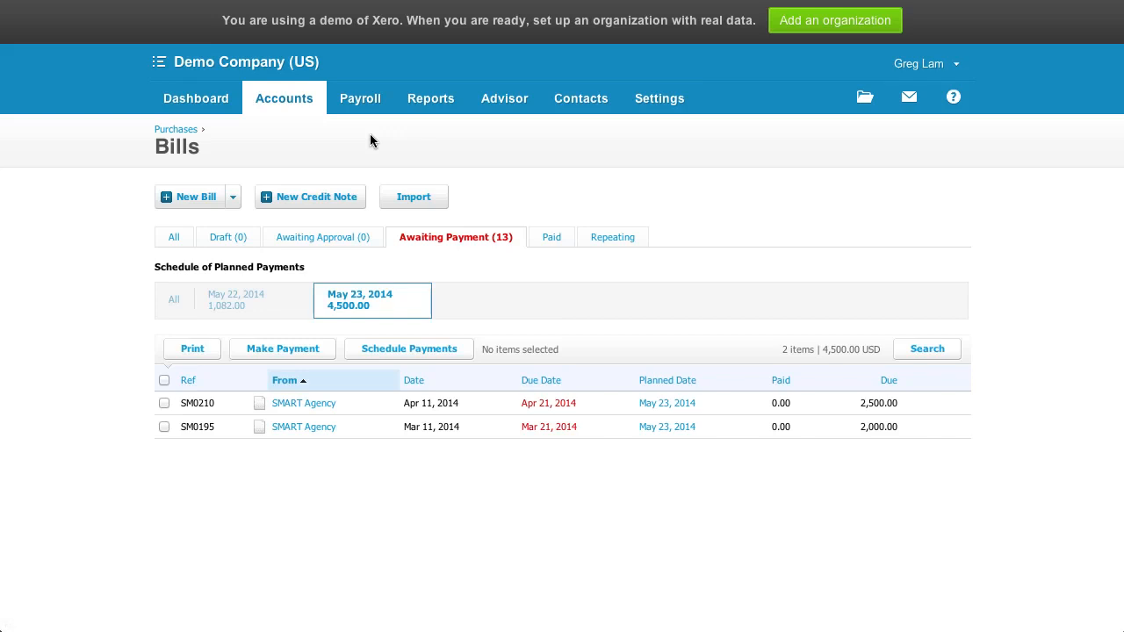
pyautogui.click(283, 97)
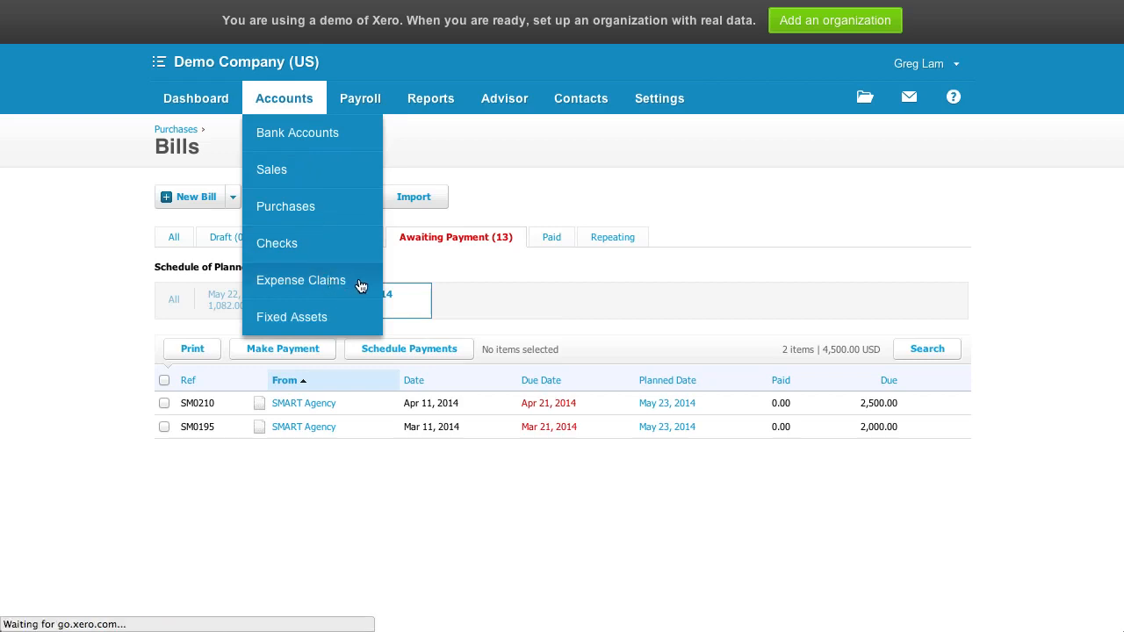
pyautogui.click(300, 280)
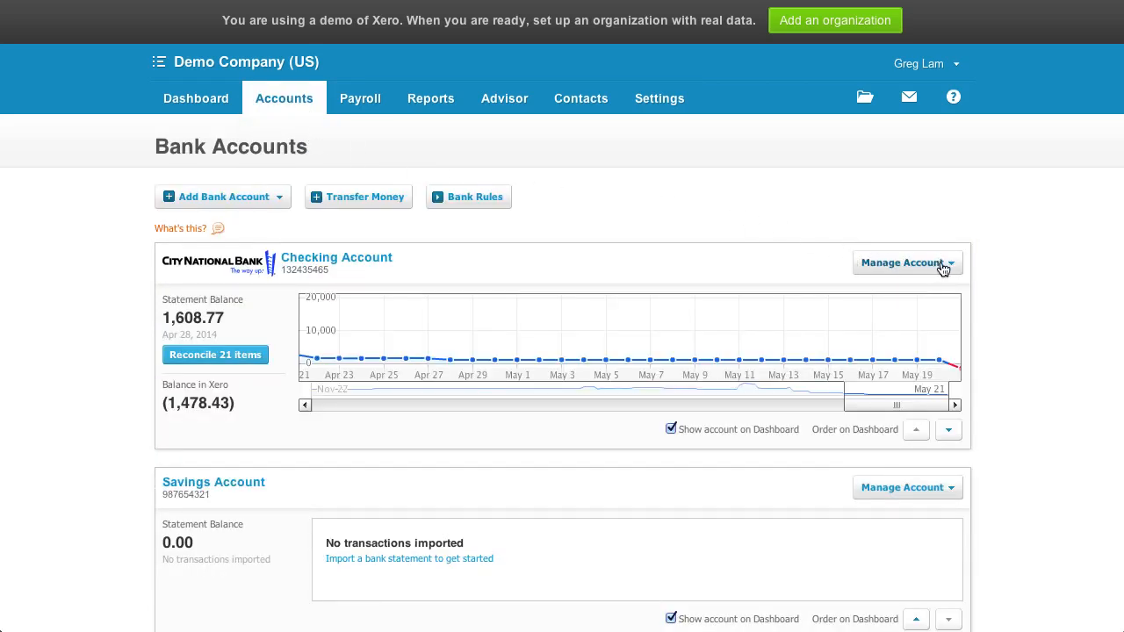
# - Choose Spend Money for the Checking Account and place the cursor in the To field
pyautogui.click(908, 262)
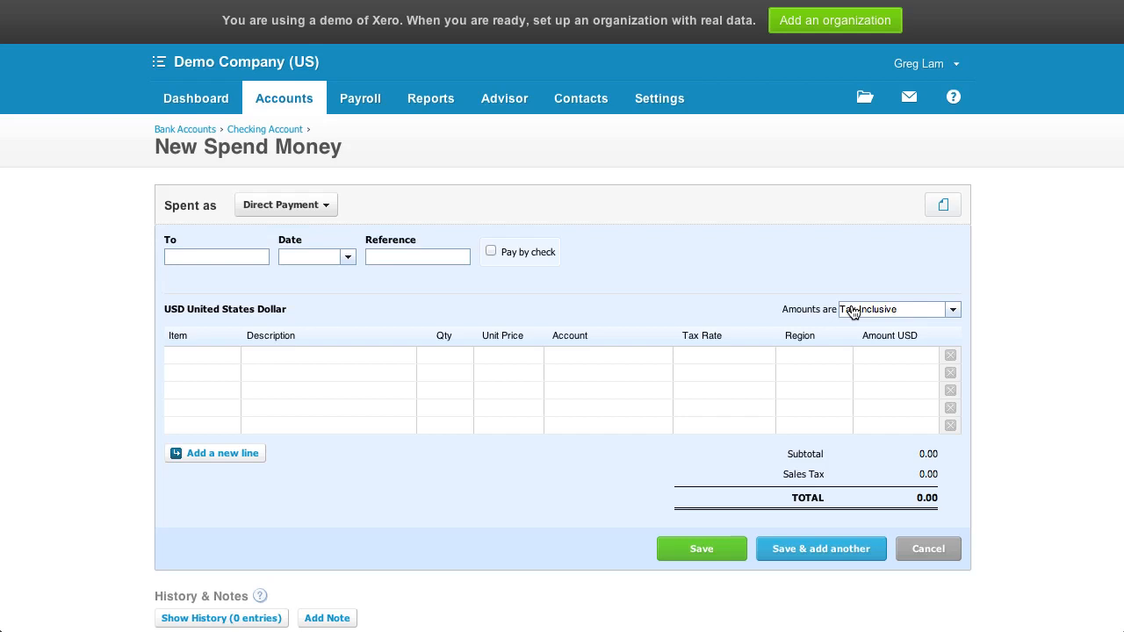
pyautogui.click(216, 257)
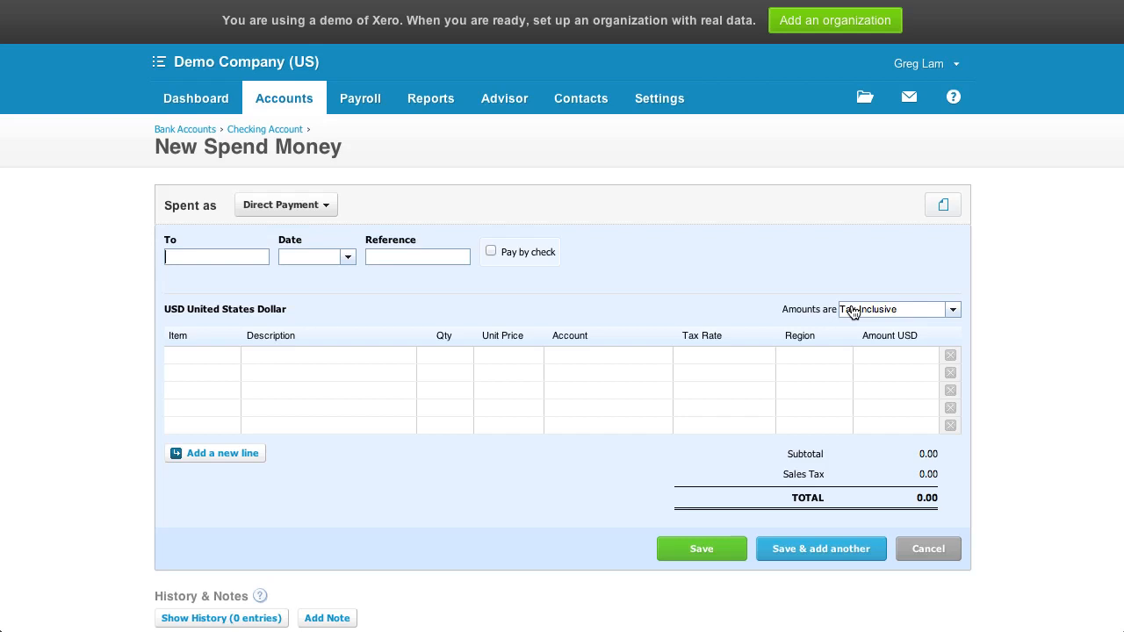